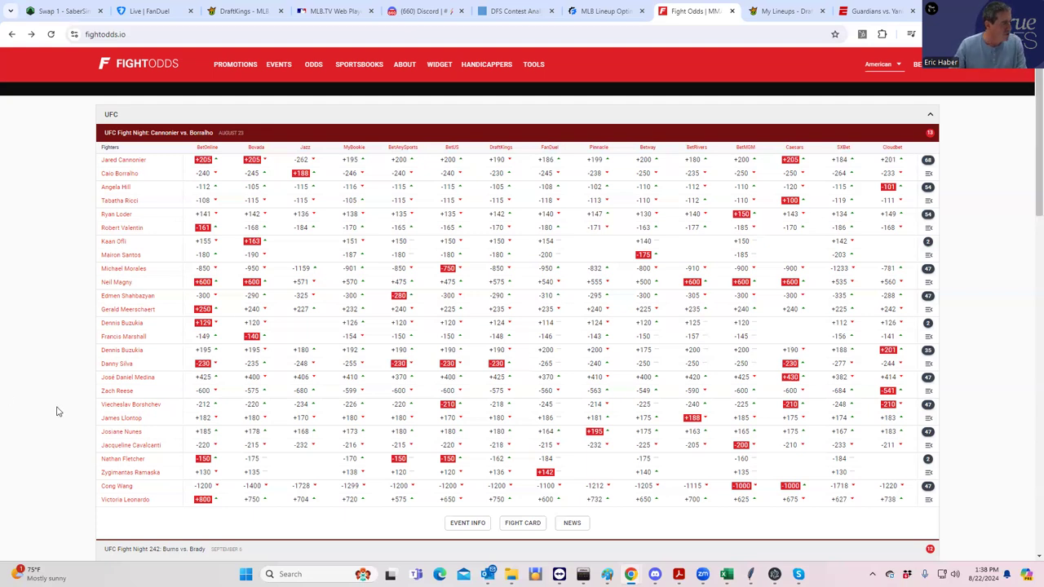
mouse_move(130, 404)
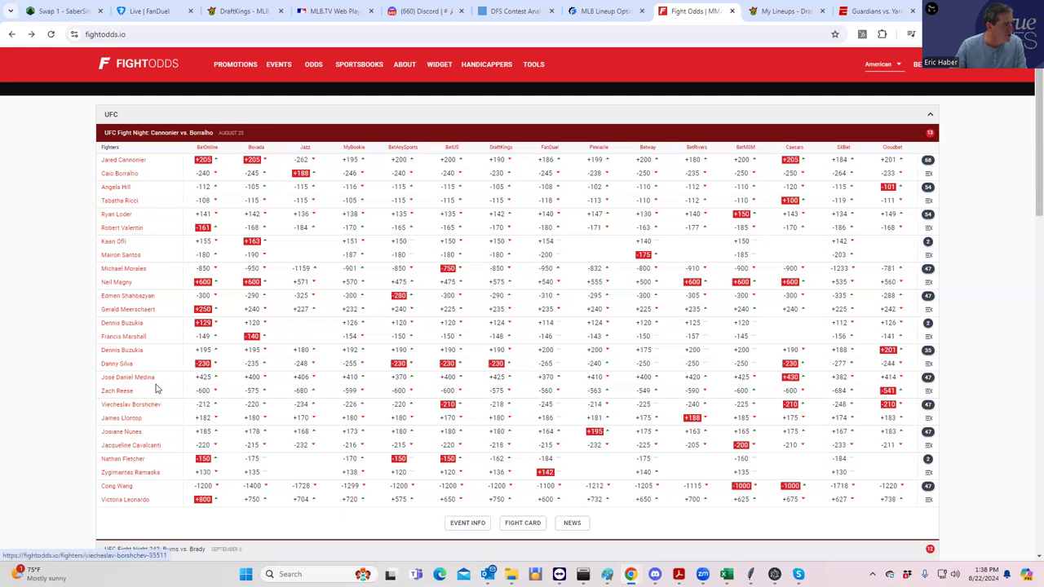
mouse_move(149, 357)
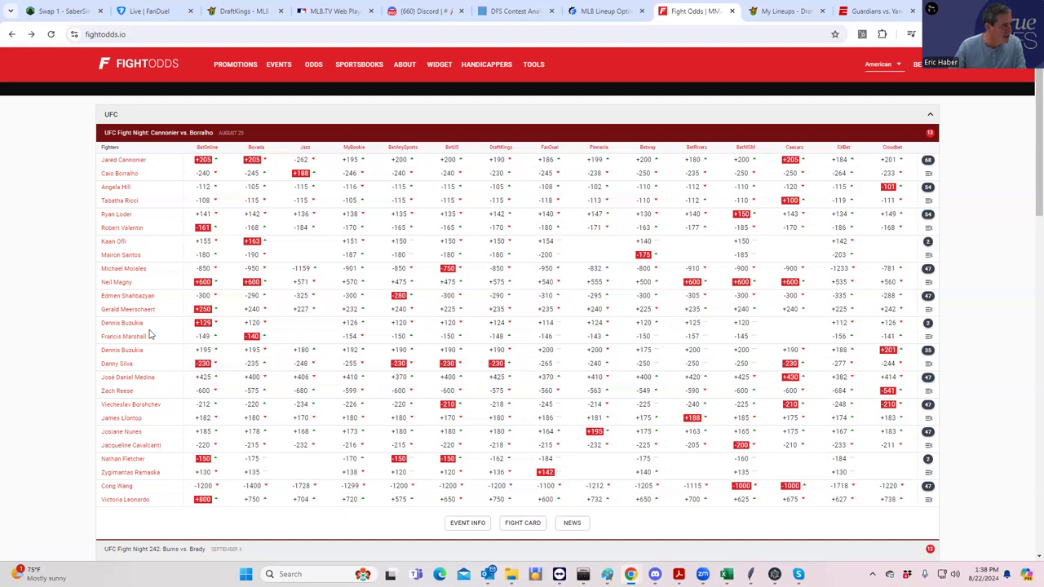
mouse_move(399, 331)
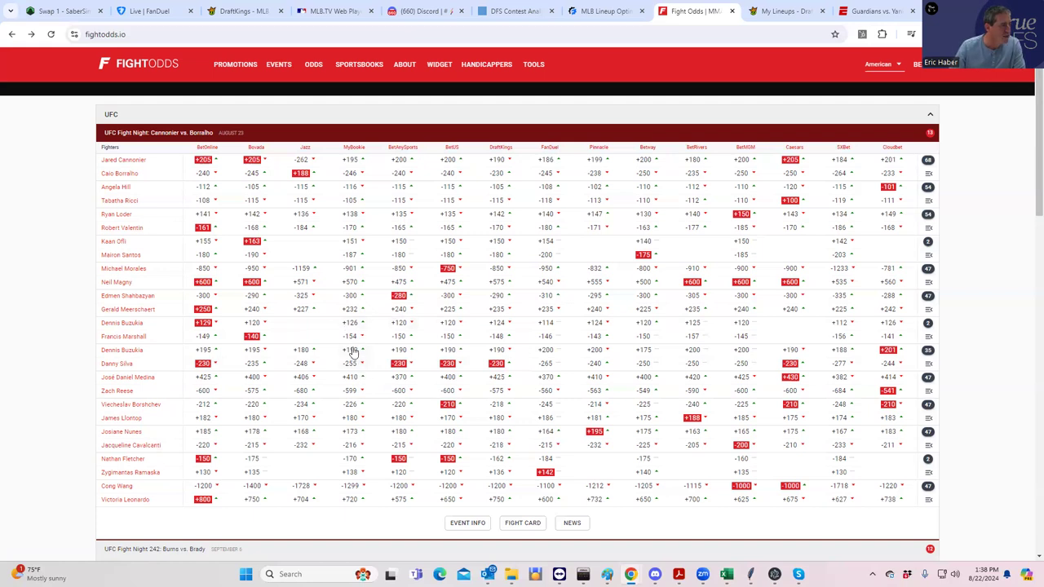
mouse_move(363, 335)
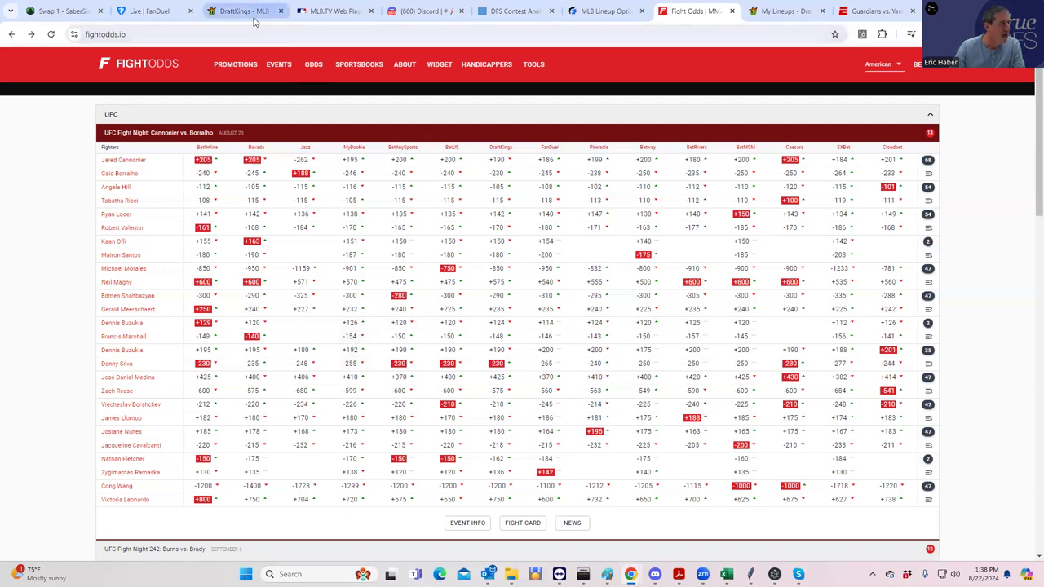
Step: Filter saved DraftKings lineups to MMA and clear all six fighters from the MMA Classic lineup
click(241, 10)
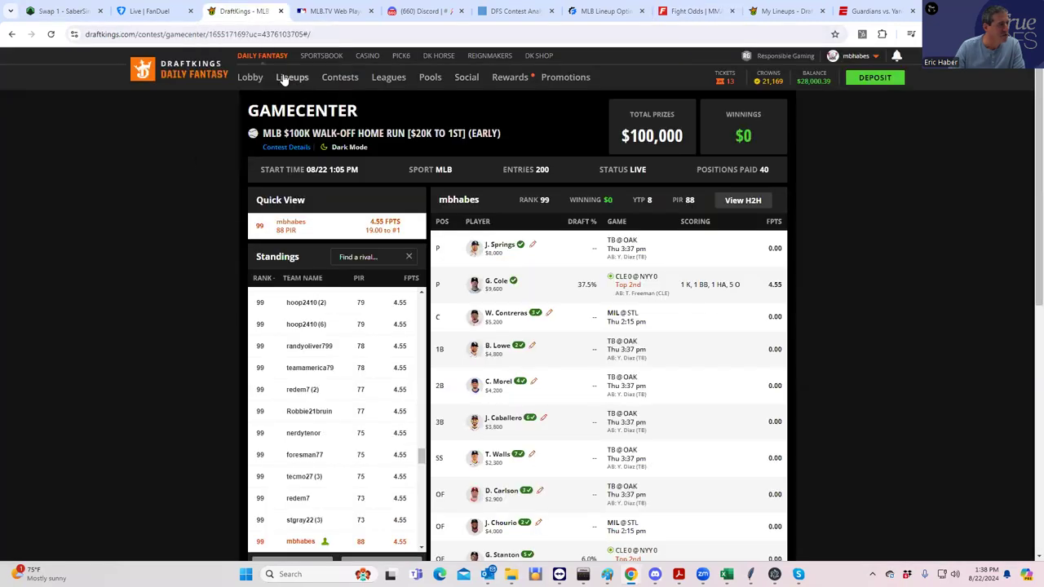
click(291, 77)
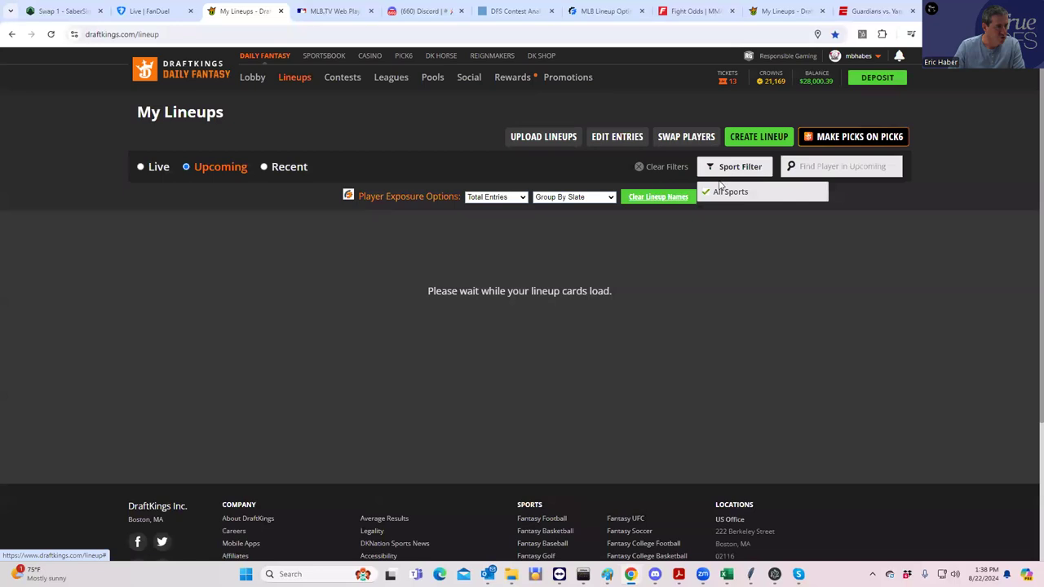
click(740, 167)
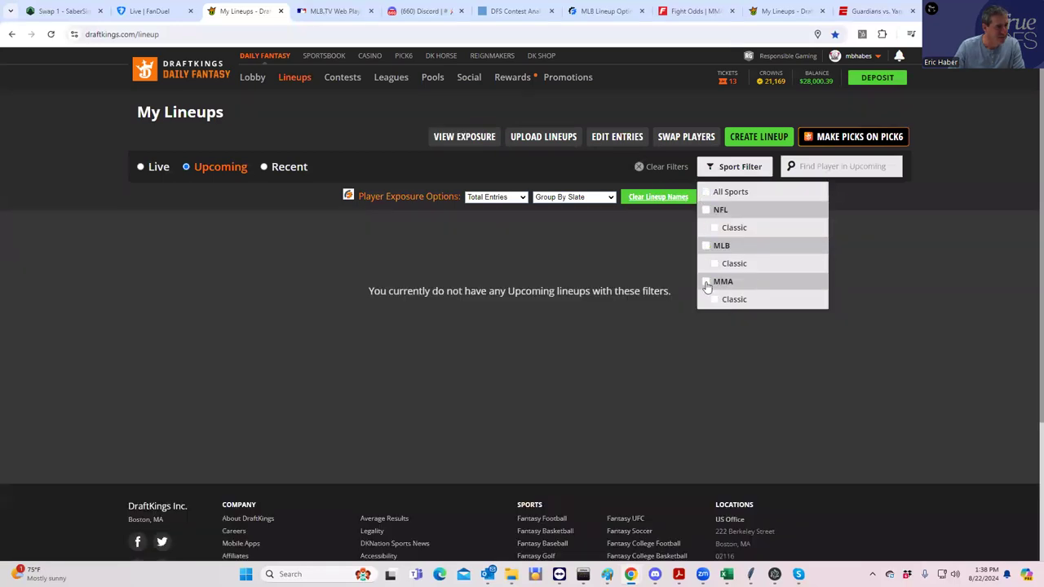
click(733, 298)
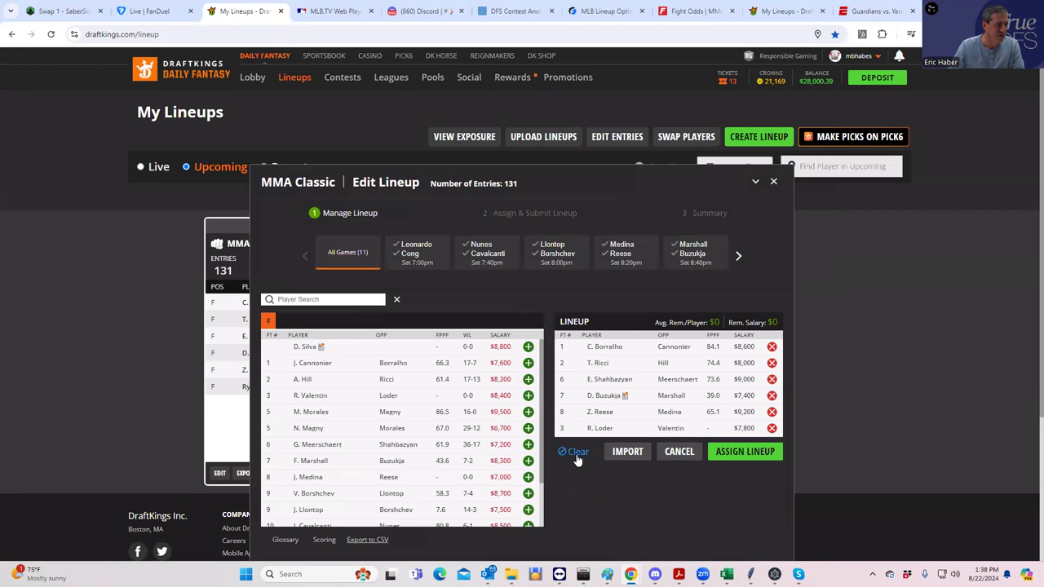
click(574, 451)
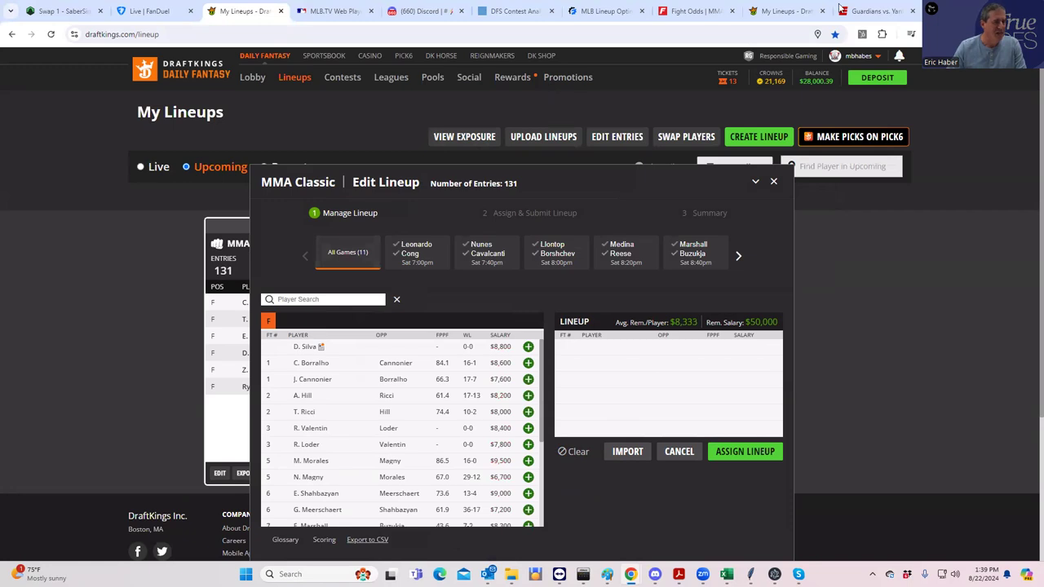
mouse_move(603, 11)
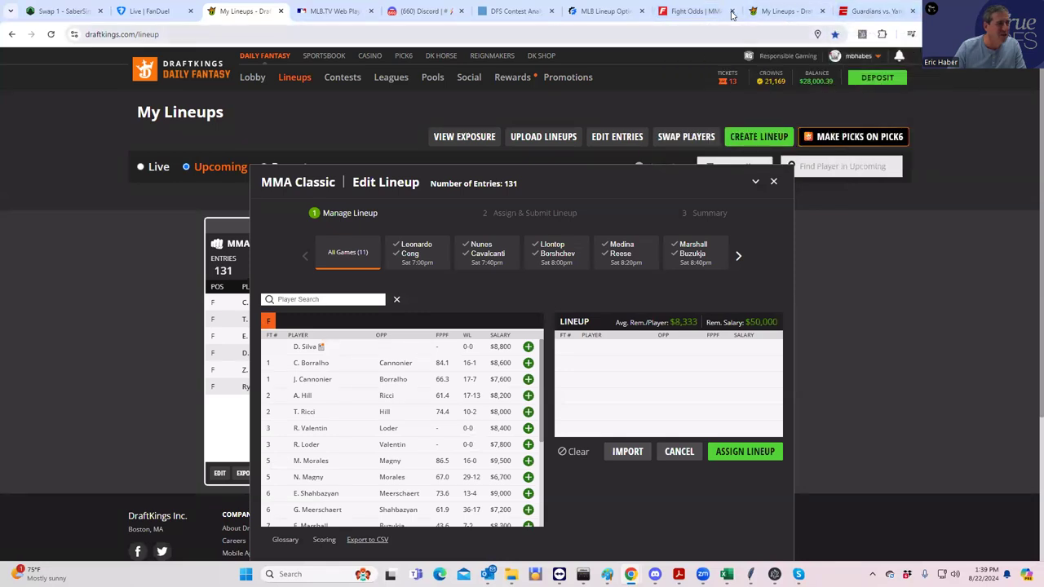
Step: Review Cannonier vs. Borralho moneylines on FightOdds, glancing at the emptied DraftKings lineup in between
click(693, 10)
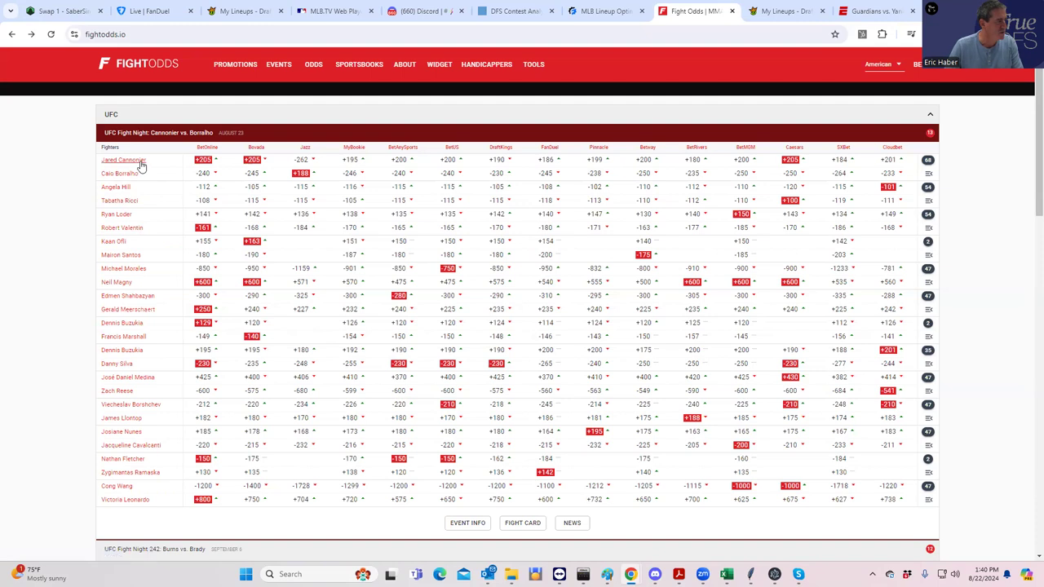
mouse_move(146, 173)
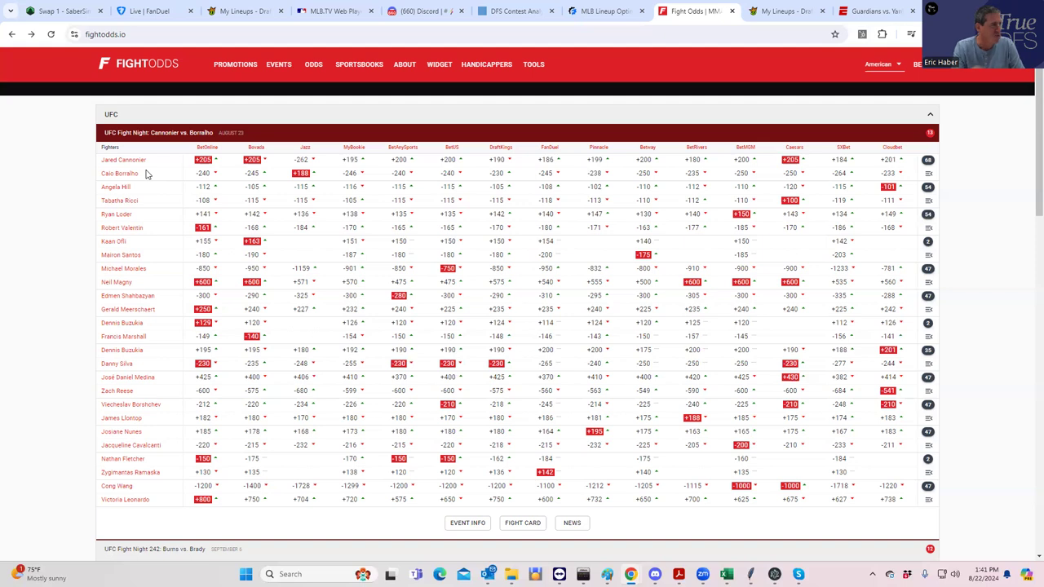
click(240, 11)
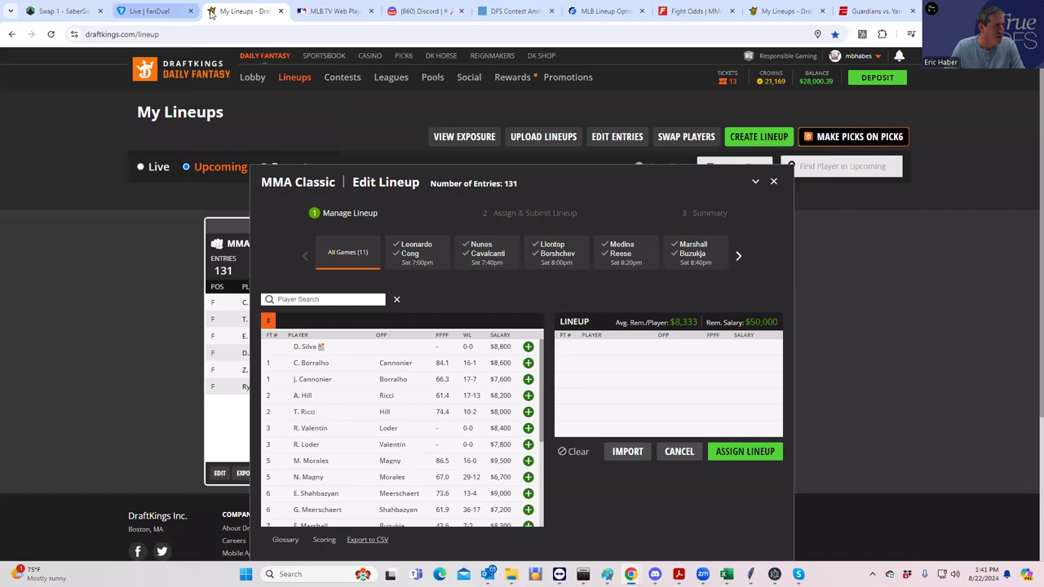
click(693, 11)
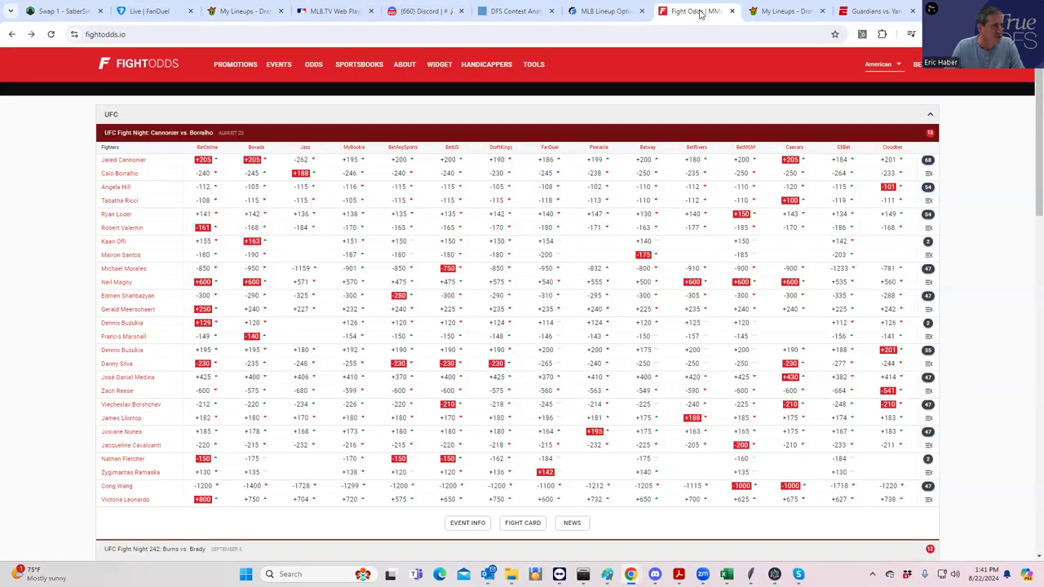
click(487, 63)
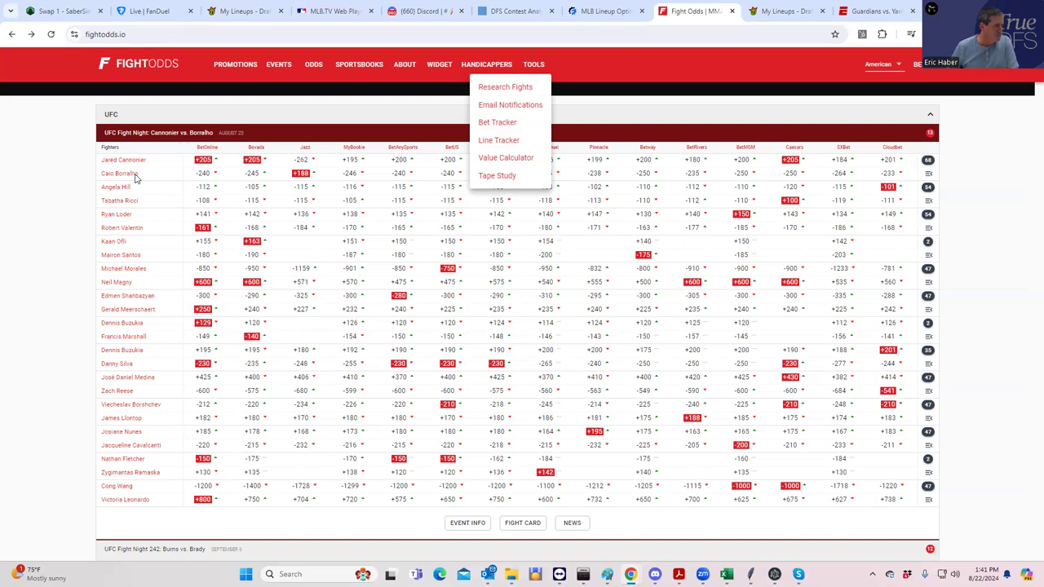
mouse_move(139, 386)
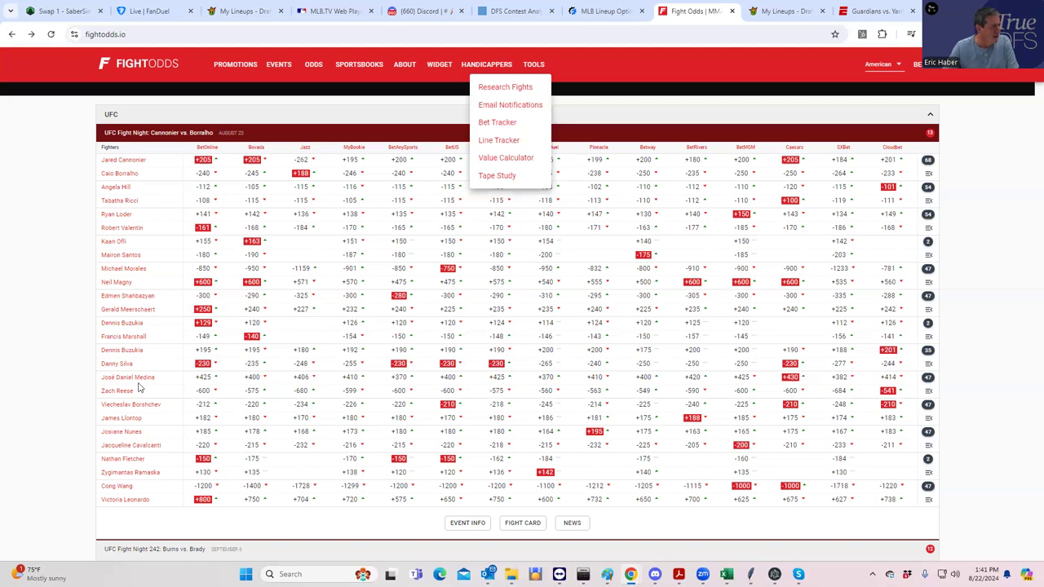
mouse_move(151, 324)
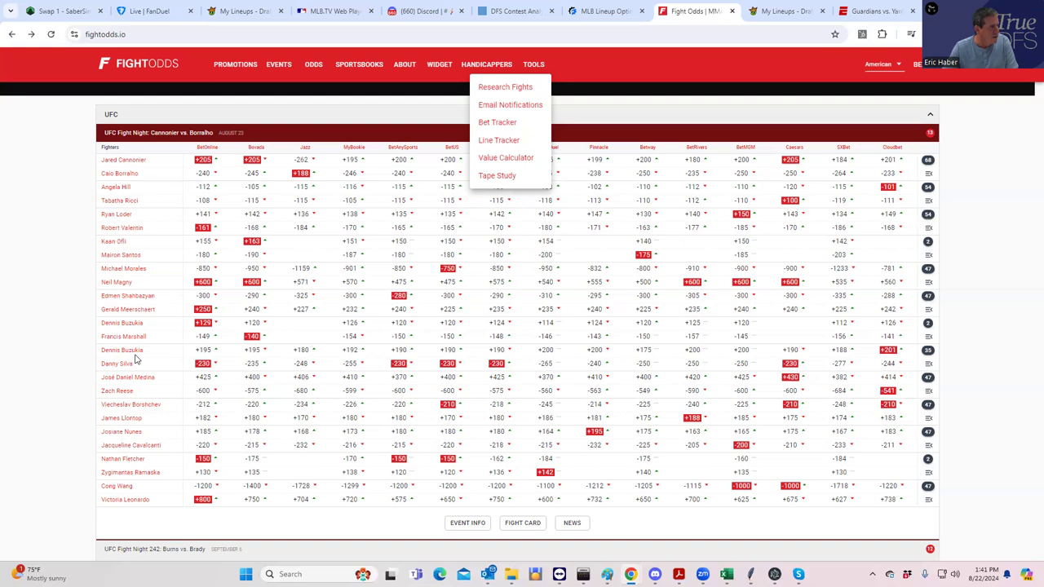
mouse_move(147, 404)
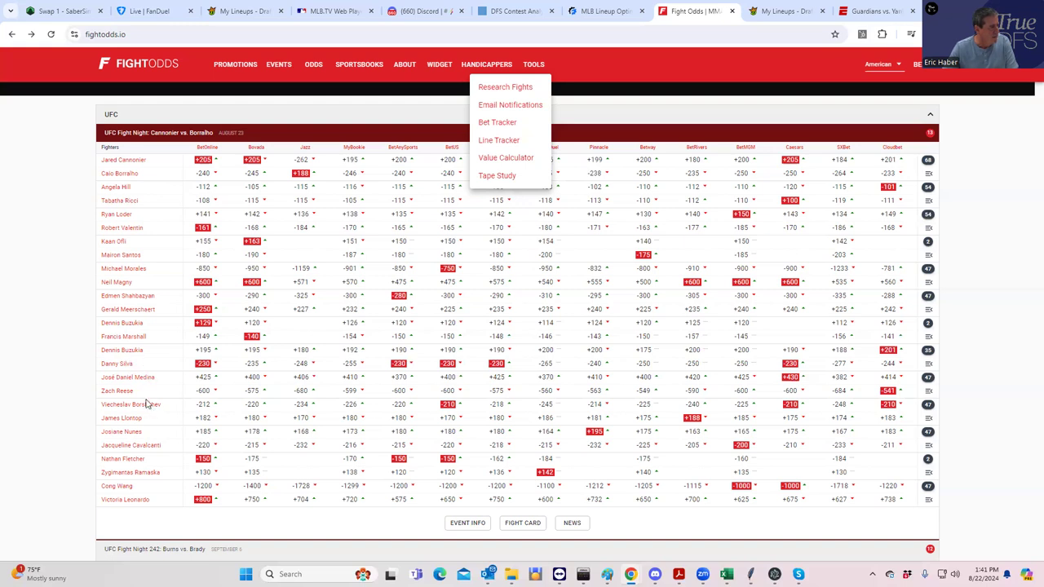
mouse_move(147, 403)
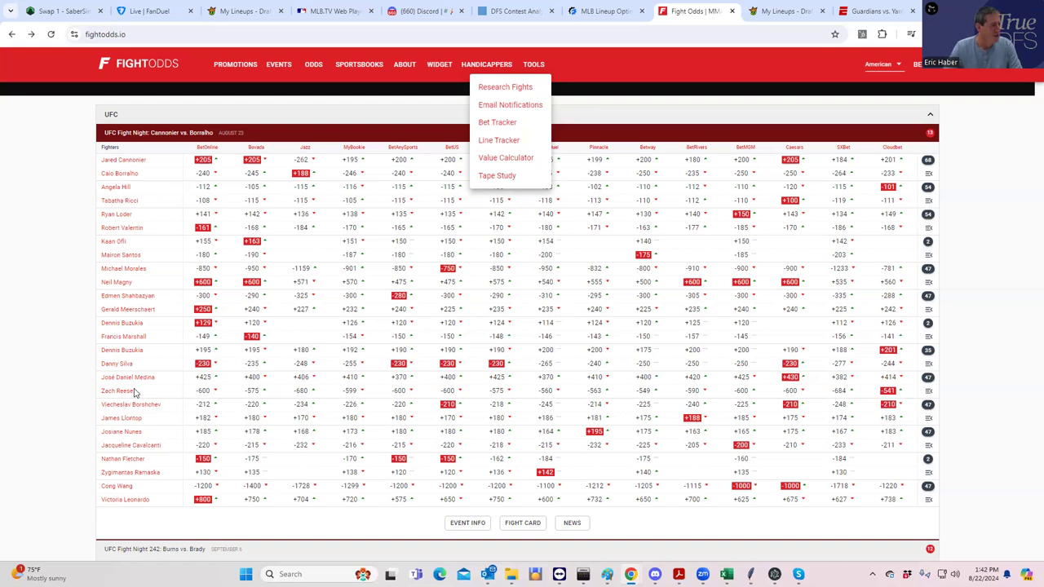
mouse_move(925, 383)
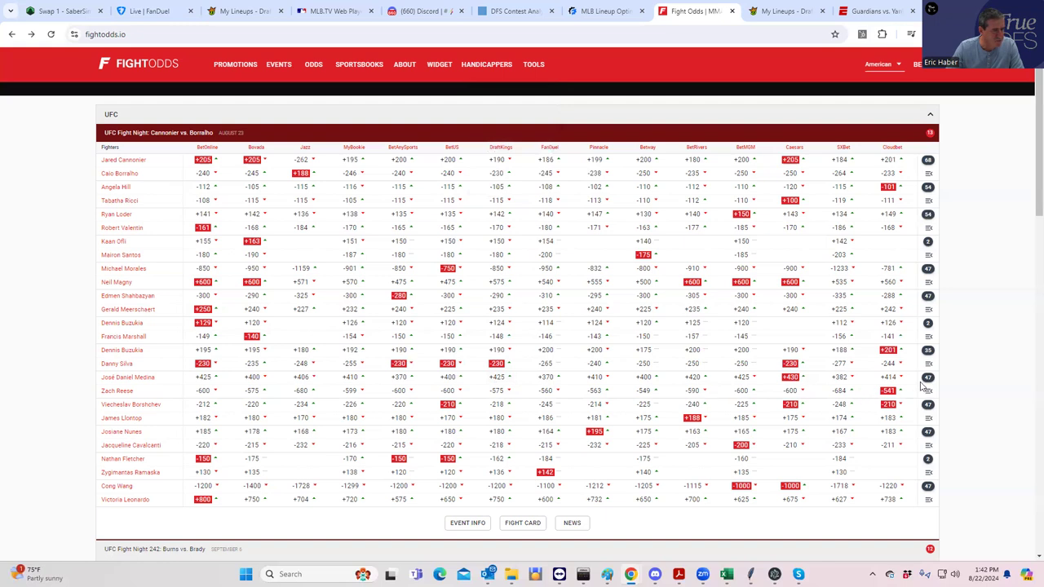
scroll(down, 3)
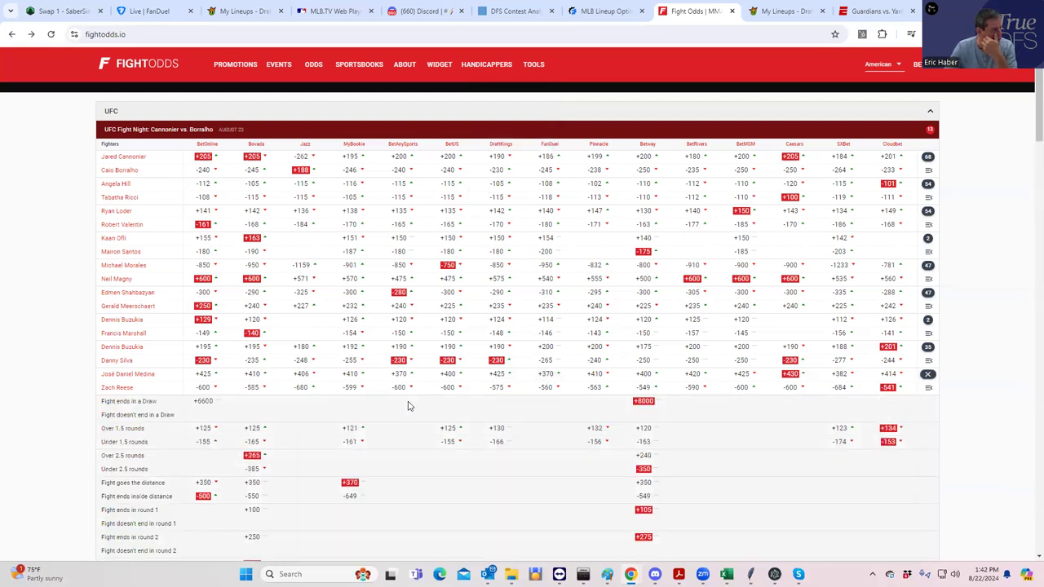
scroll(down, 3)
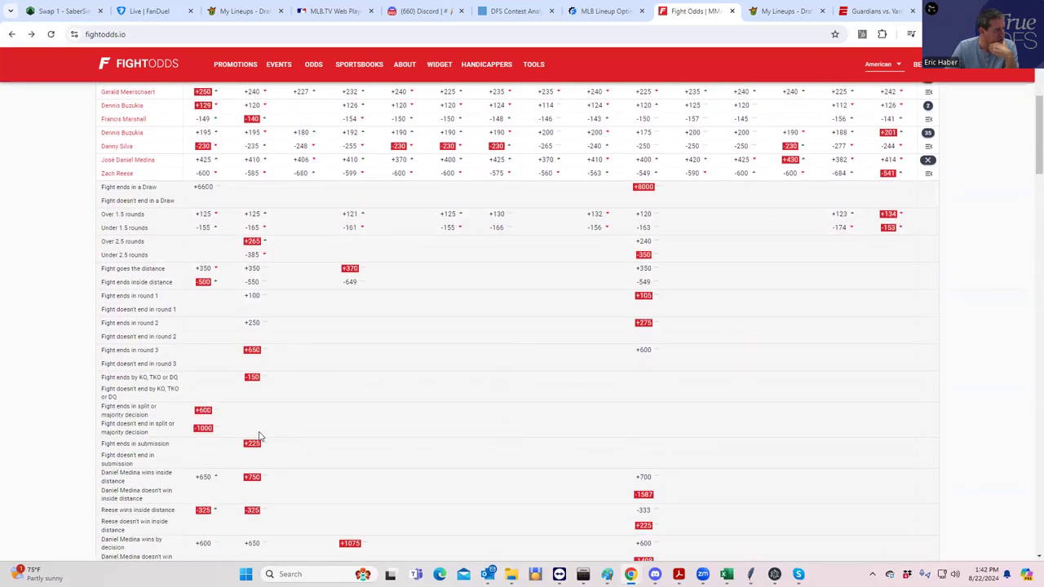
scroll(down, 3)
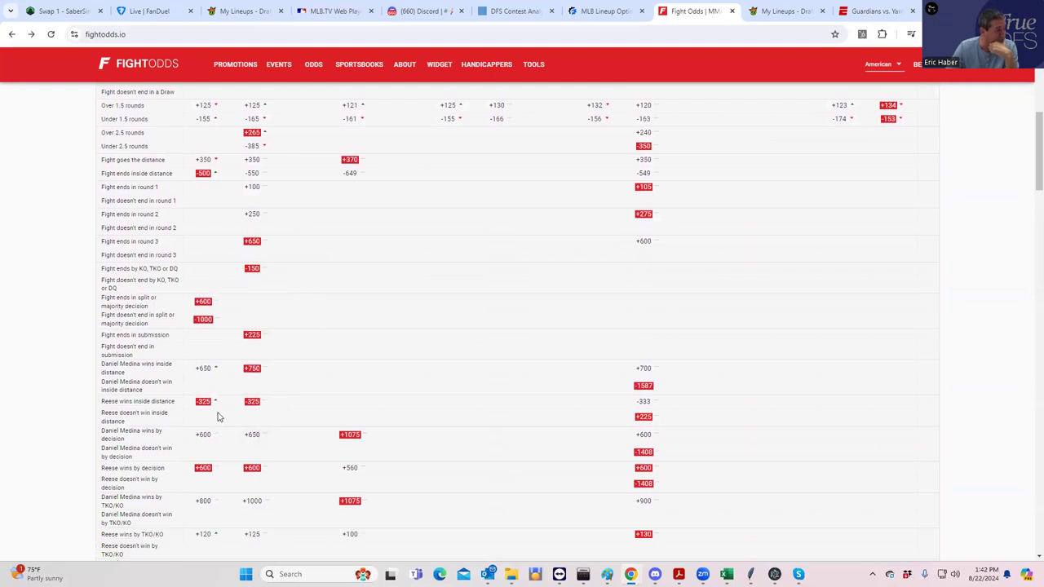
scroll(down, 3)
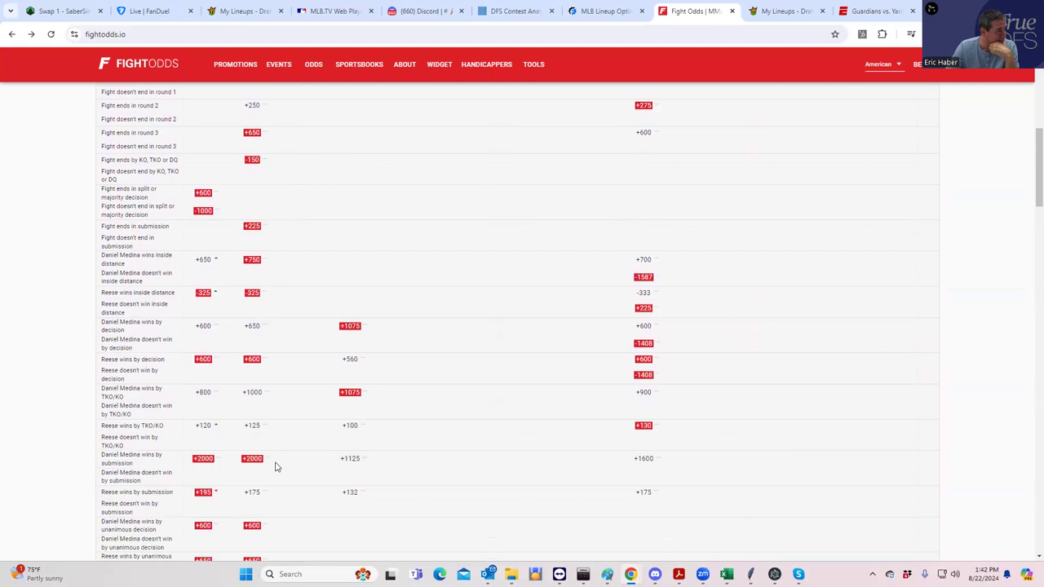
scroll(down, 3)
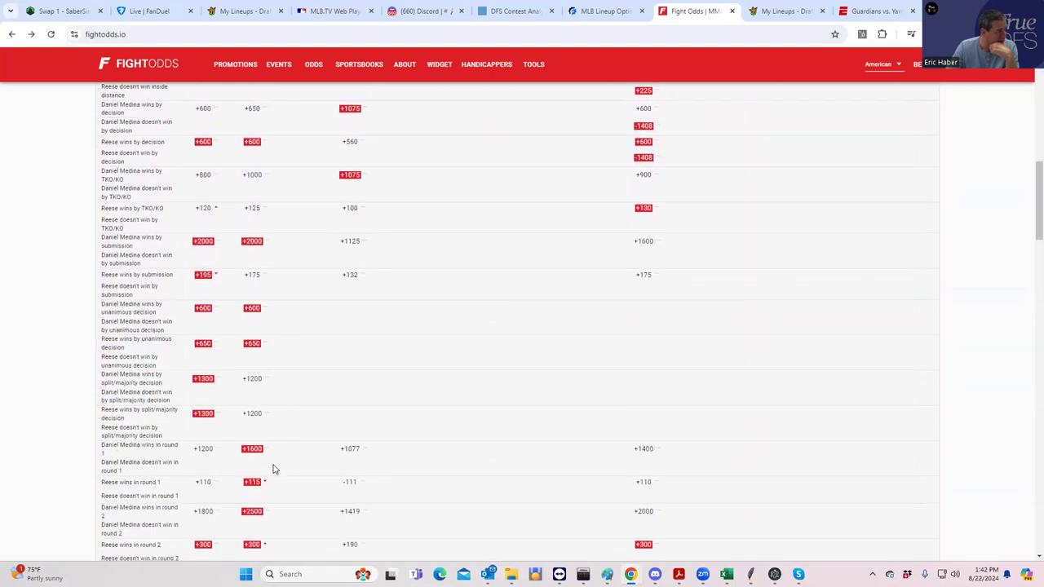
mouse_move(234, 491)
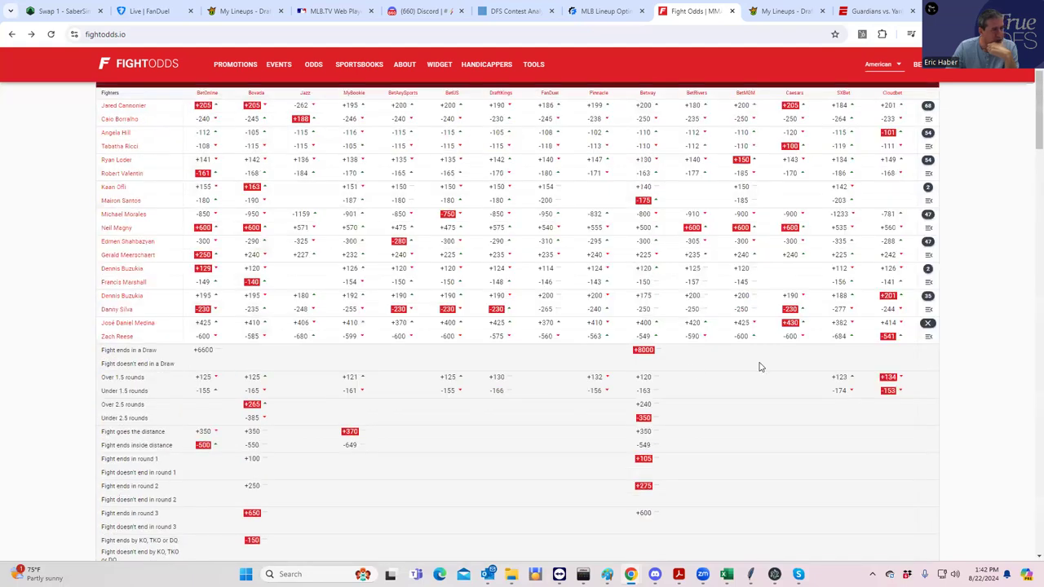
scroll(down, 3)
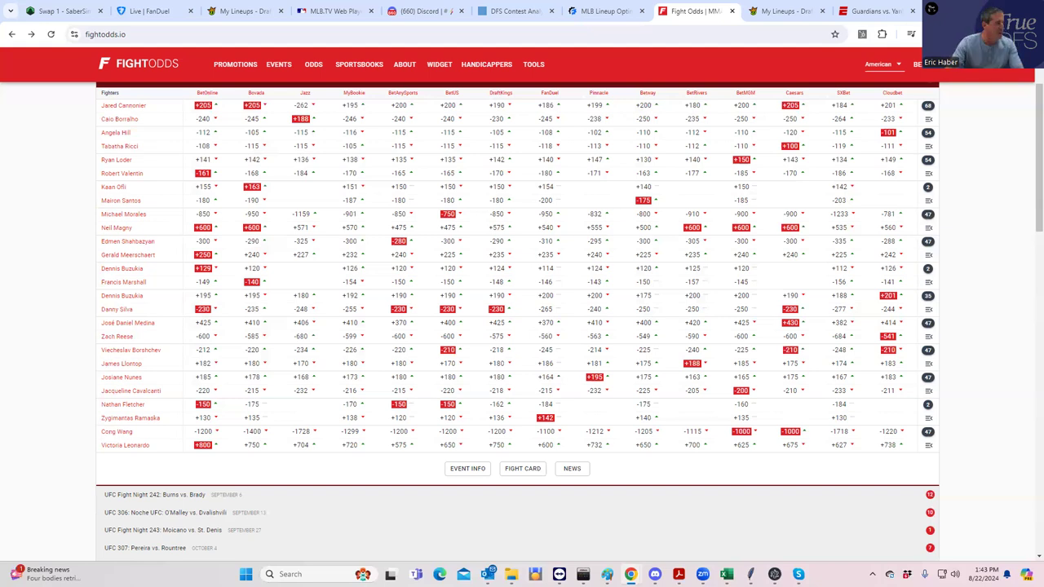
mouse_move(115, 335)
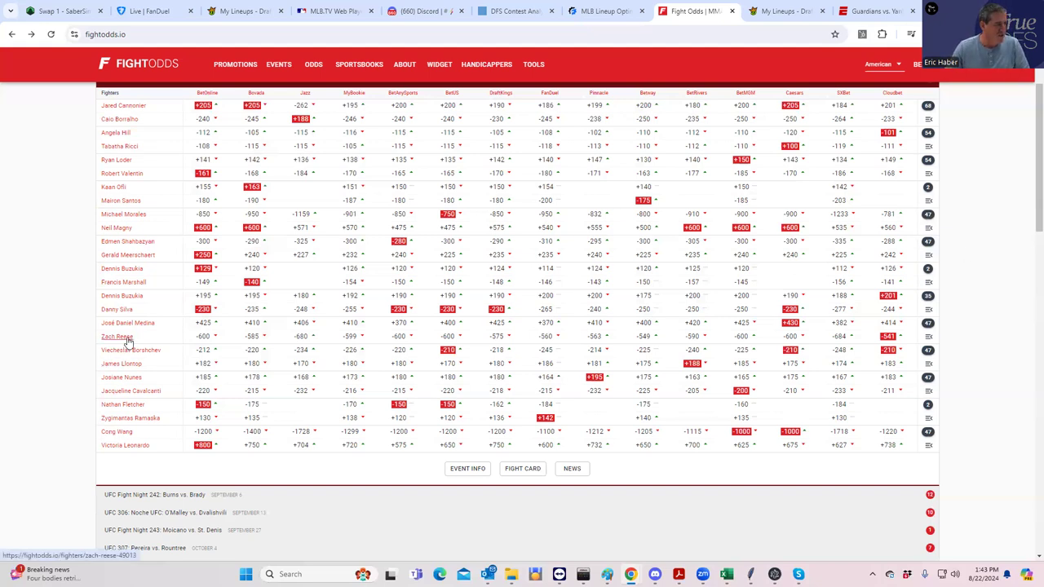
mouse_move(150, 327)
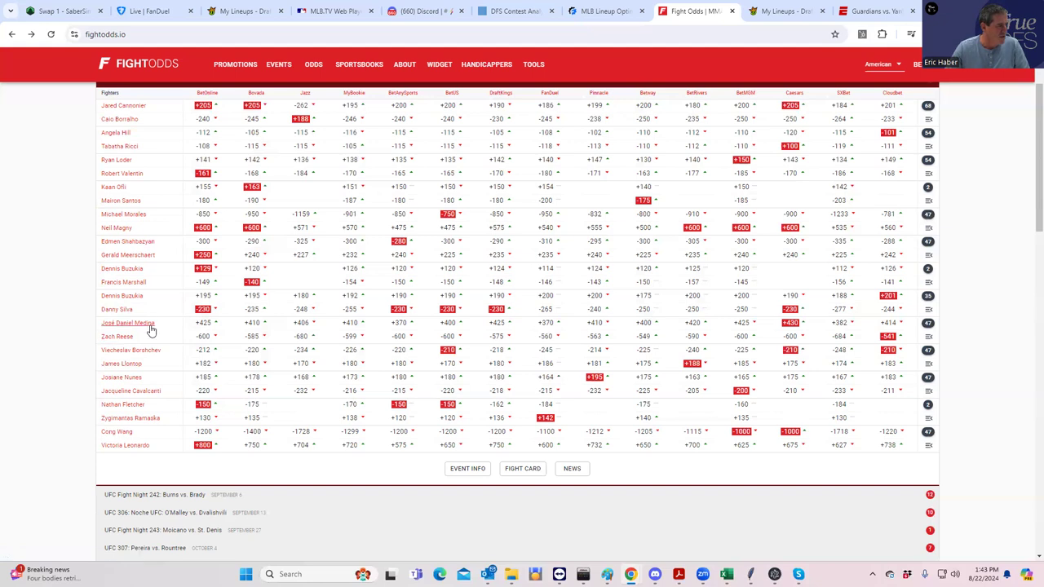
mouse_move(127, 323)
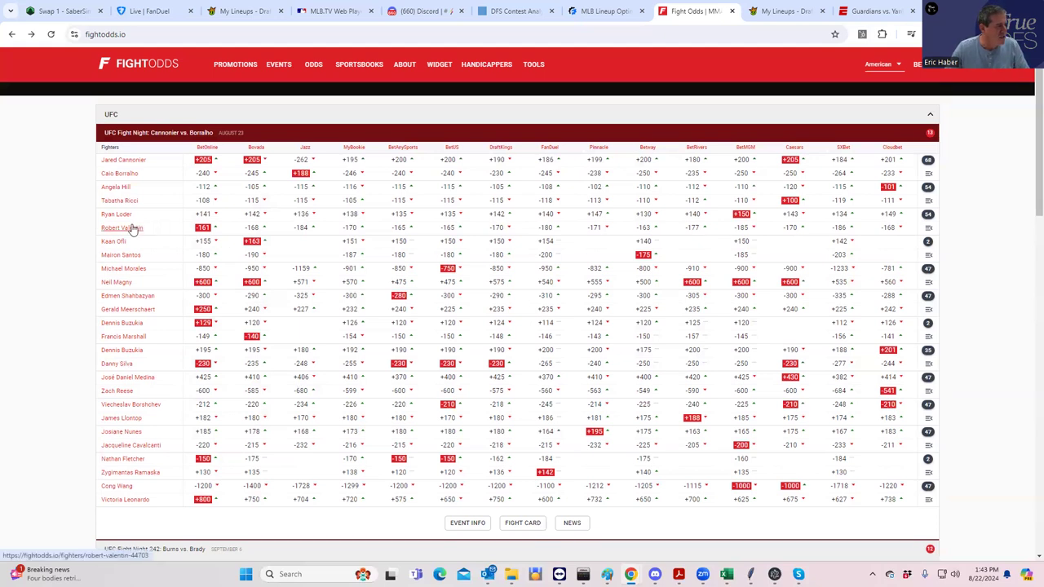
mouse_move(120, 228)
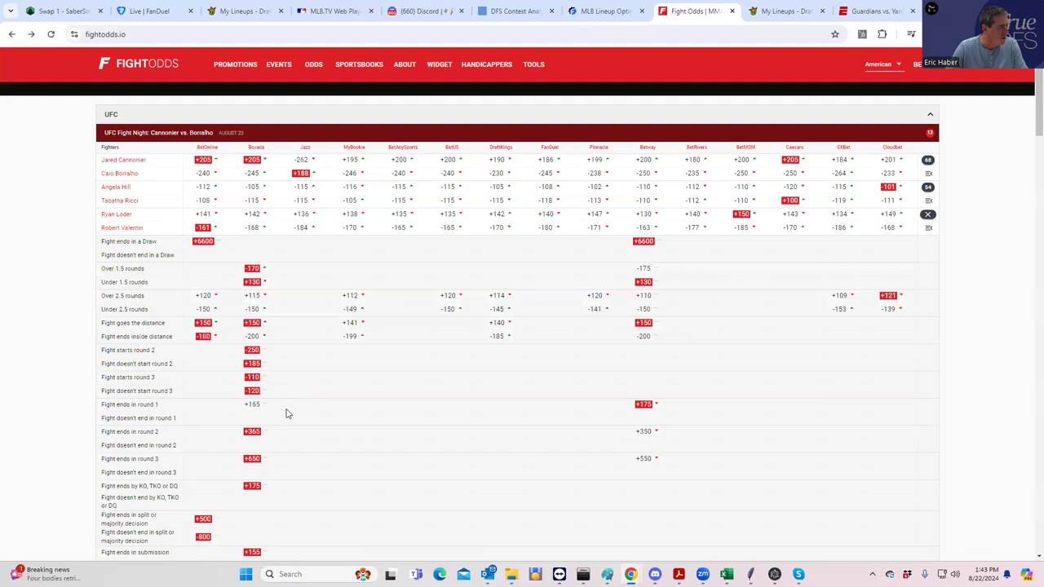
Step: Scroll through the Loder vs. Valentin round, distance and method-of-victory props
scroll(down, 3)
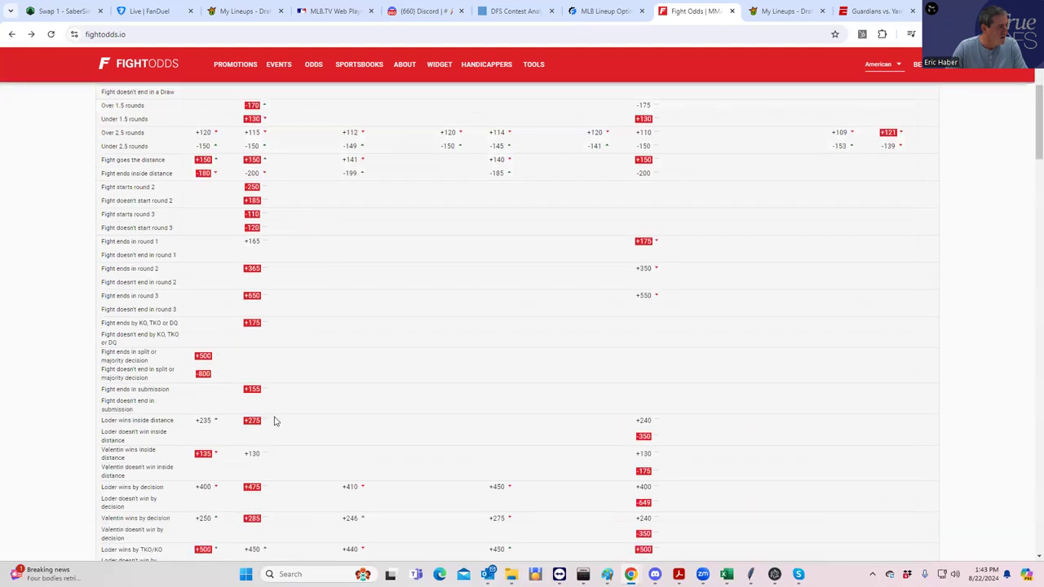
mouse_move(262, 442)
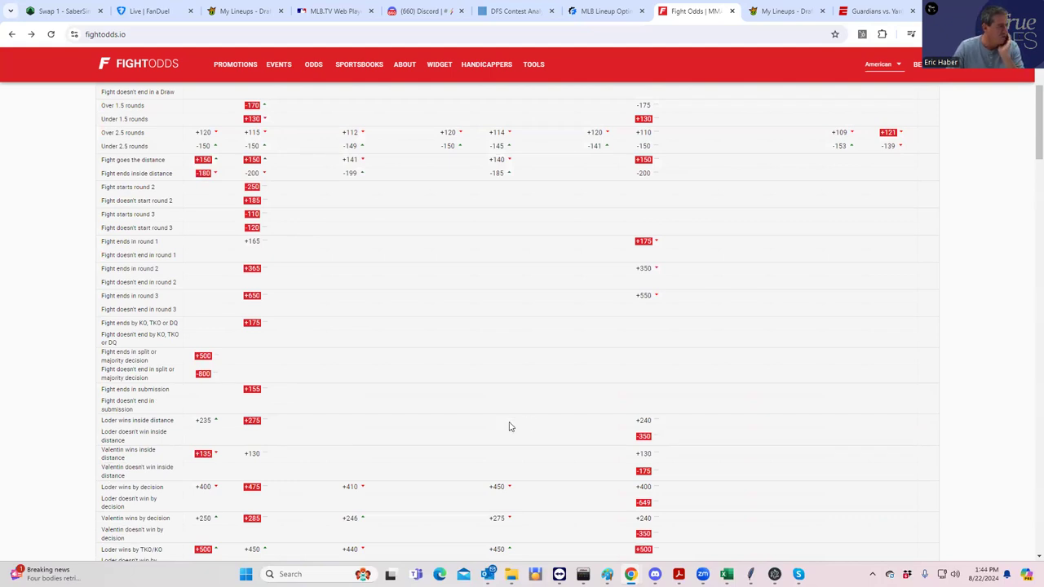
mouse_move(378, 450)
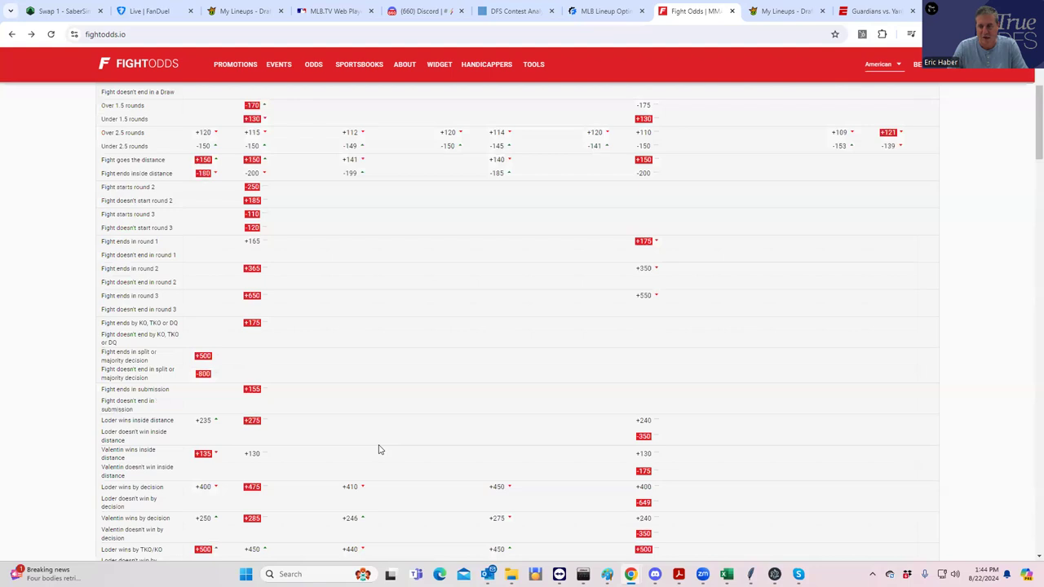
mouse_move(173, 437)
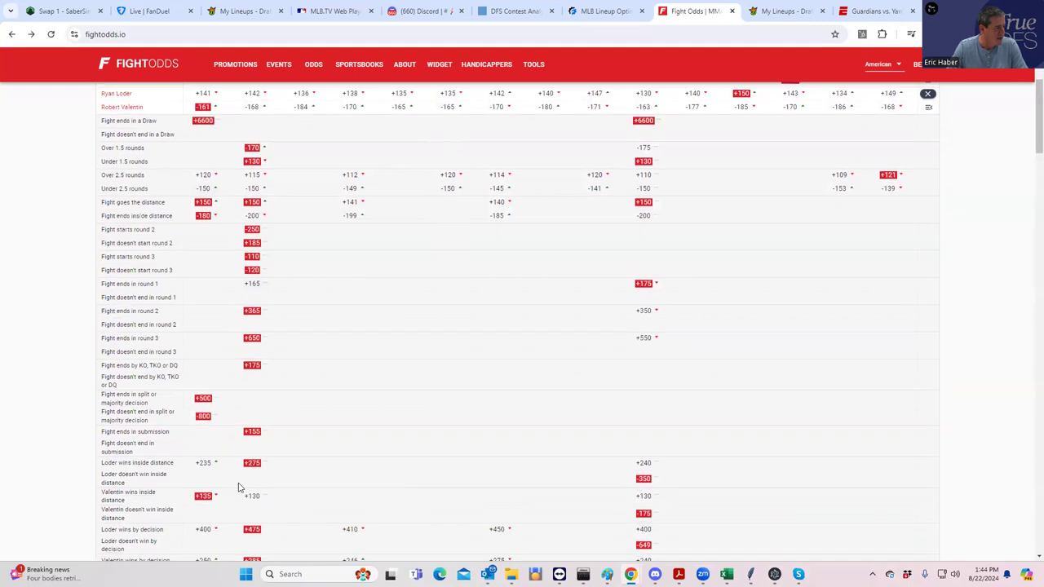
scroll(down, 3)
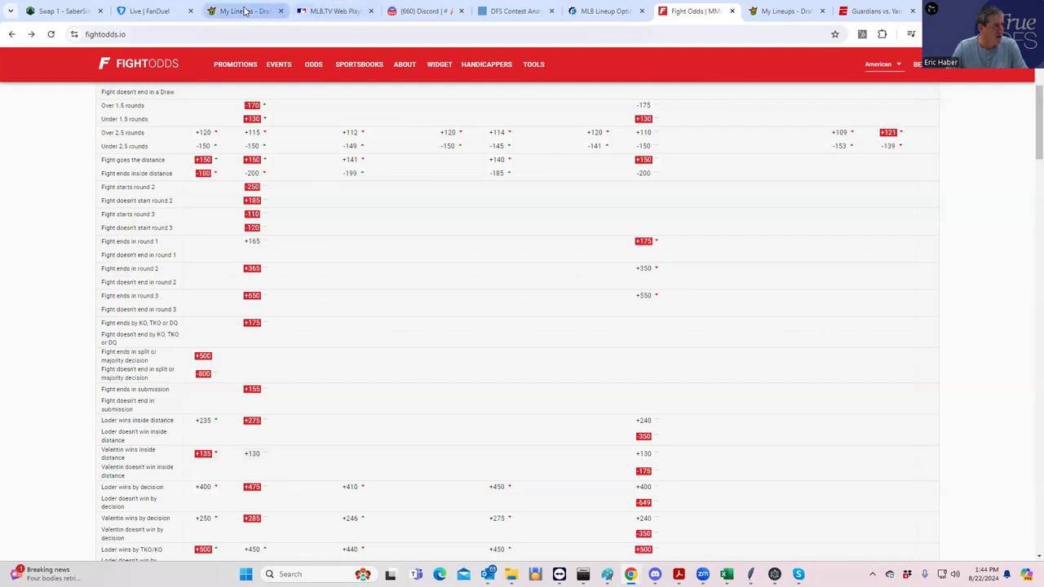
Step: Add R. Valentin and R. Loder to the DraftKings MMA lineup
click(236, 10)
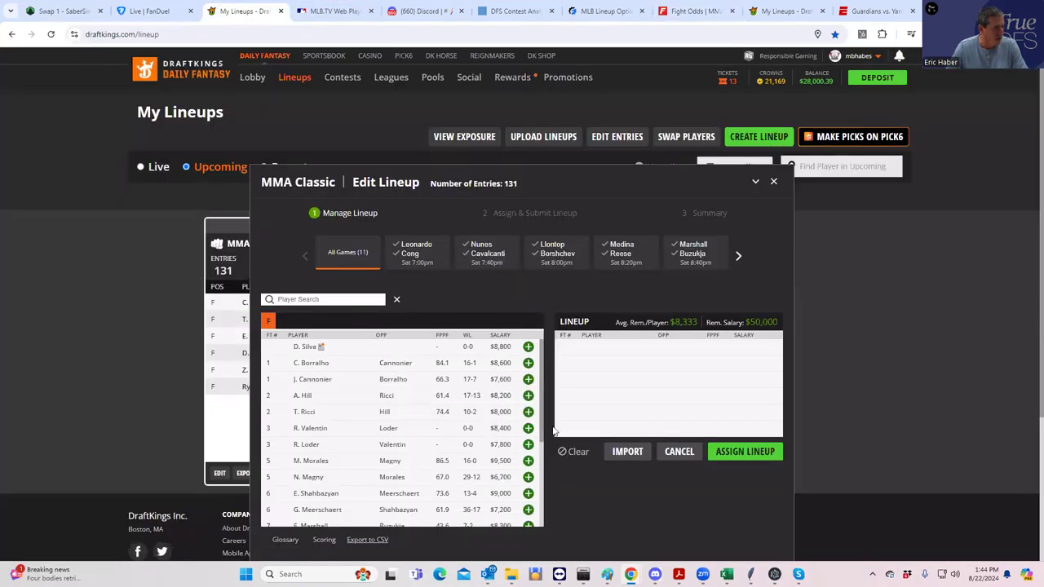
click(527, 428)
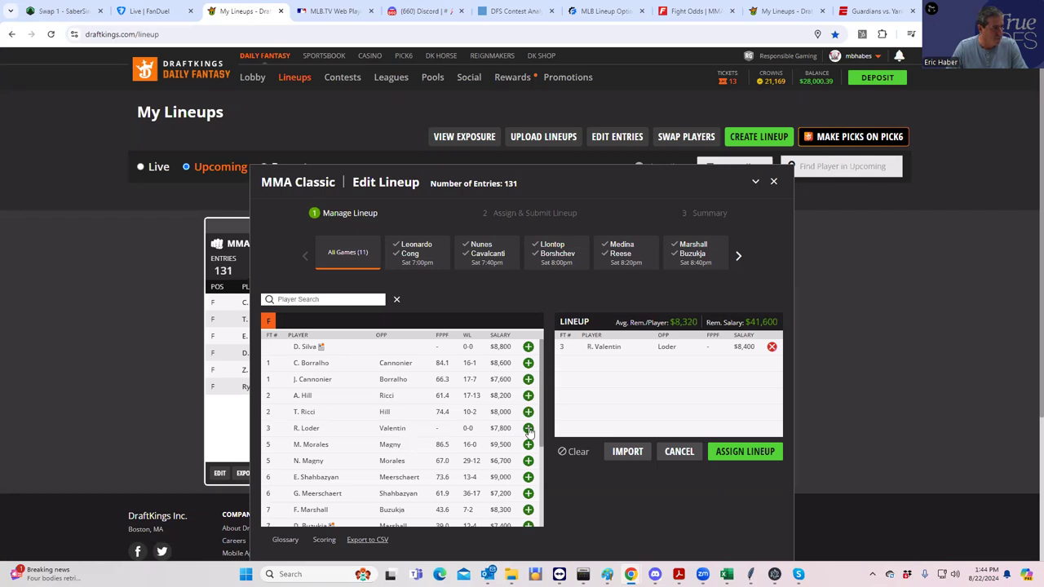
click(528, 427)
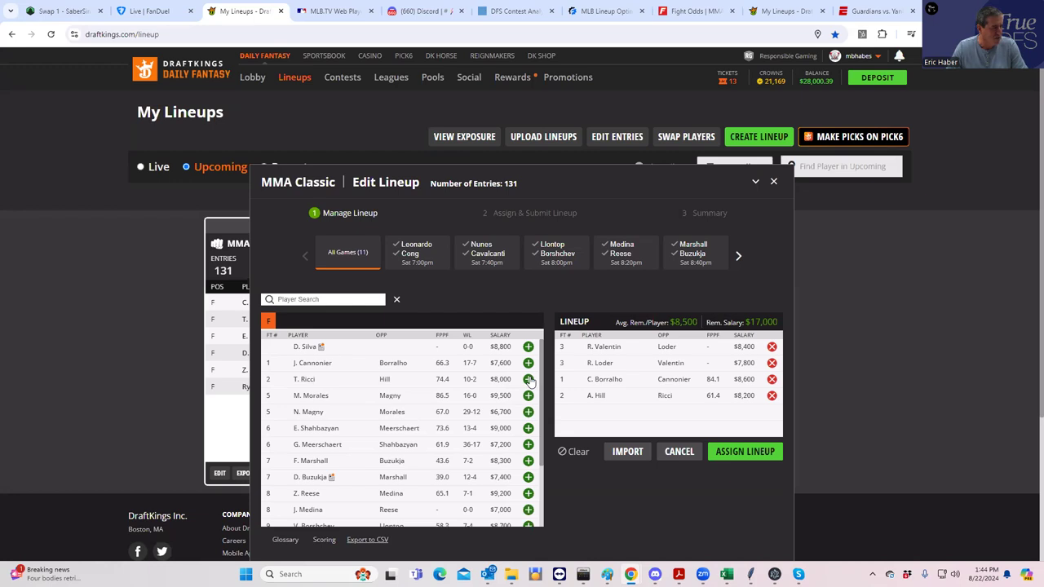
scroll(down, 3)
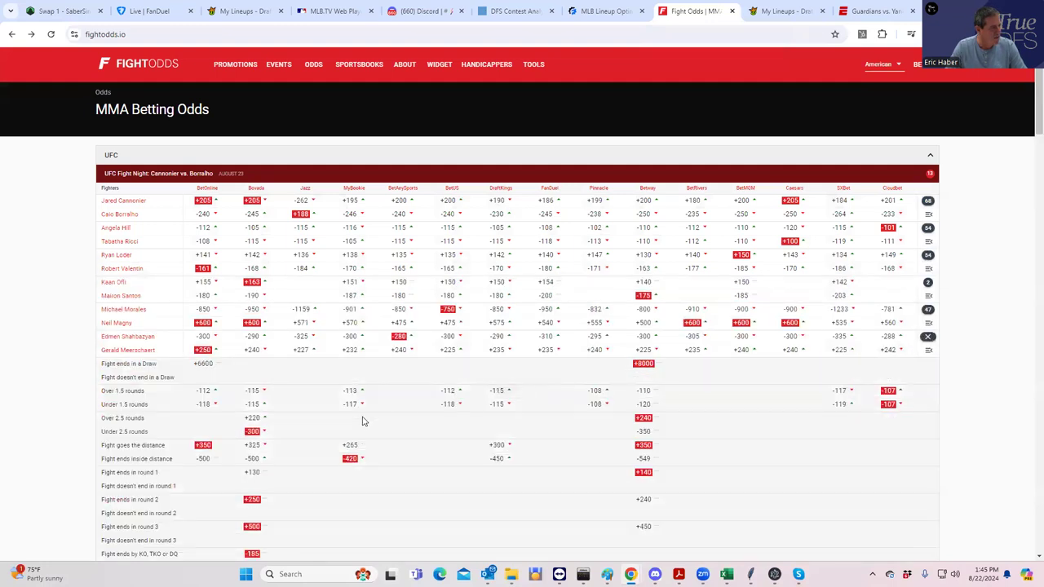
Step: Scroll down the fight card past the Shahbazyan vs. Meerschaert props
scroll(down, 3)
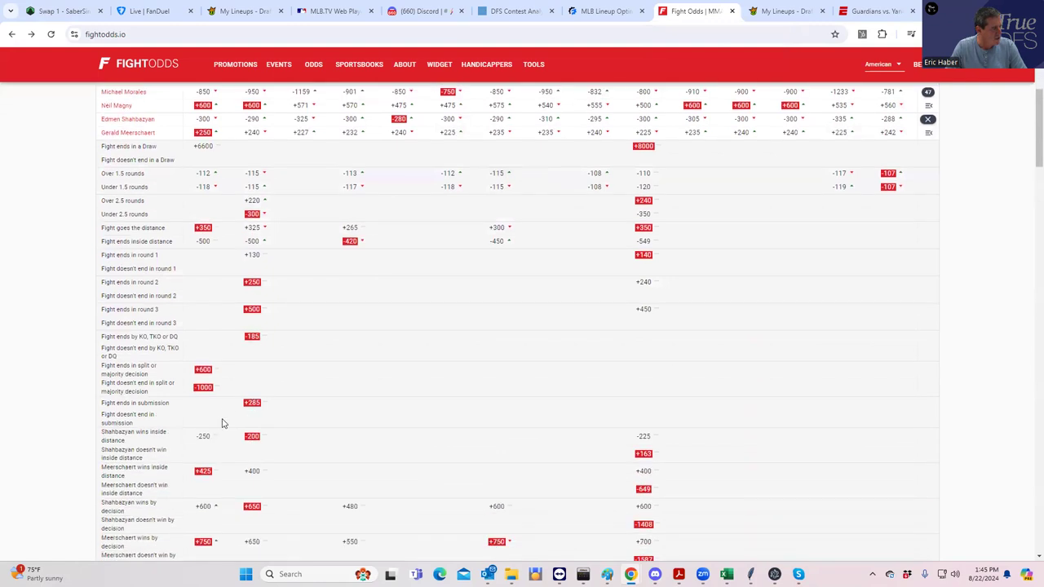
scroll(down, 3)
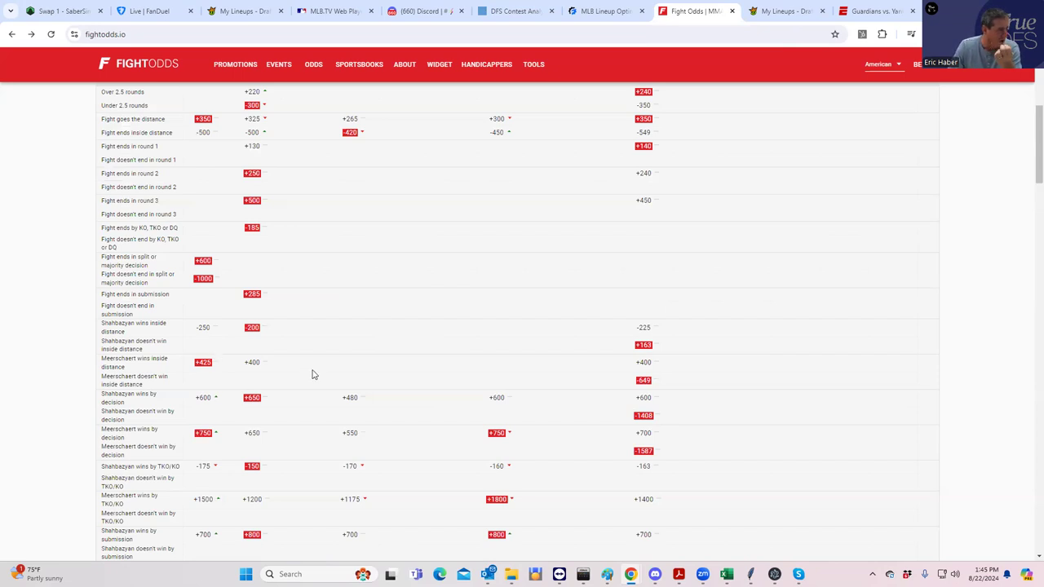
mouse_move(488, 408)
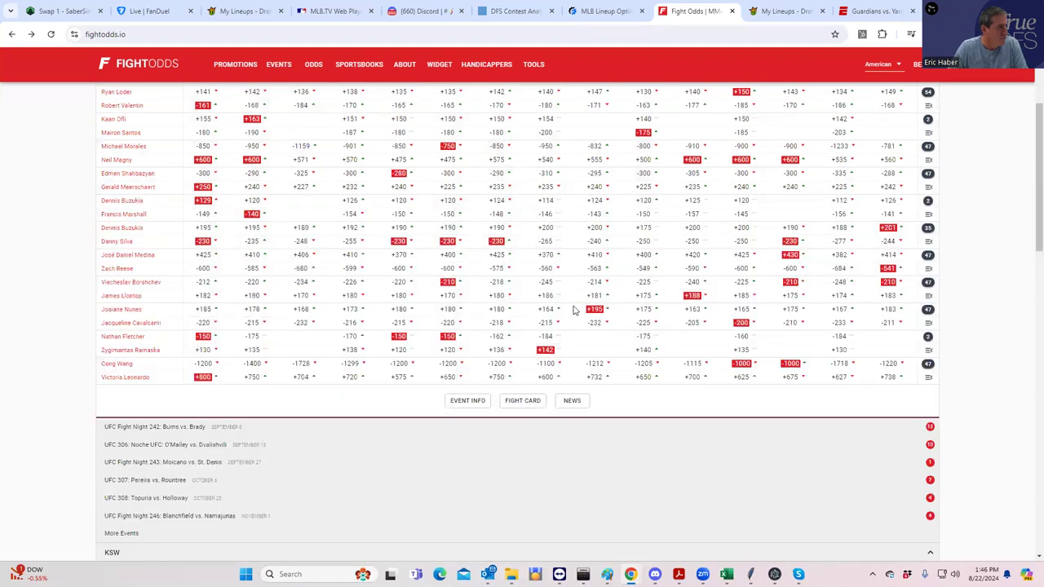
mouse_move(230, 342)
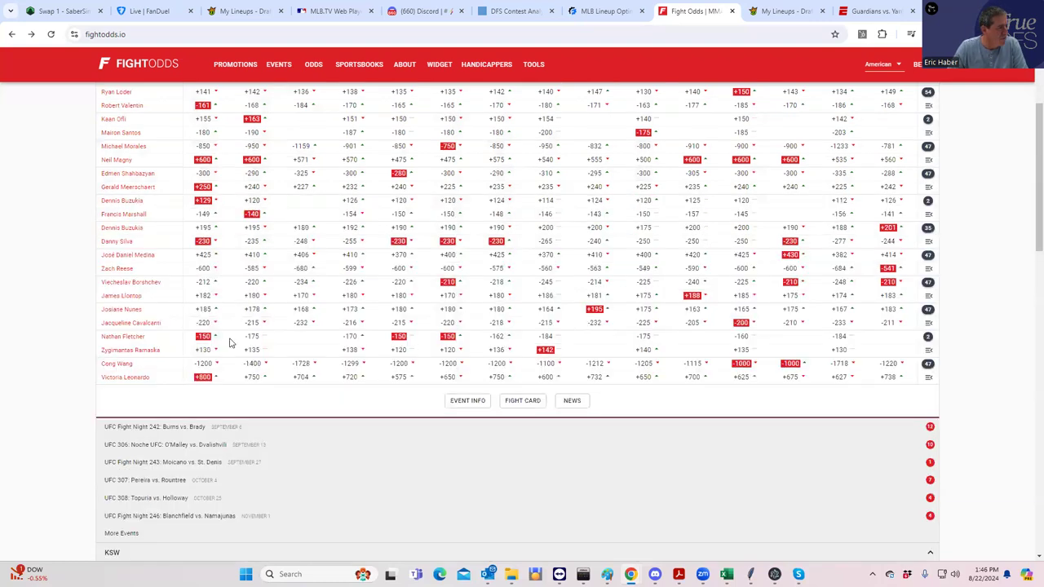
mouse_move(155, 348)
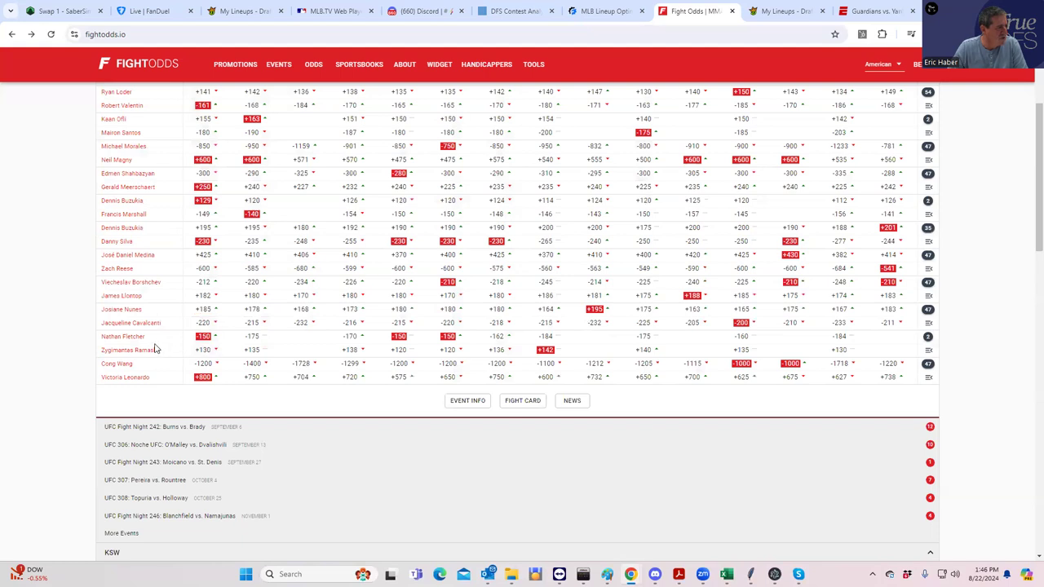
mouse_move(132, 288)
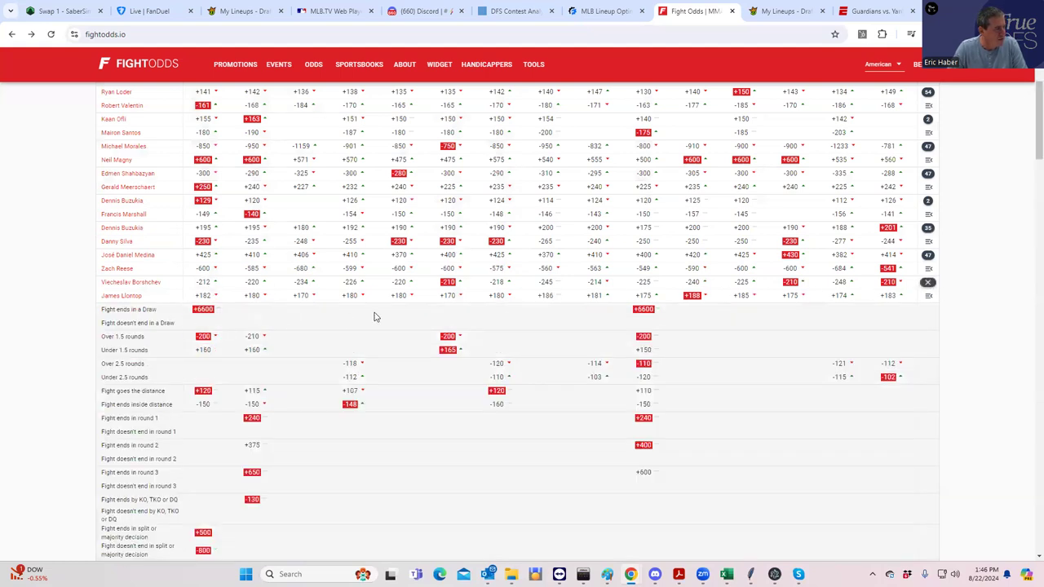
mouse_move(293, 411)
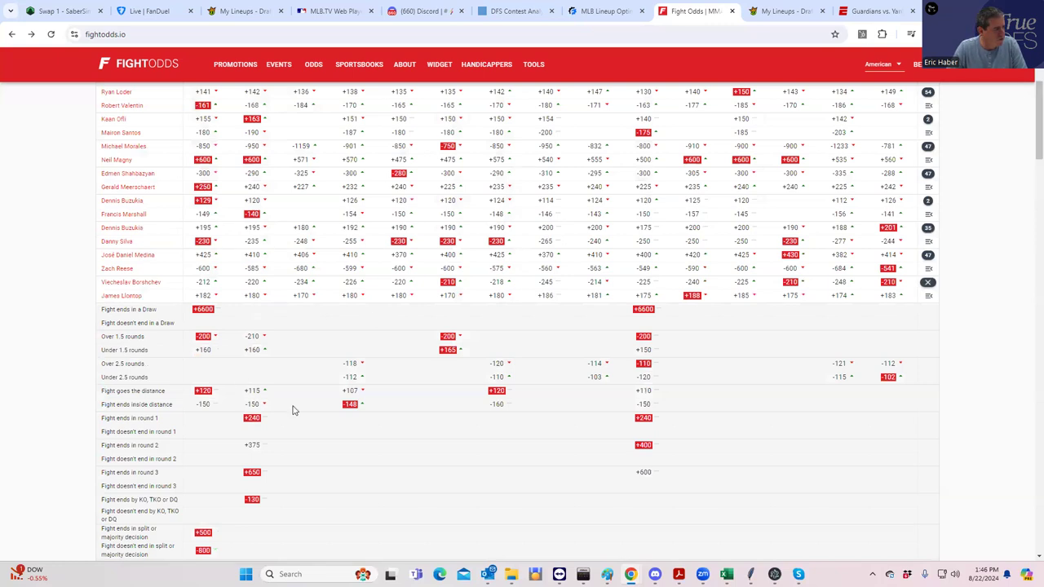
Step: Browse the Borshchev vs. Llontop props, then return to the DraftKings lineup
scroll(down, 3)
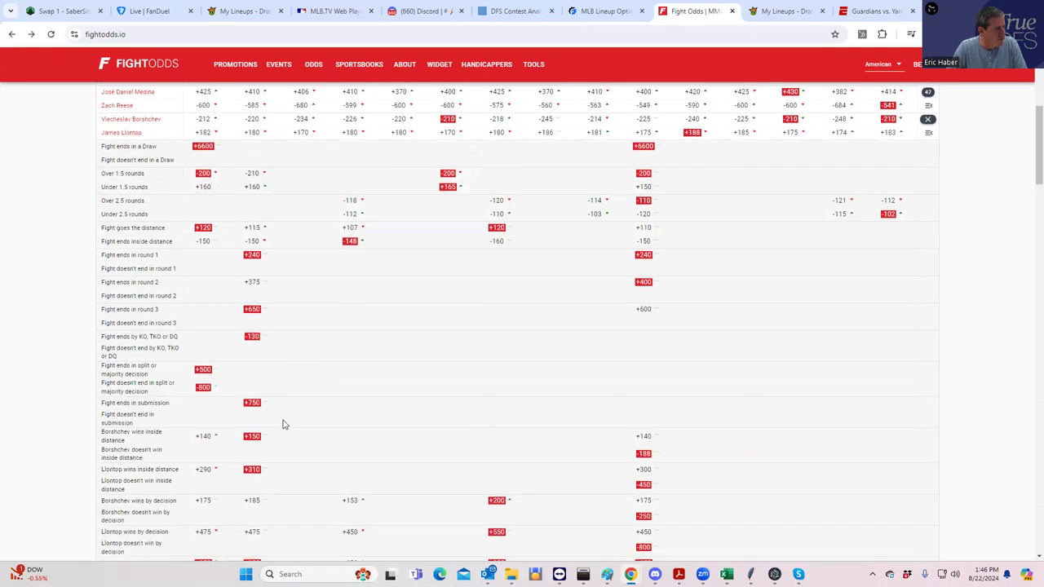
scroll(down, 3)
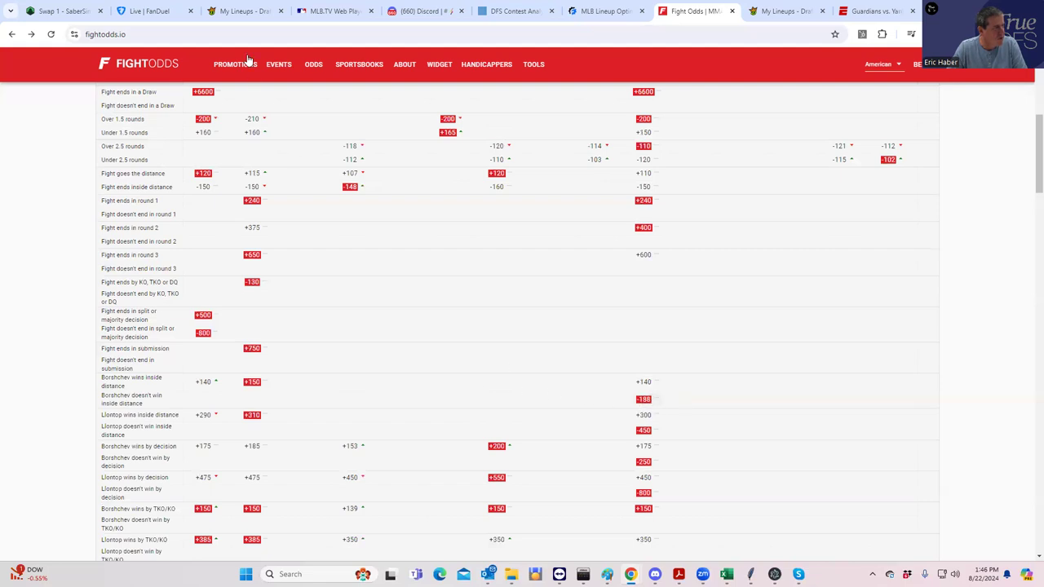
click(244, 11)
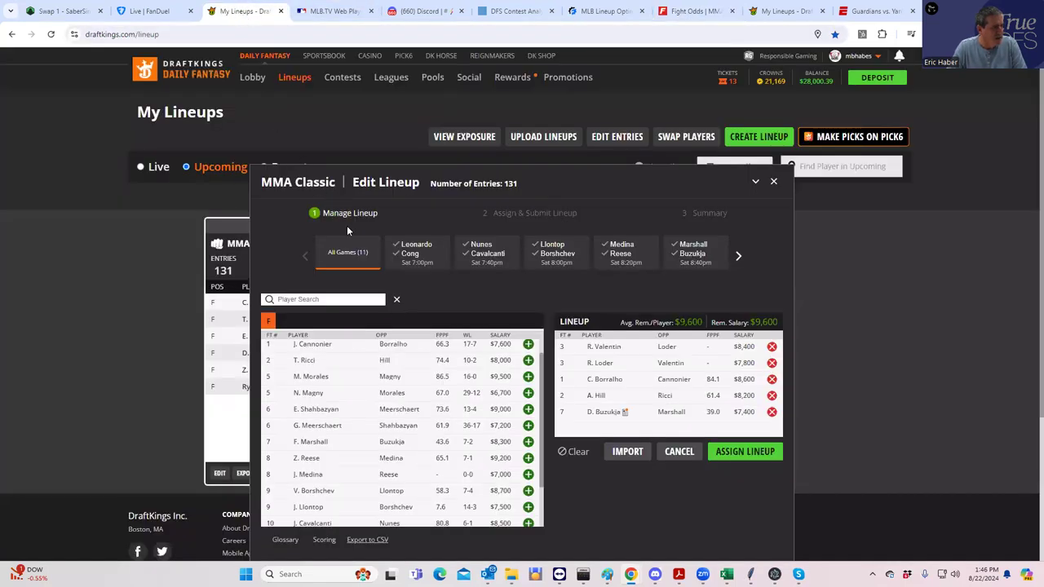
mouse_move(501, 422)
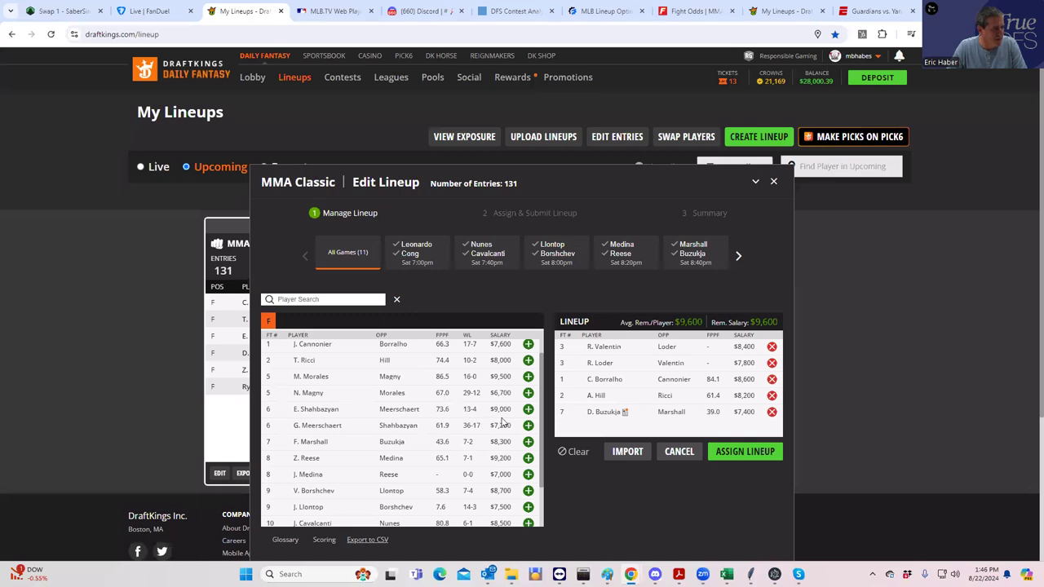
mouse_move(510, 500)
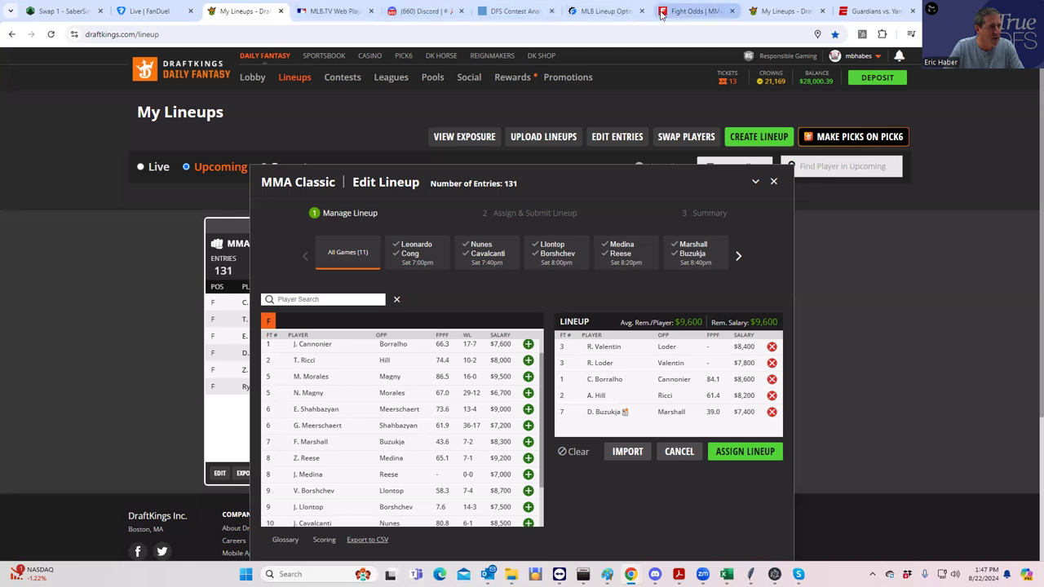
Step: Return to the FightOdds full-card moneylines after reviewing the five-fighter lineup
click(693, 10)
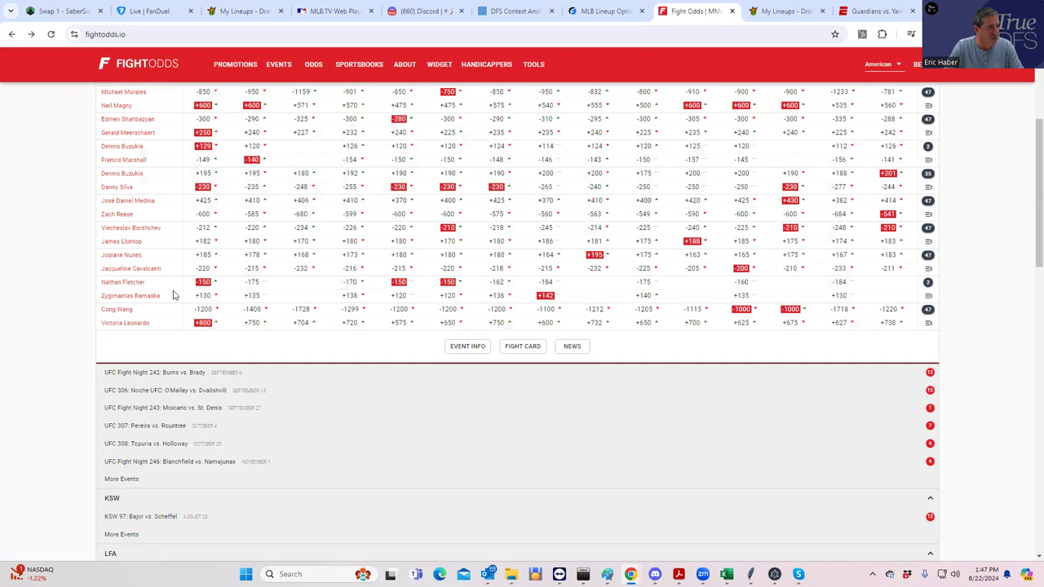
mouse_move(928, 283)
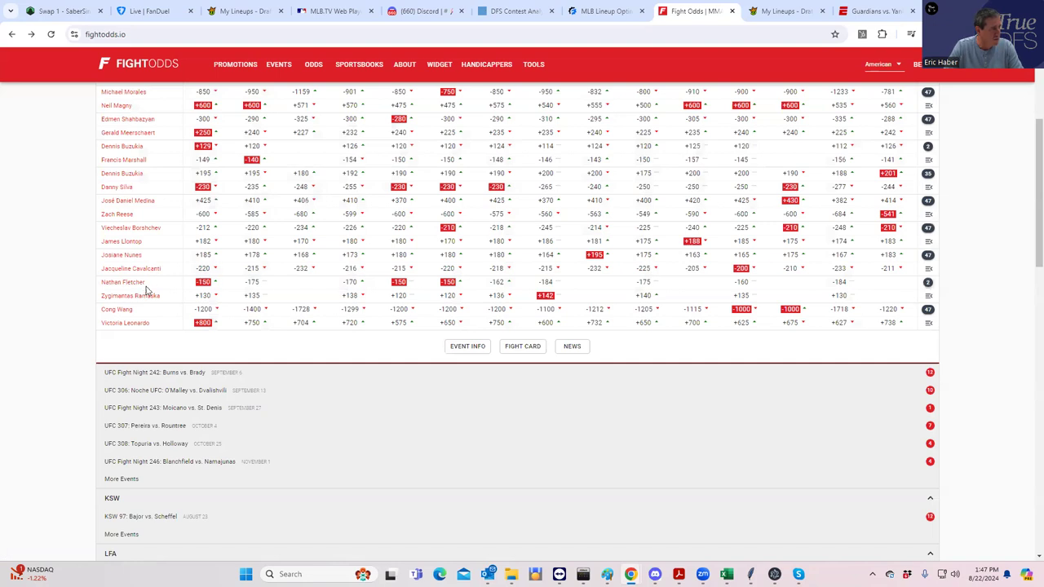
mouse_move(178, 304)
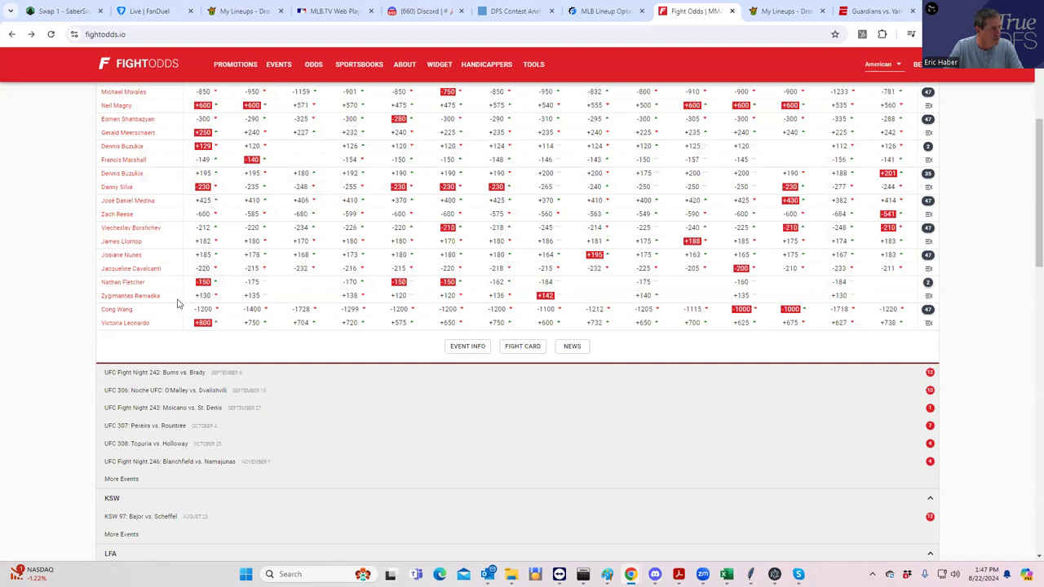
mouse_move(131, 295)
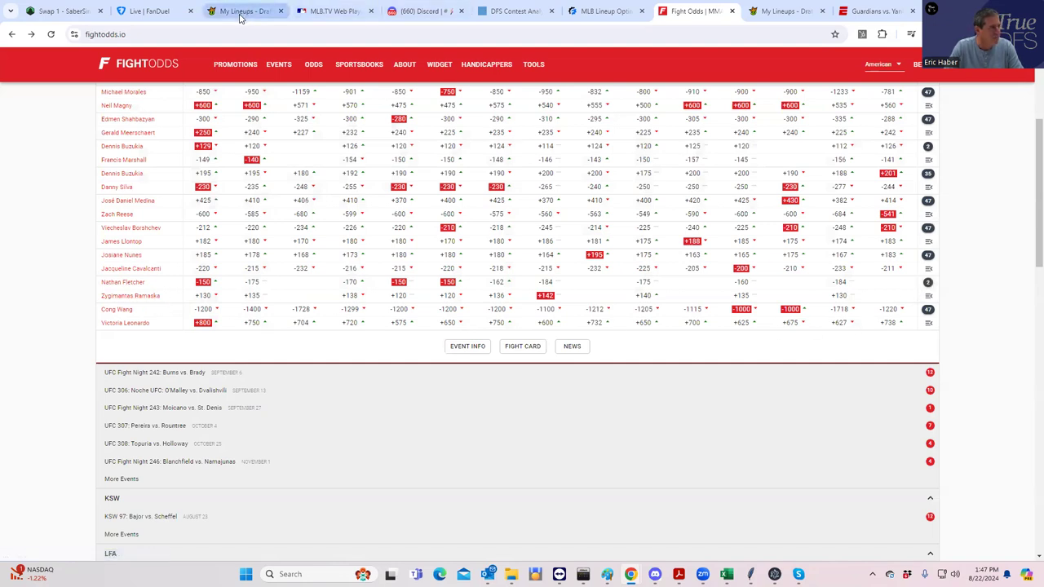
mouse_move(241, 10)
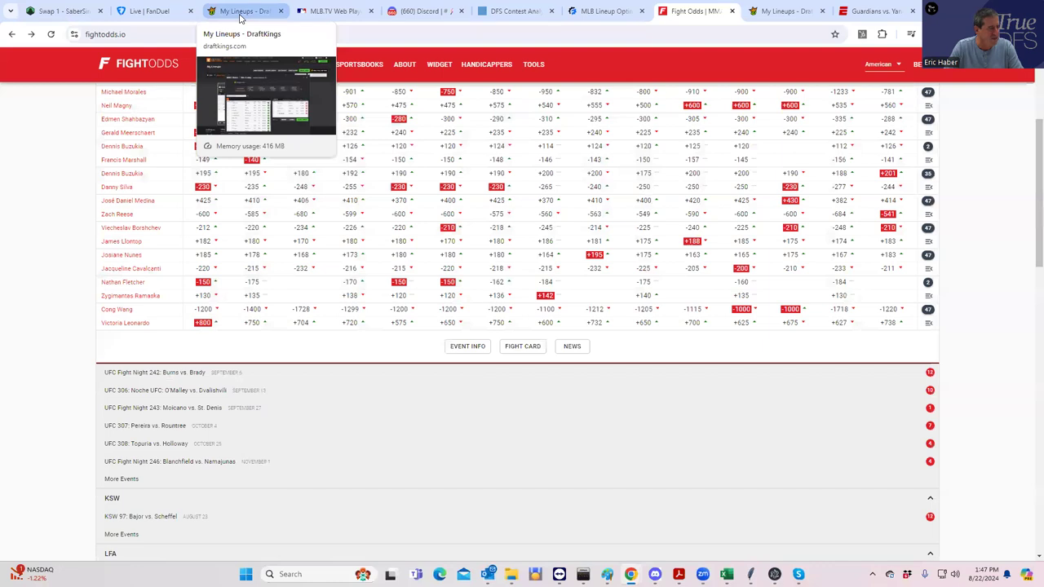
mouse_move(874, 294)
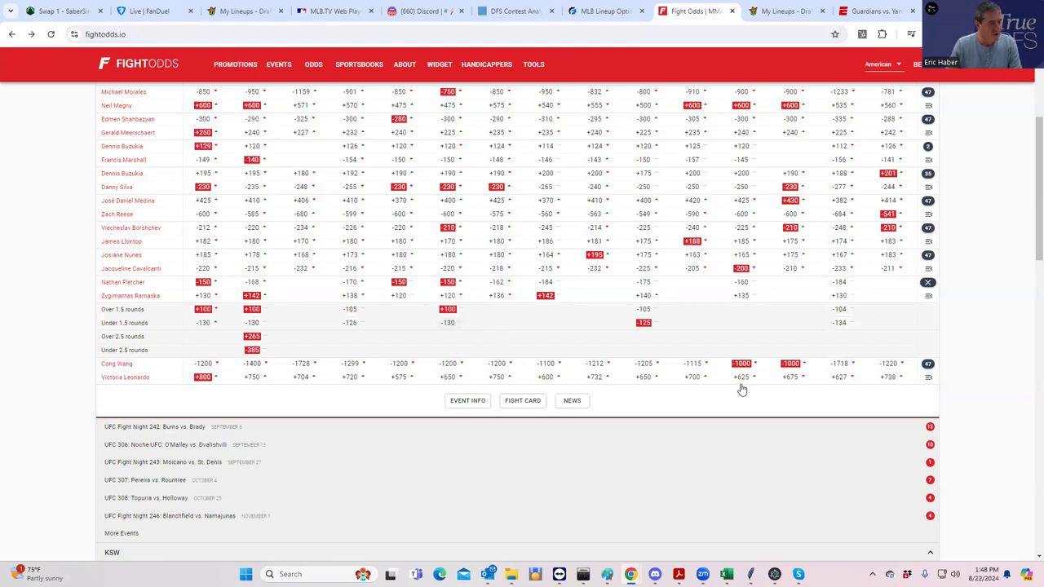
mouse_move(915, 327)
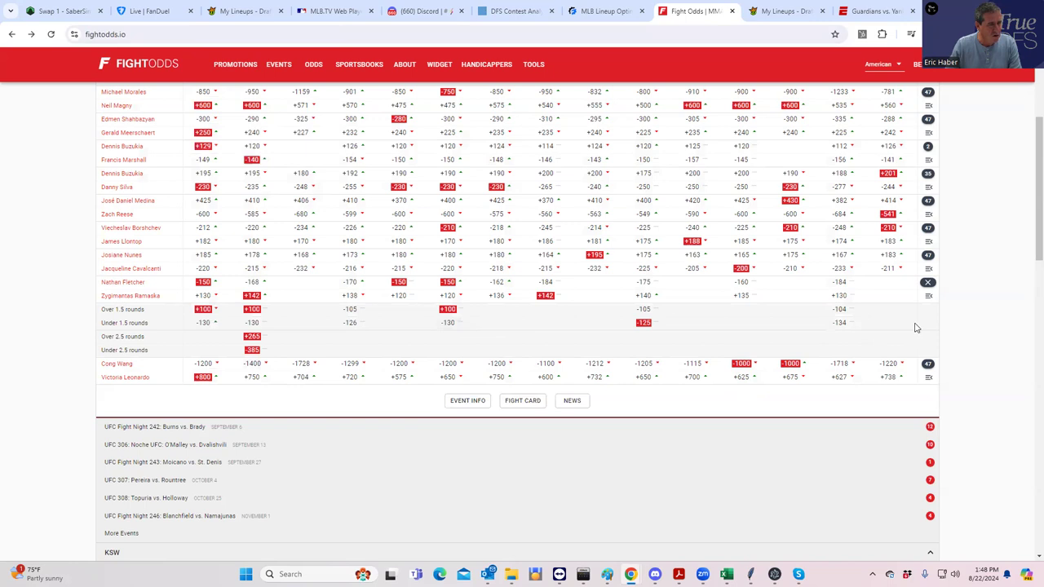
mouse_move(923, 314)
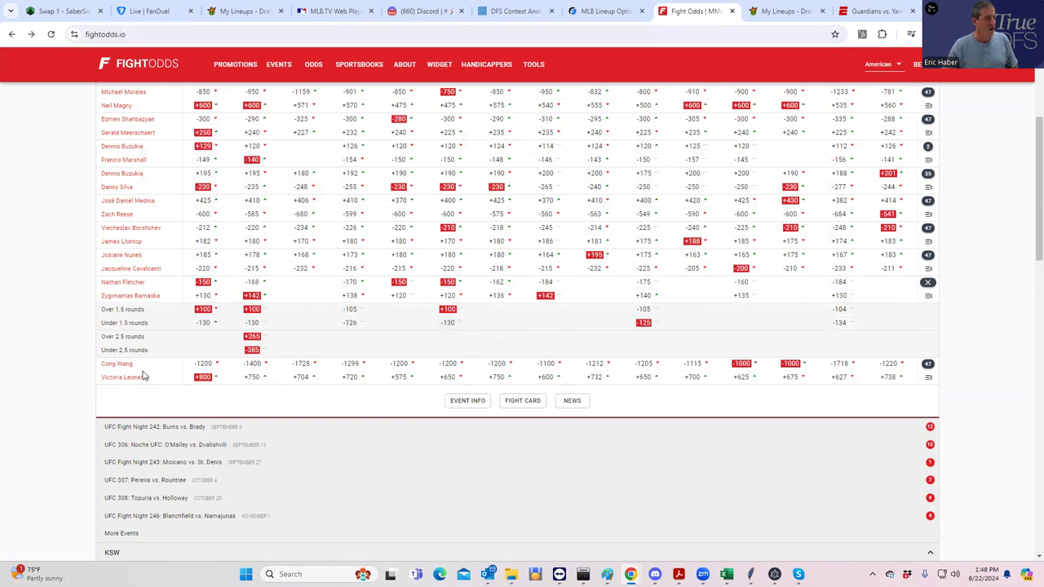
mouse_move(928, 366)
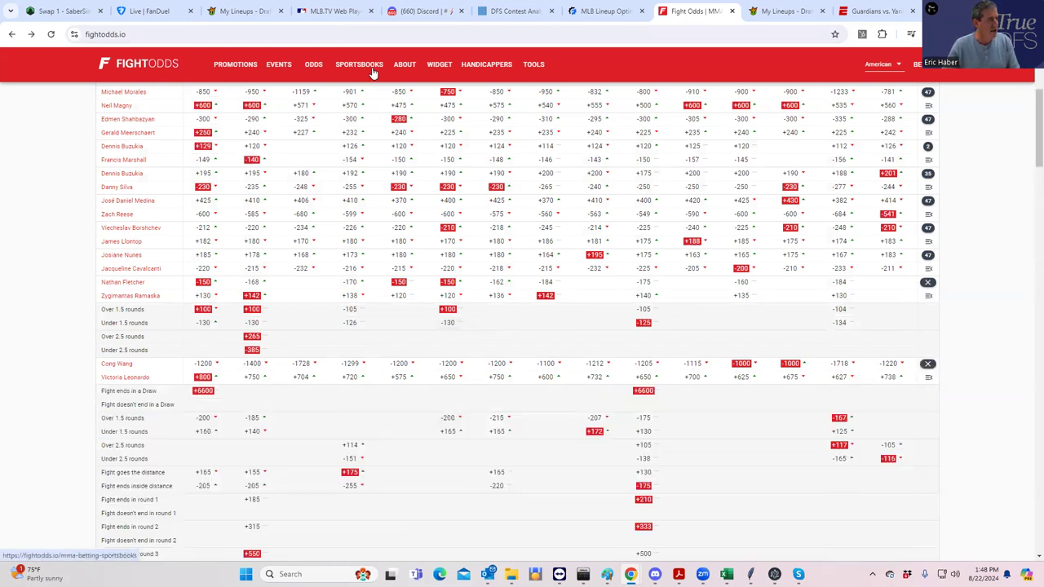
click(787, 10)
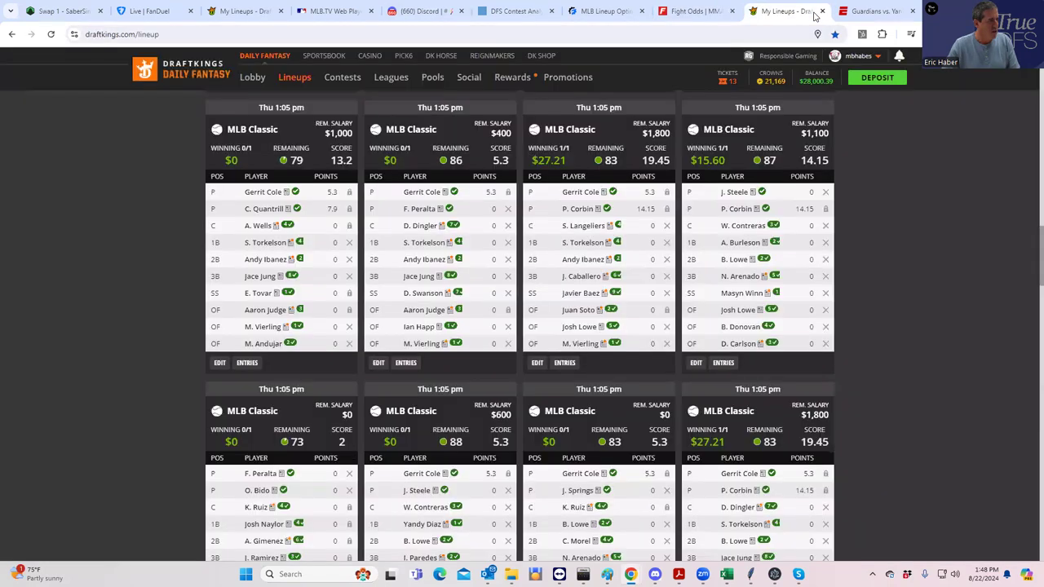
click(784, 11)
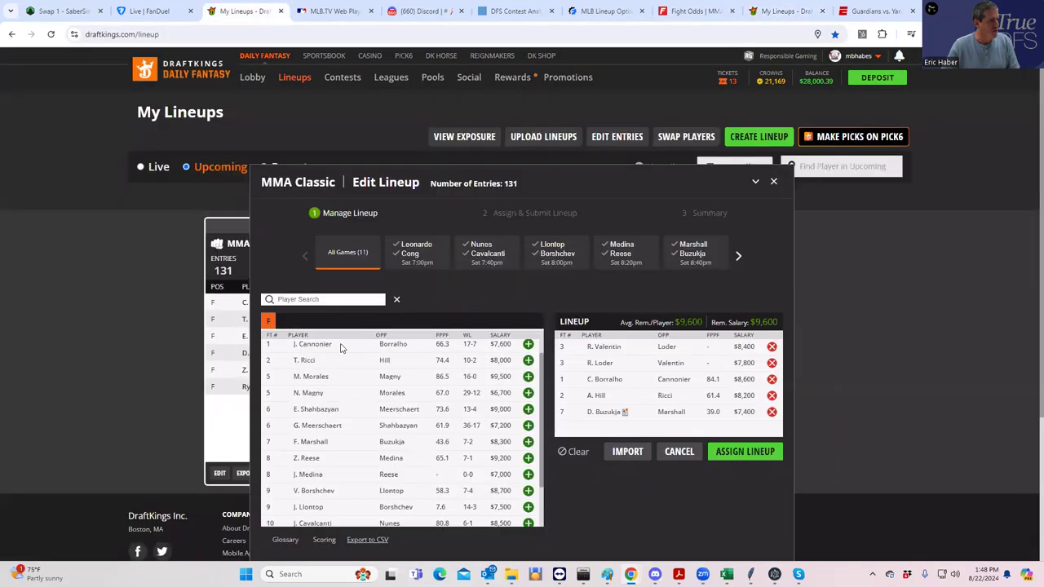
mouse_move(538, 392)
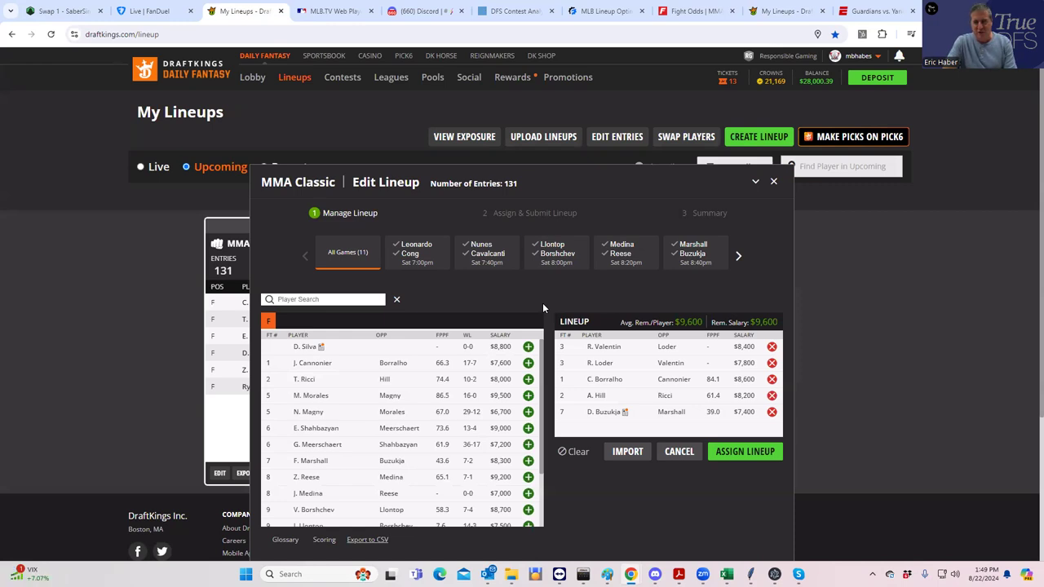
mouse_move(404, 117)
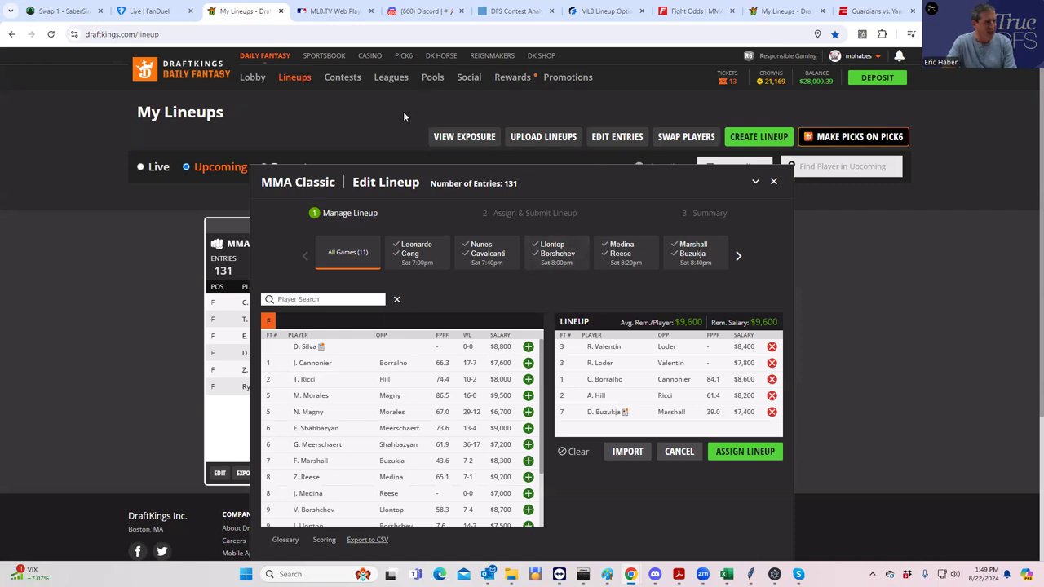
mouse_move(401, 120)
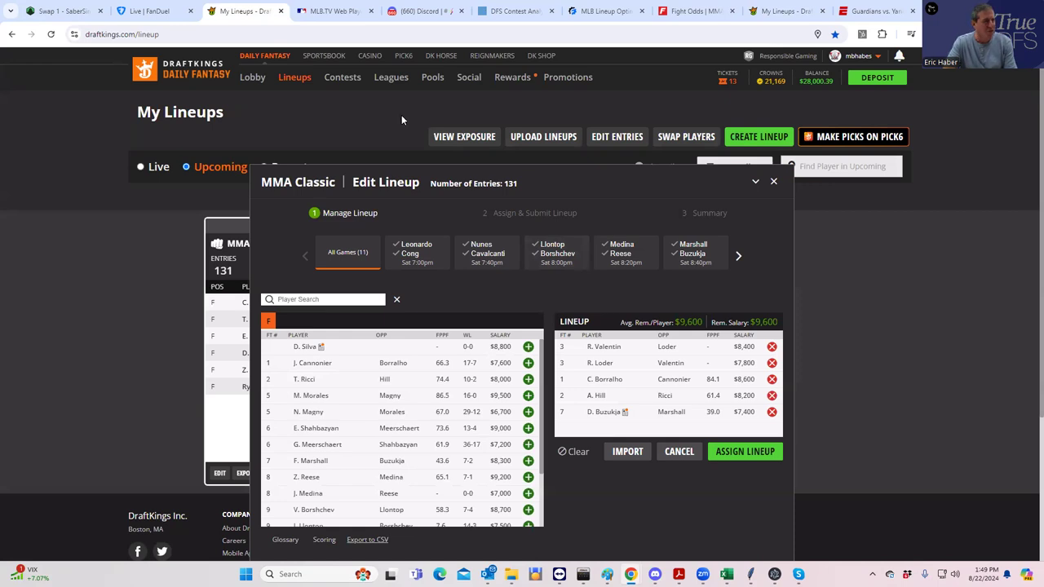
mouse_move(590, 72)
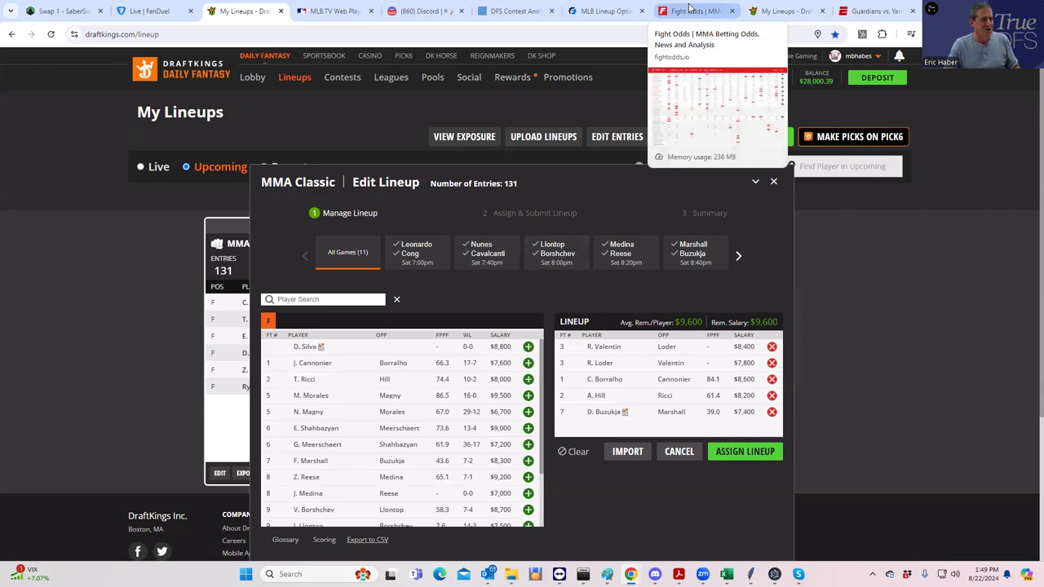
Step: Review the Wang vs. Leonardo decision, KO, submission and round props on FightOdds
click(693, 11)
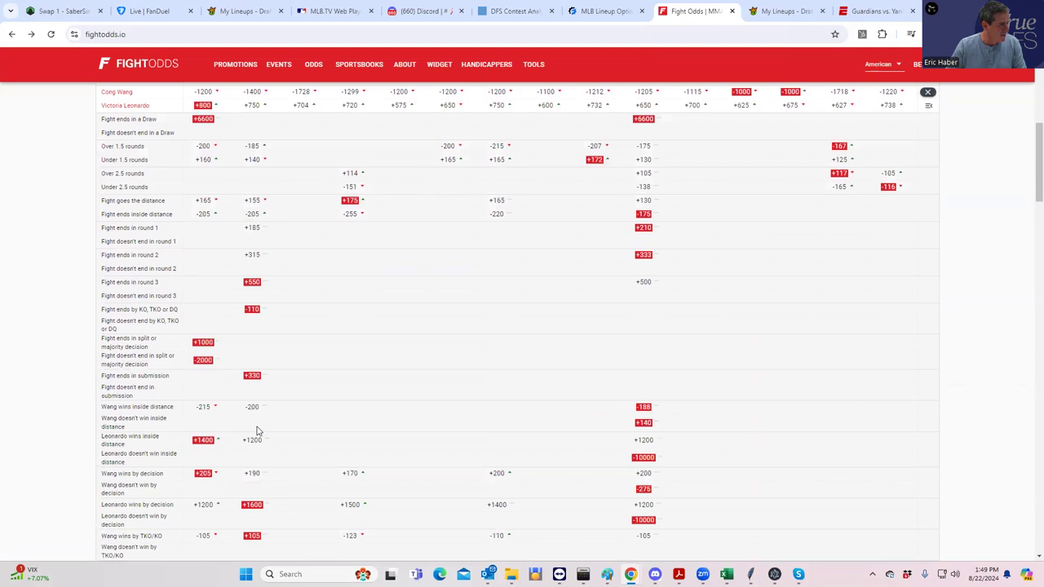
mouse_move(673, 427)
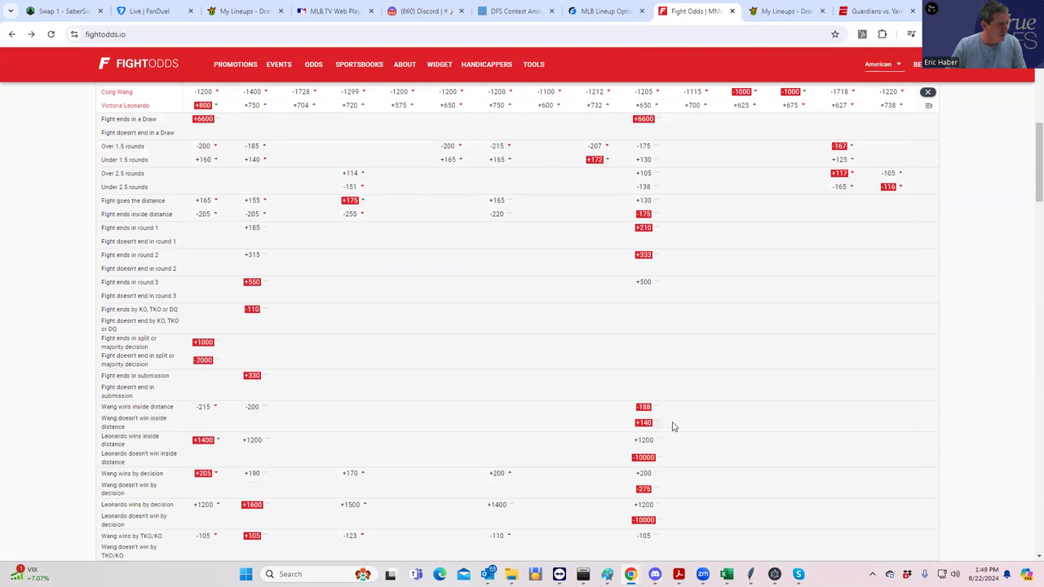
scroll(down, 3)
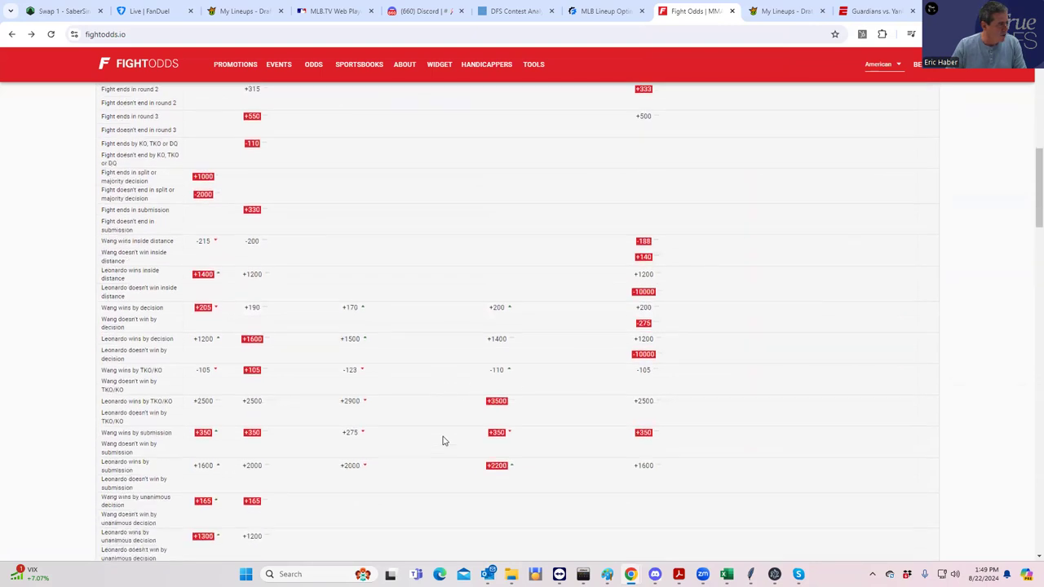
scroll(down, 3)
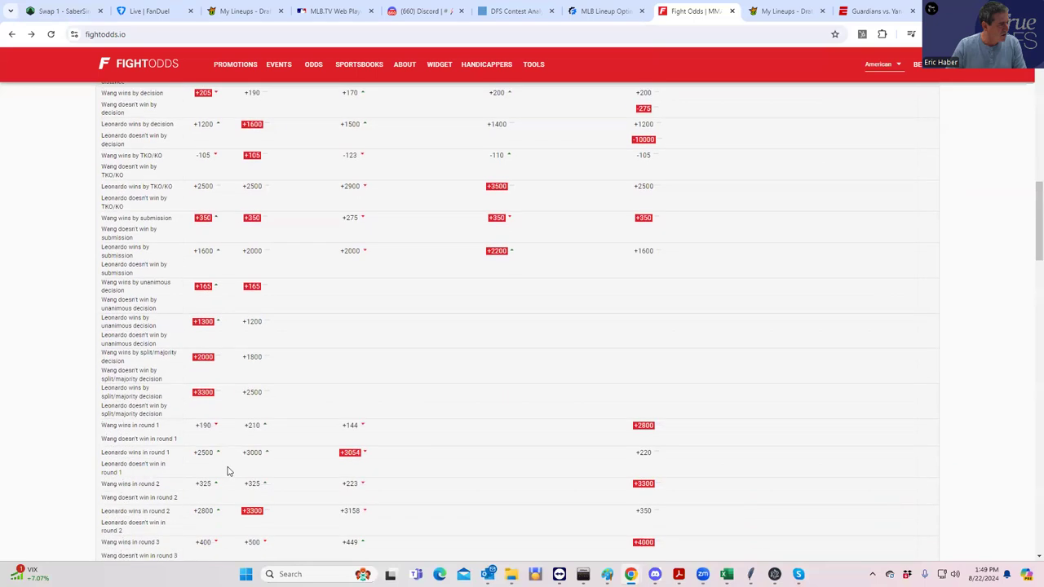
mouse_move(602, 446)
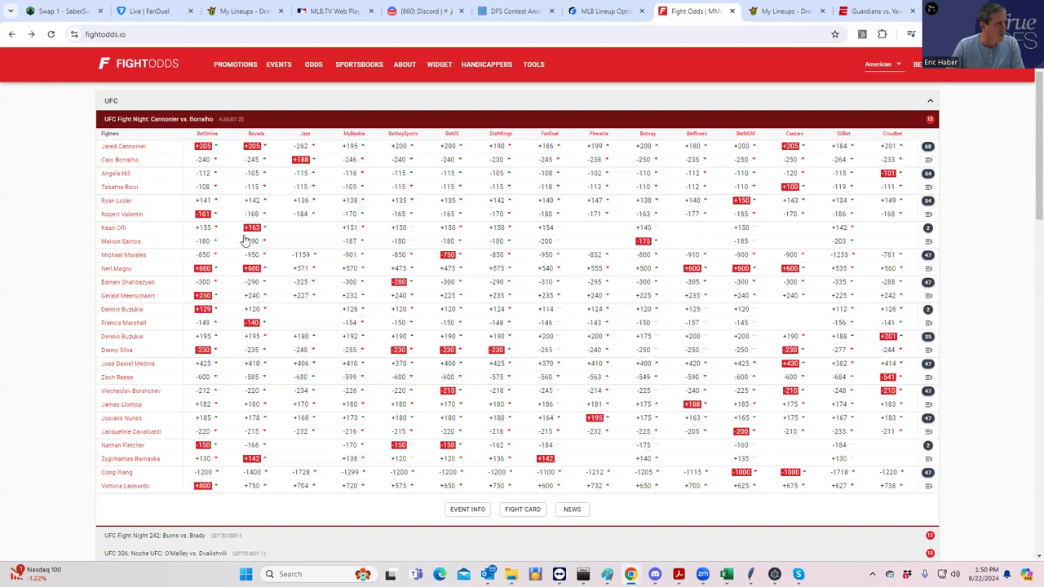
mouse_move(557, 235)
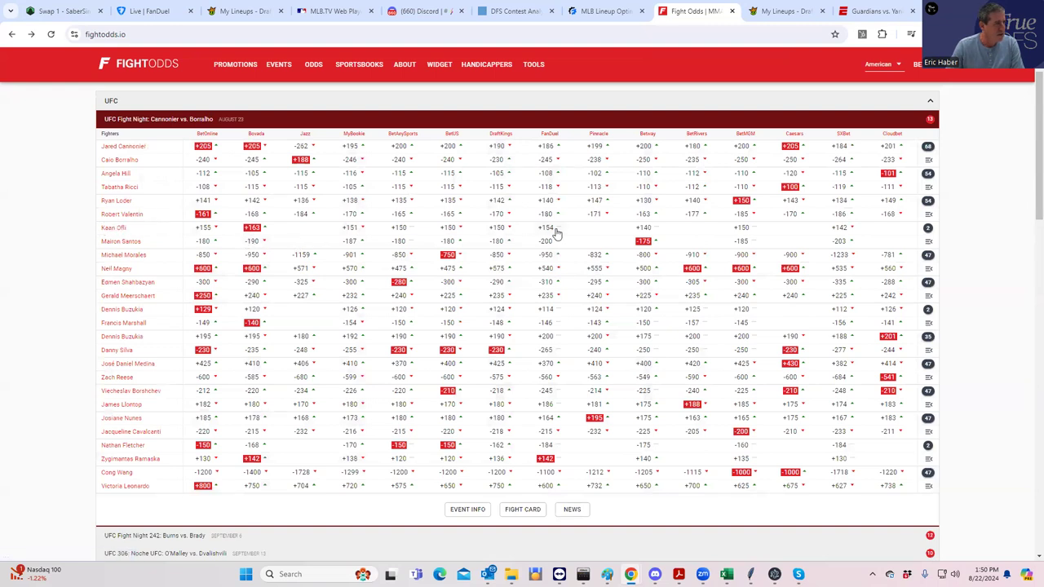
mouse_move(176, 218)
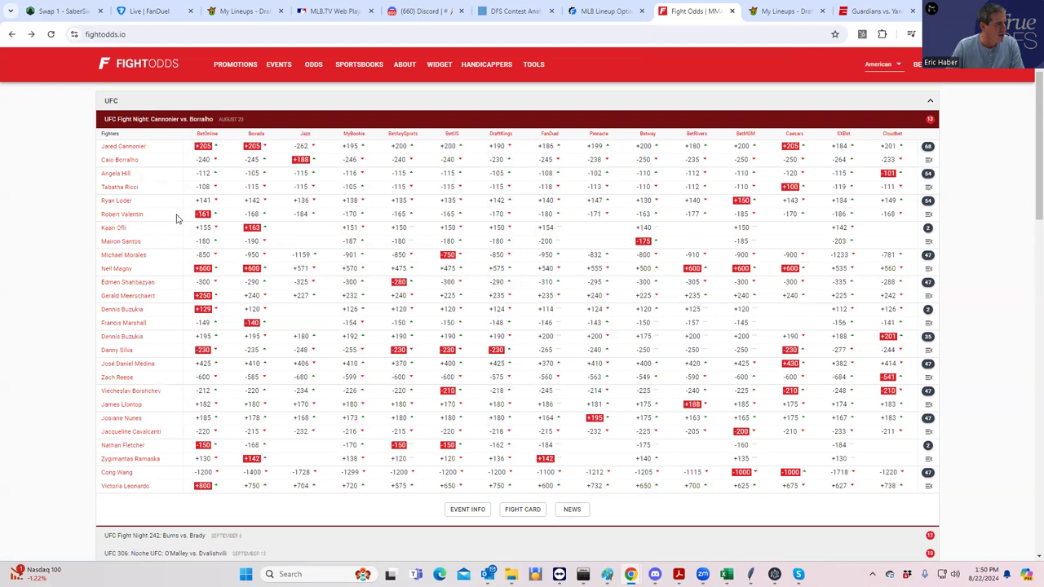
mouse_move(225, 270)
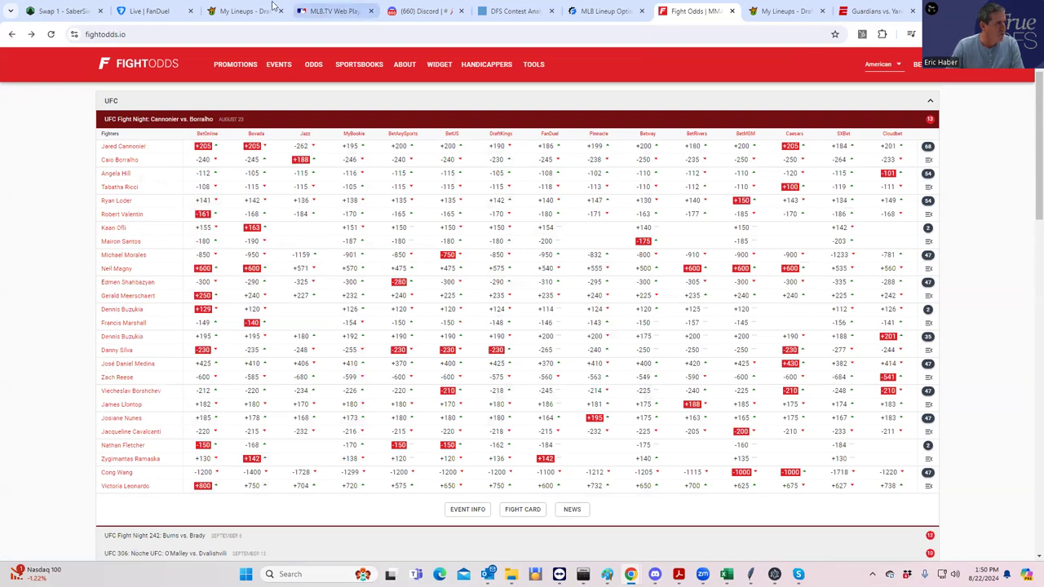
click(785, 11)
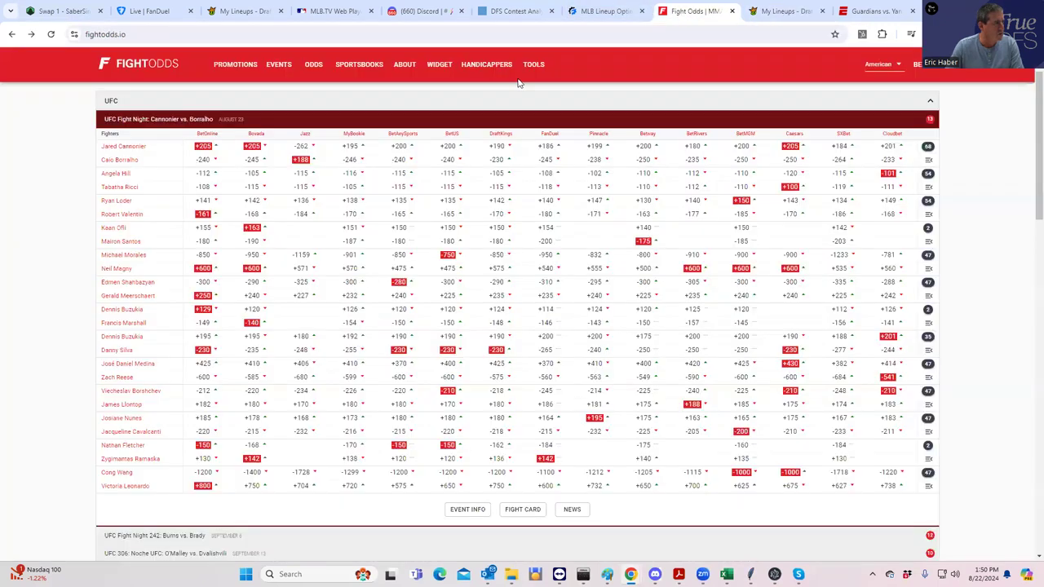
click(486, 63)
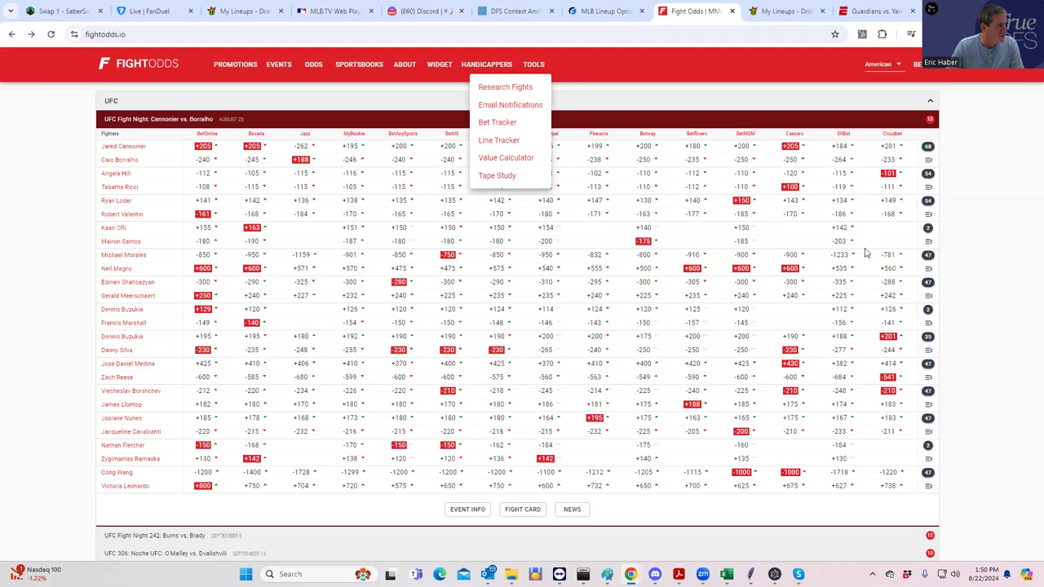
mouse_move(796, 229)
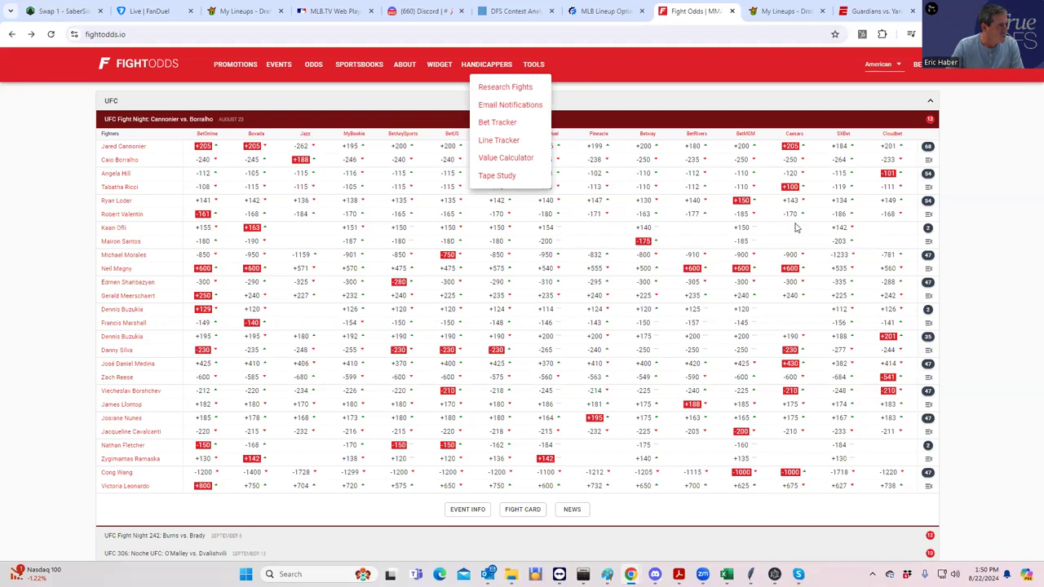
mouse_move(440, 321)
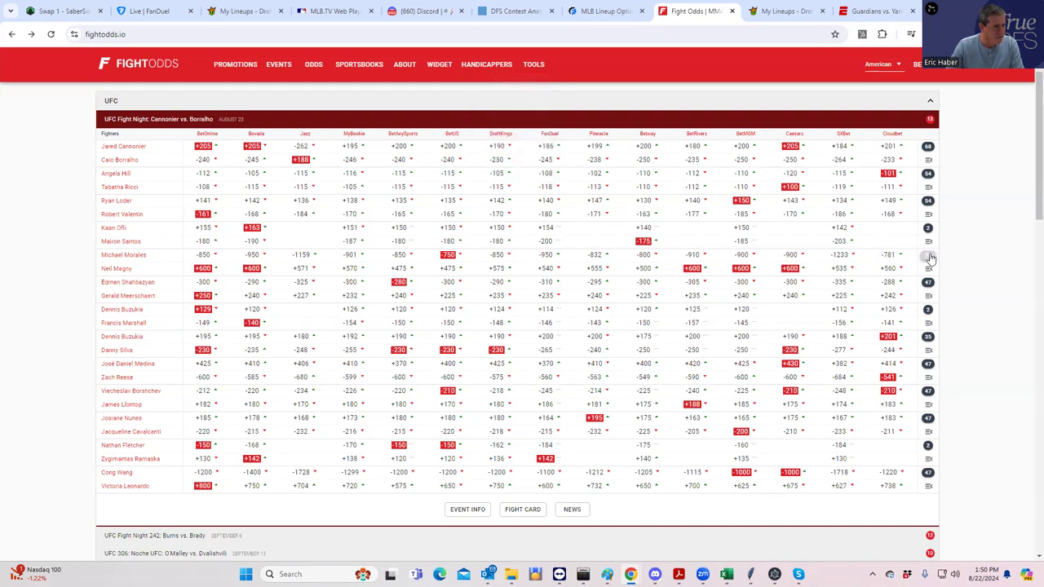
Step: Expand the Morales vs. Magny prop markets and scroll through them
click(928, 255)
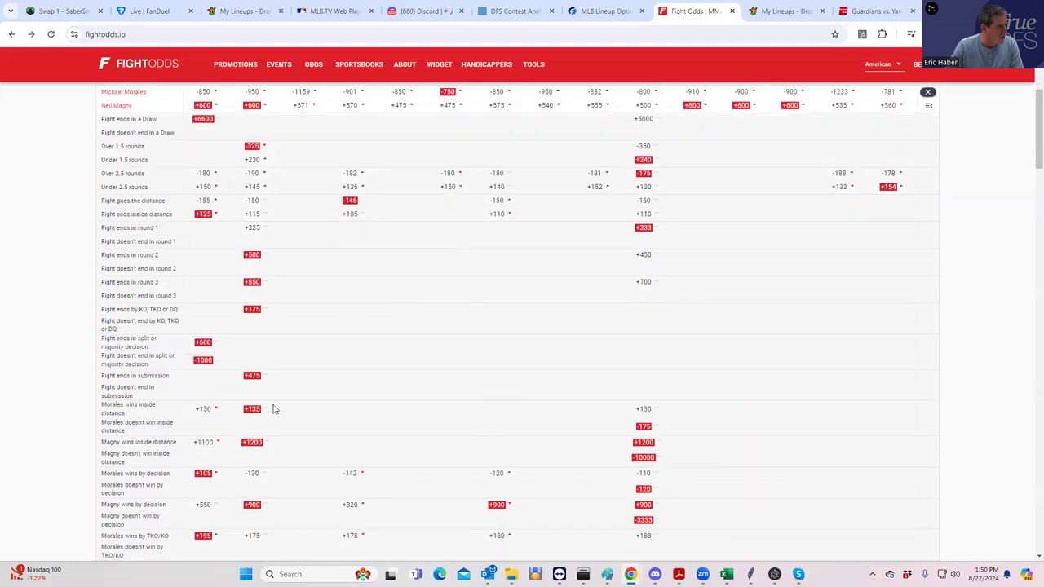
scroll(down, 3)
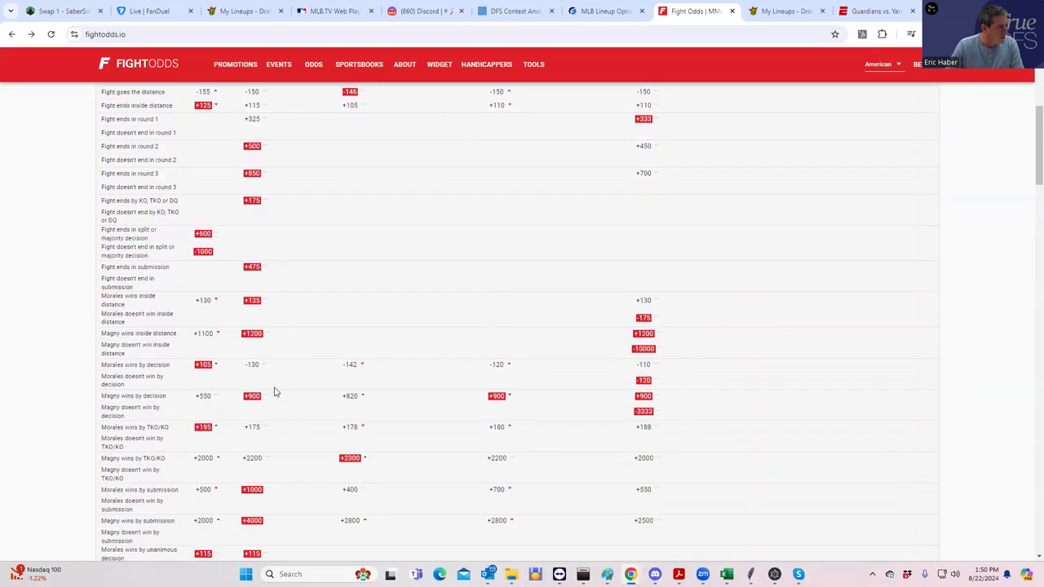
mouse_move(470, 219)
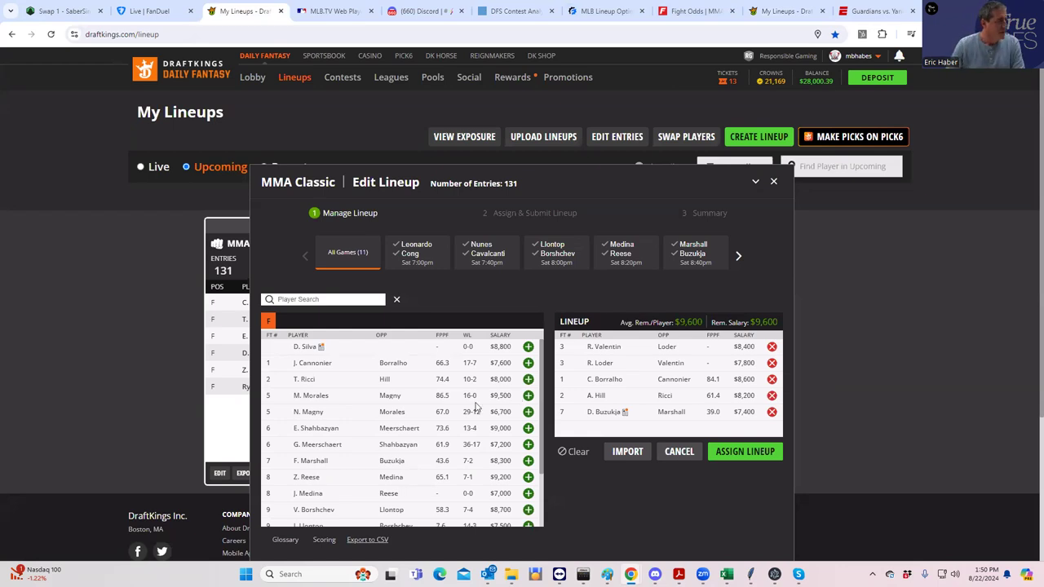
mouse_move(461, 164)
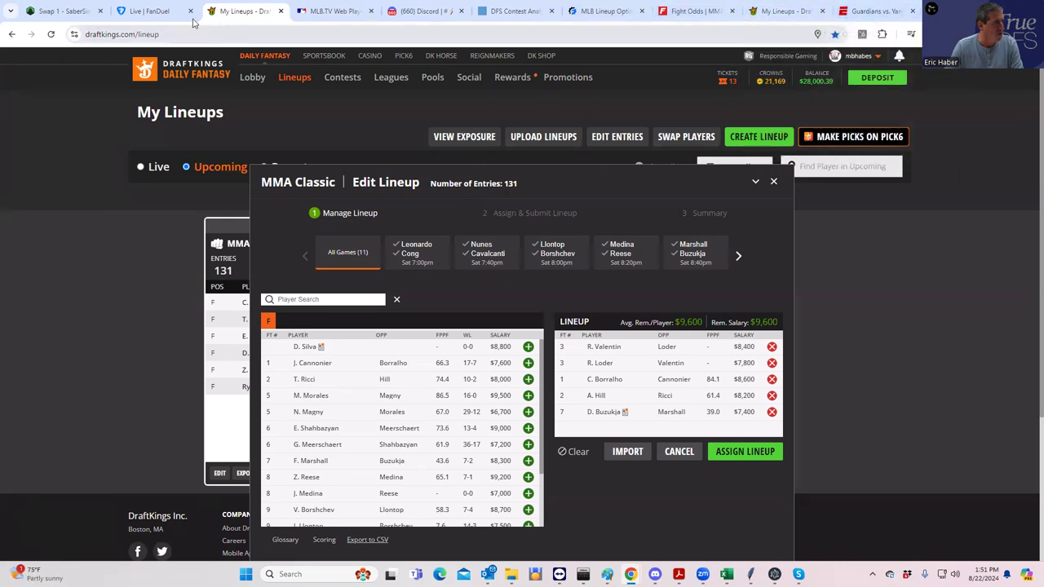
mouse_move(689, 10)
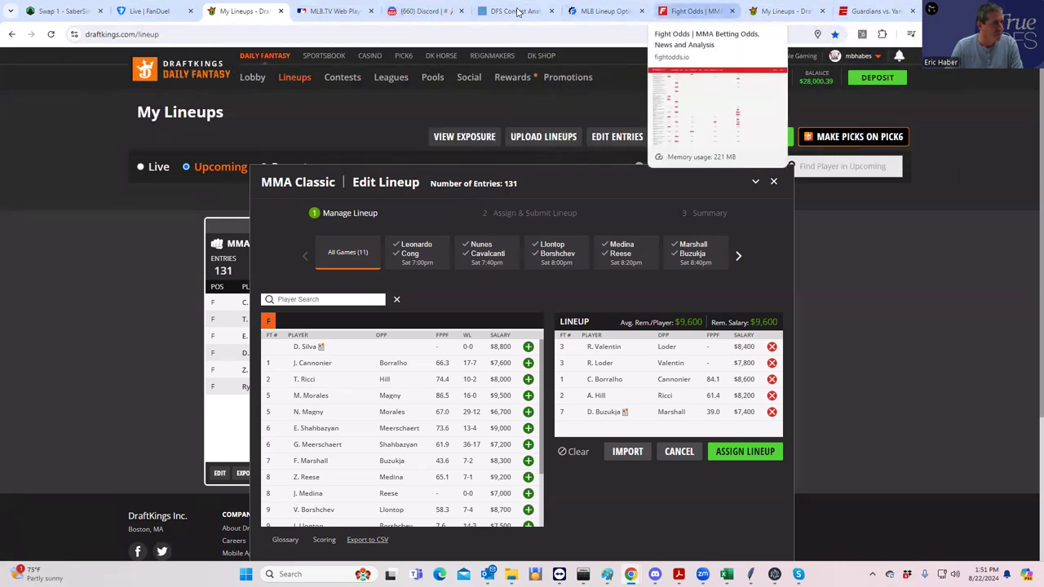
Step: Return to the FightOdds card moneylines from DraftKings
click(693, 11)
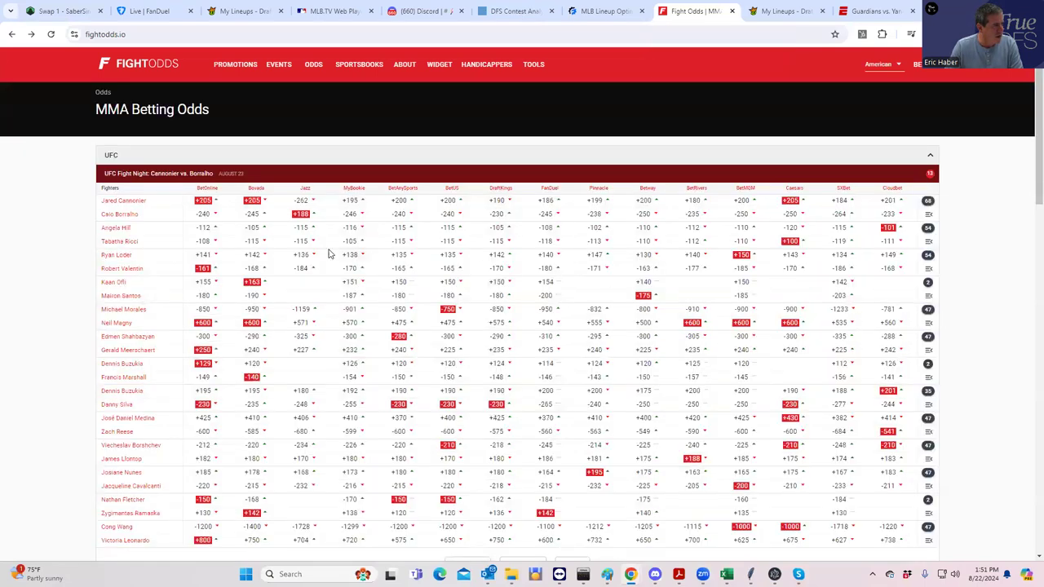
mouse_move(138, 265)
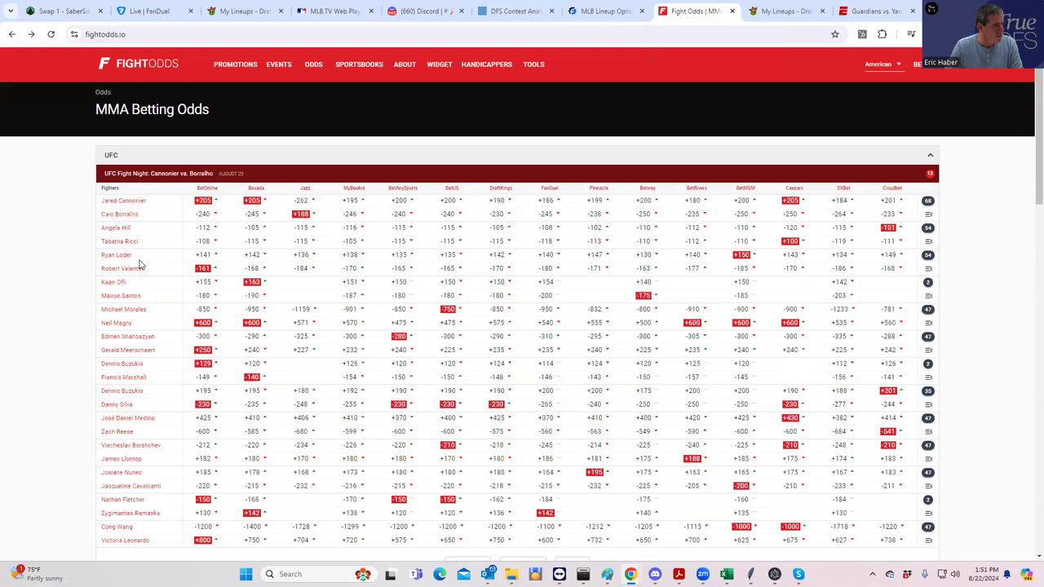
mouse_move(136, 291)
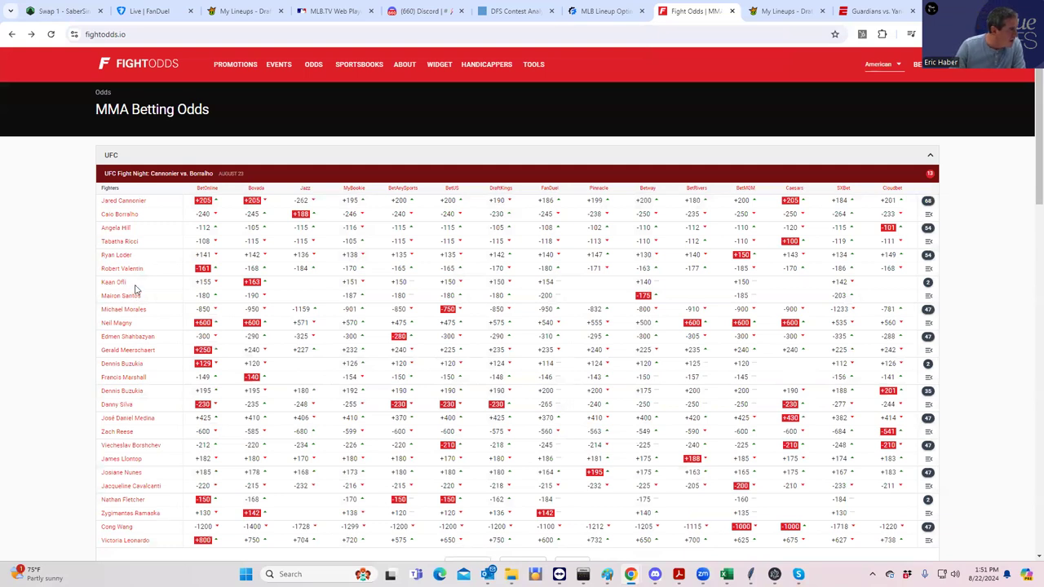
mouse_move(162, 302)
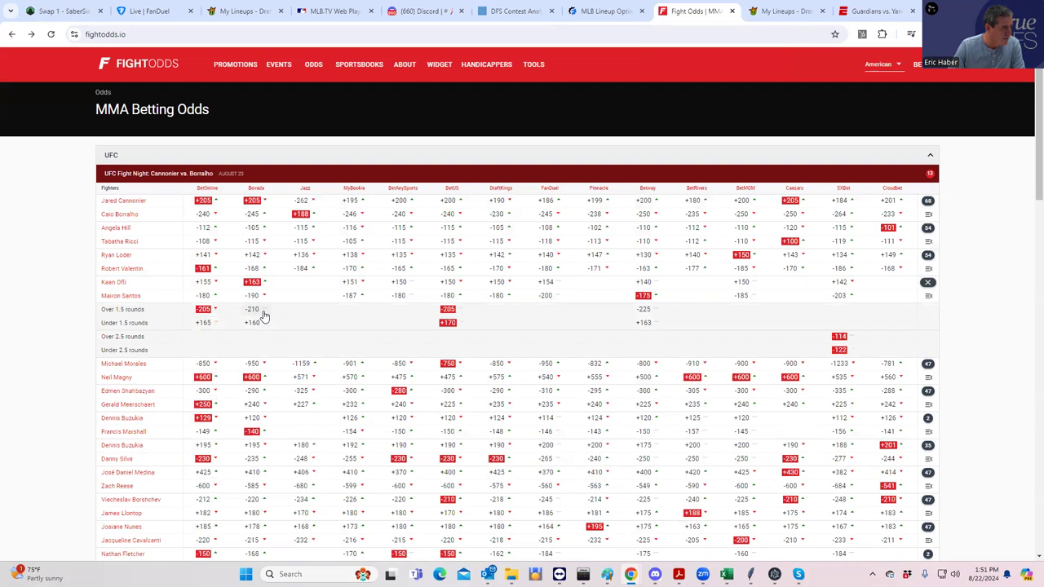
mouse_move(202, 321)
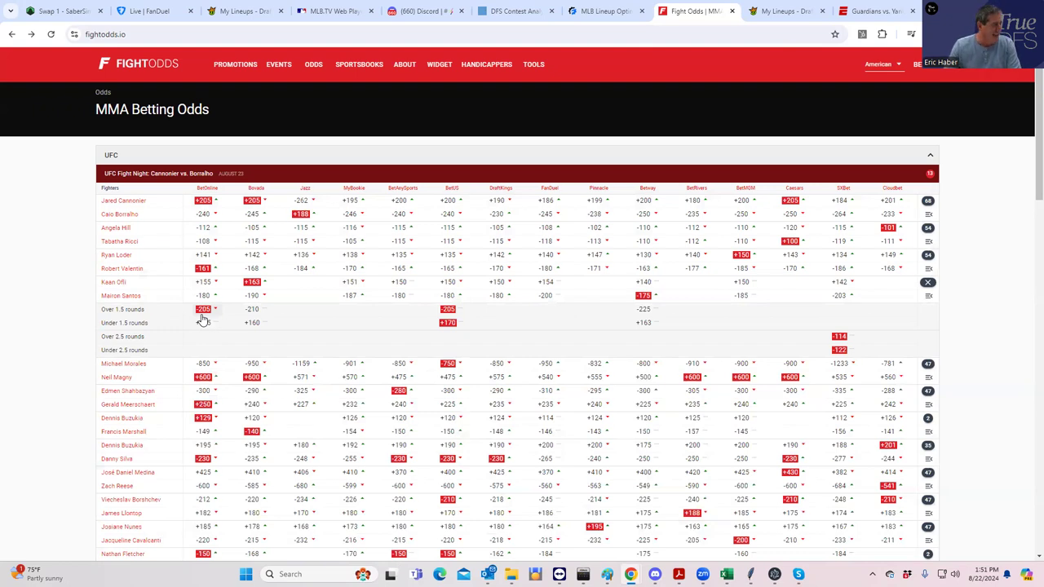
click(121, 295)
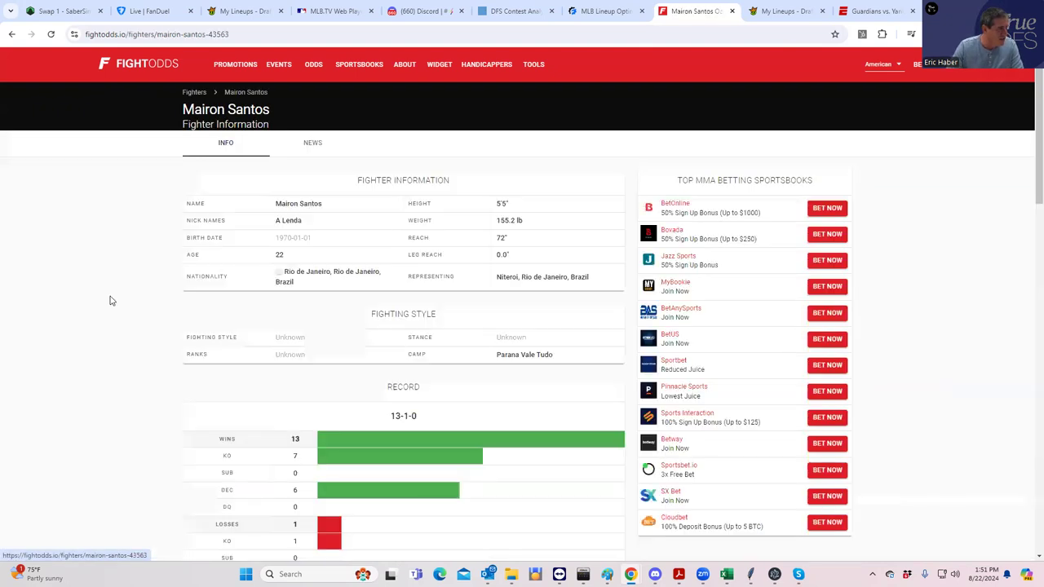
scroll(down, 3)
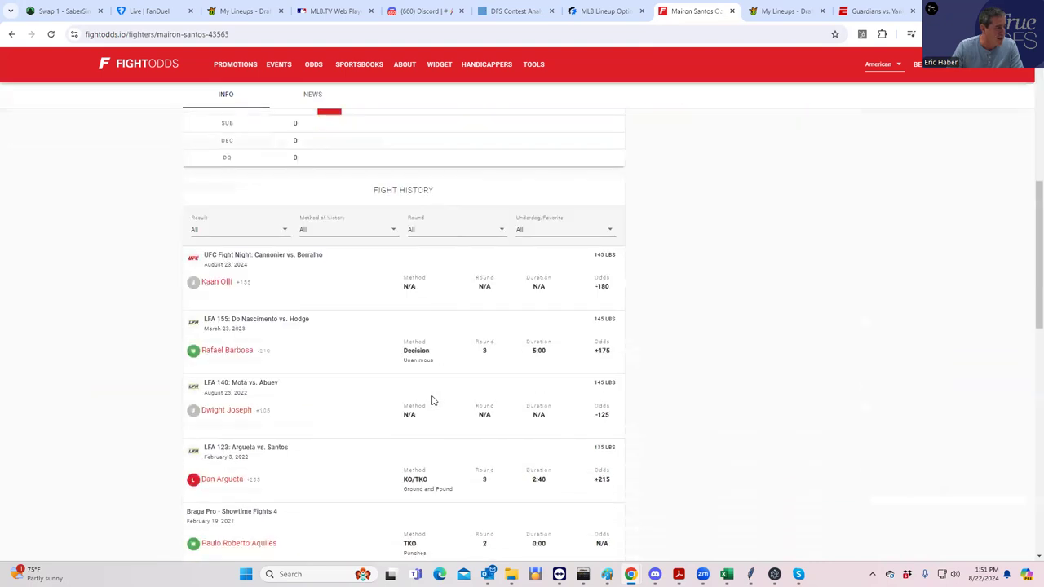
scroll(down, 3)
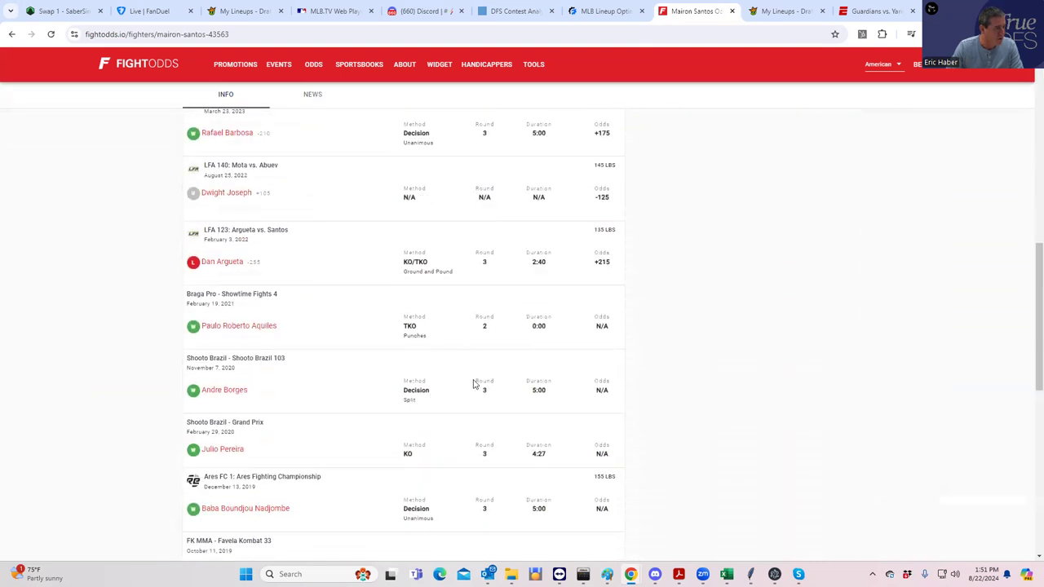
scroll(down, 3)
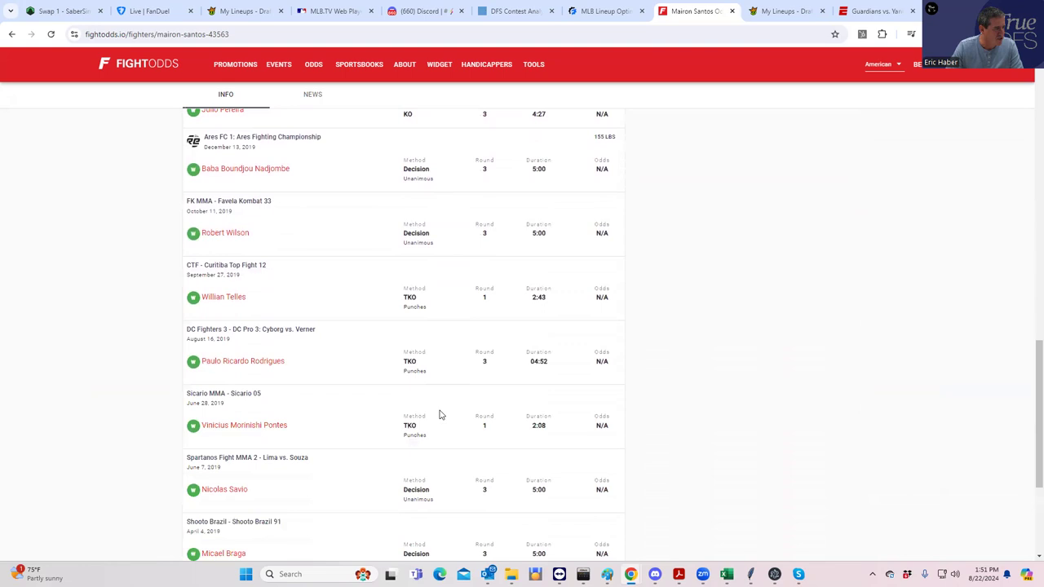
scroll(up, 3)
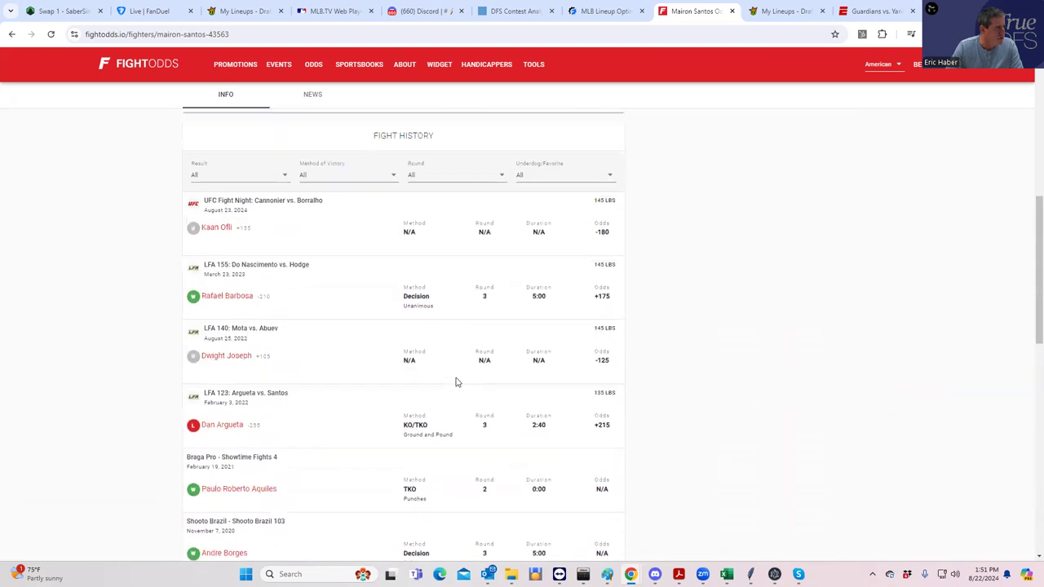
scroll(up, 3)
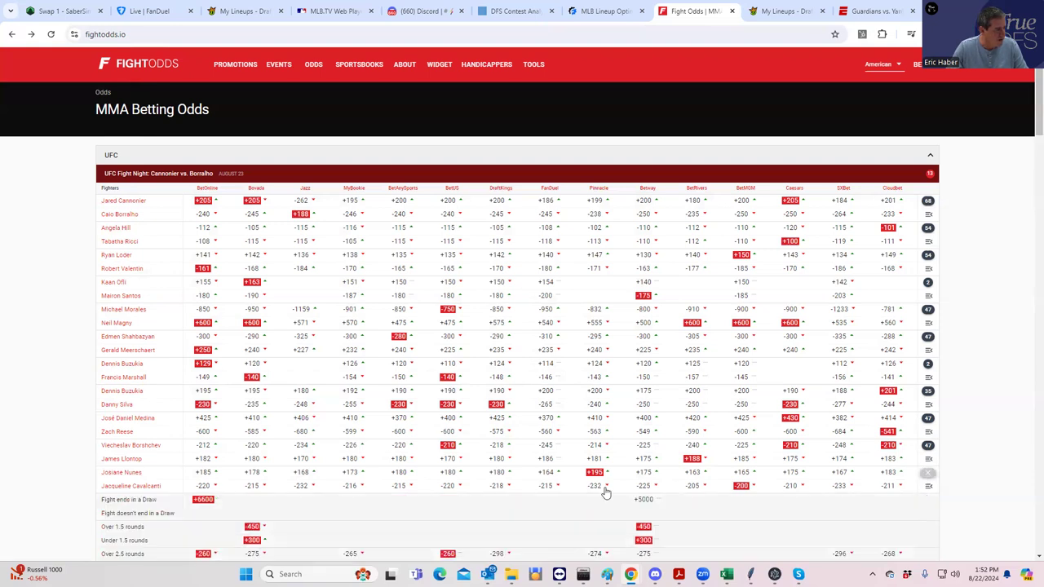
scroll(down, 3)
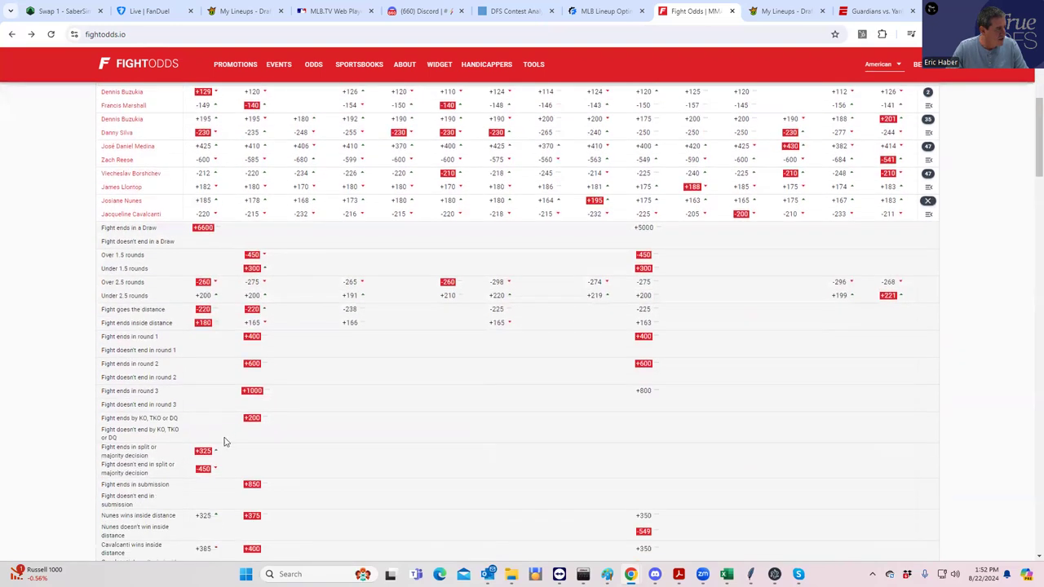
scroll(down, 3)
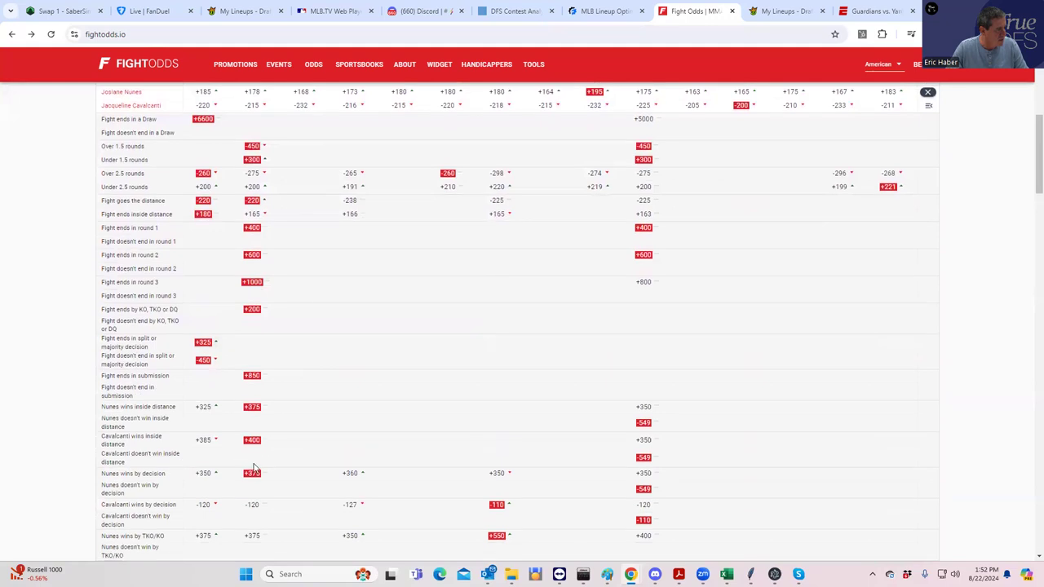
mouse_move(211, 446)
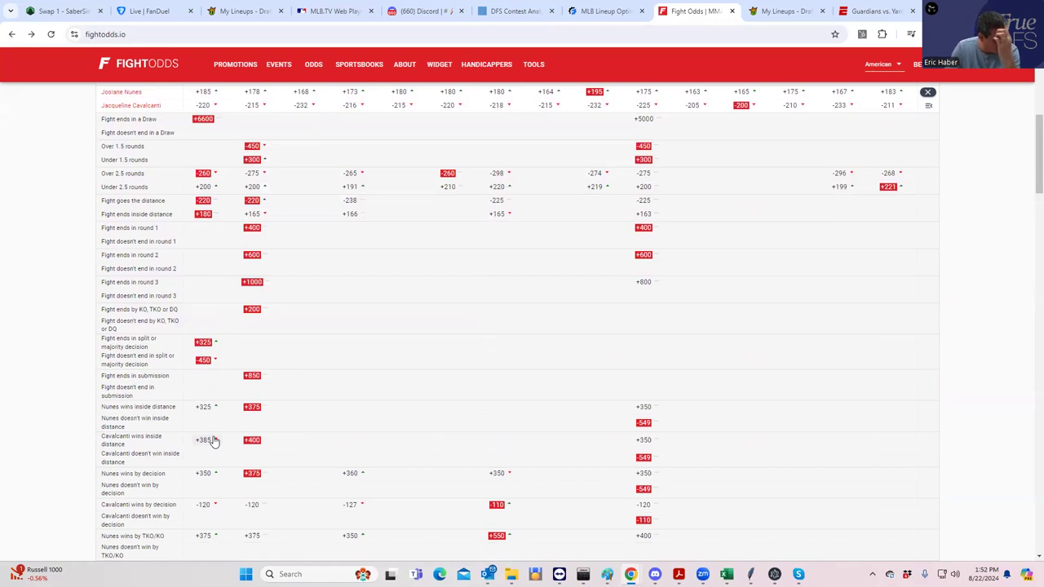
Step: Check the DraftKings MMA Classic lineup: five fighters, $9,600 remaining, player list scrolled
click(240, 11)
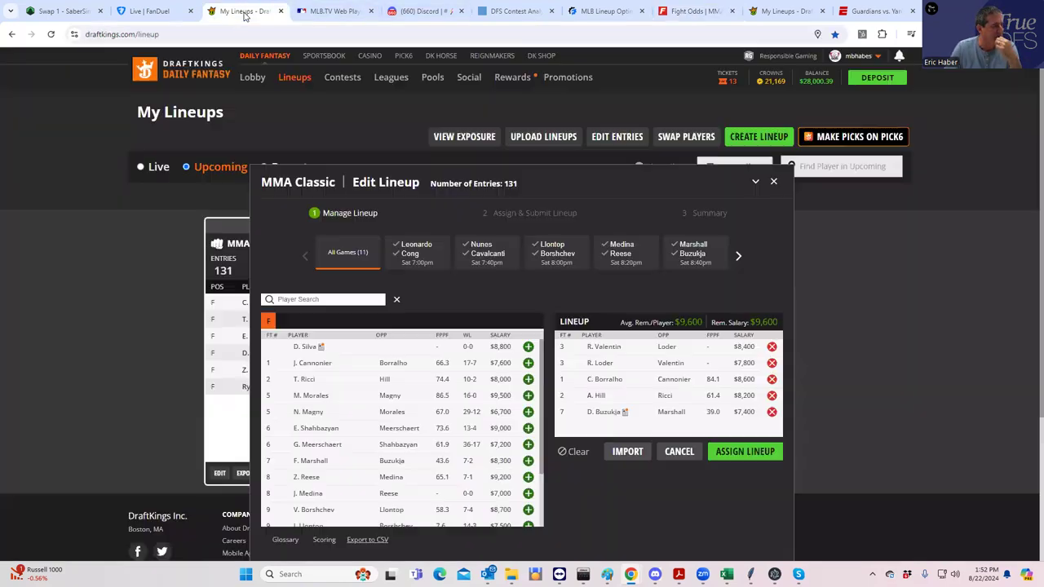
scroll(down, 3)
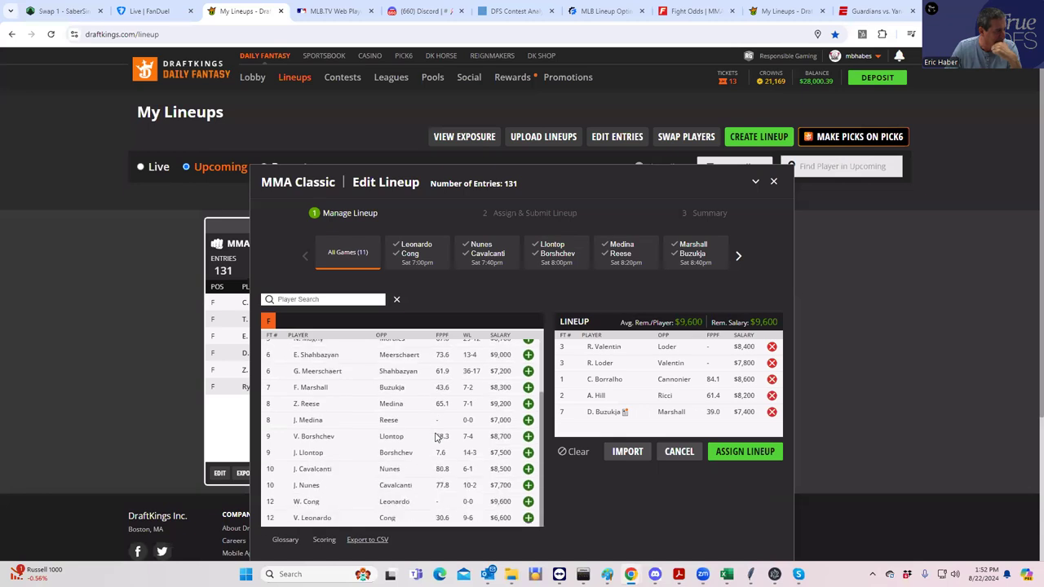
mouse_move(693, 296)
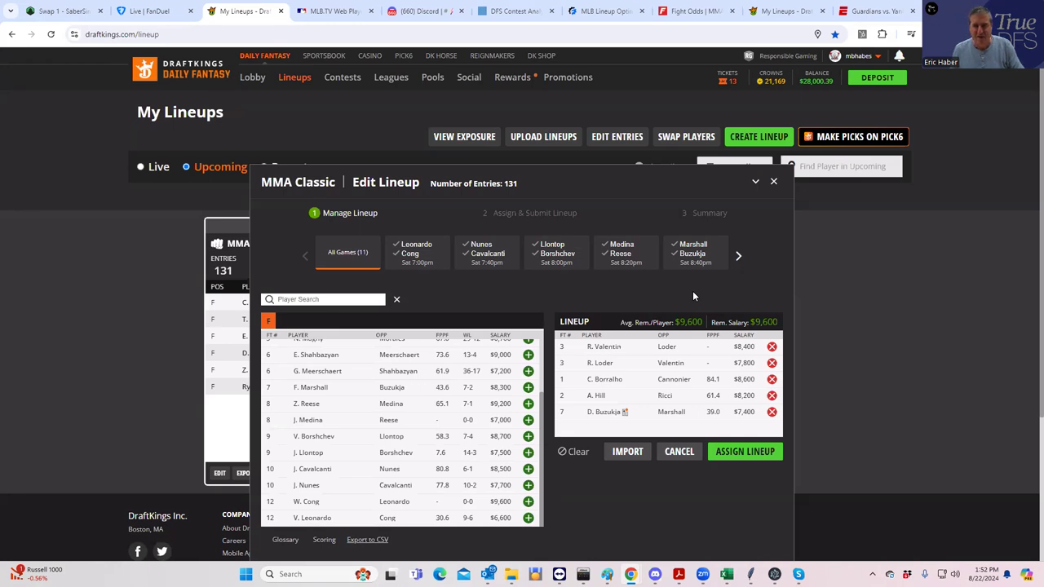
mouse_move(677, 223)
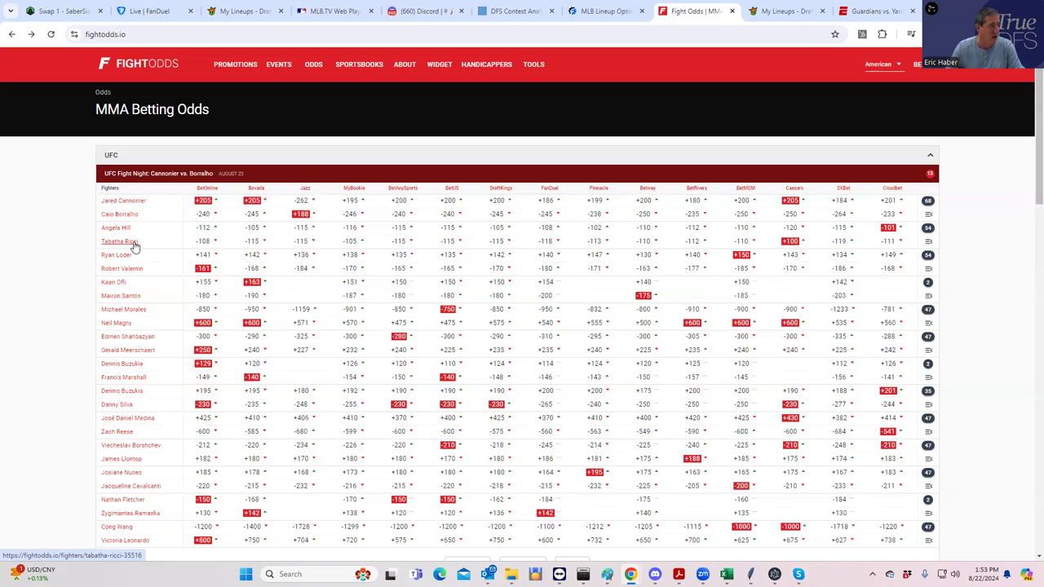
click(115, 227)
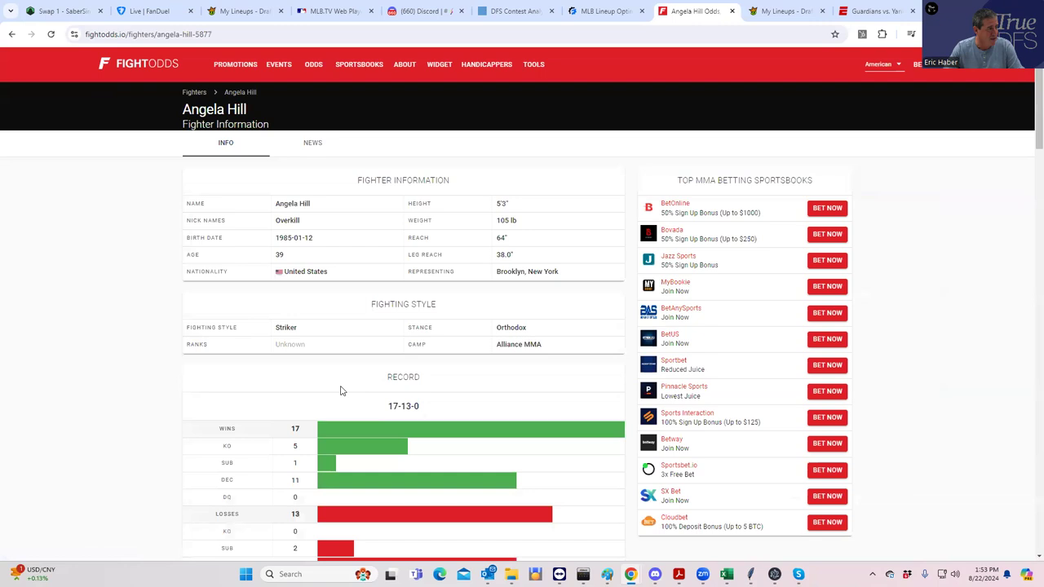
scroll(down, 3)
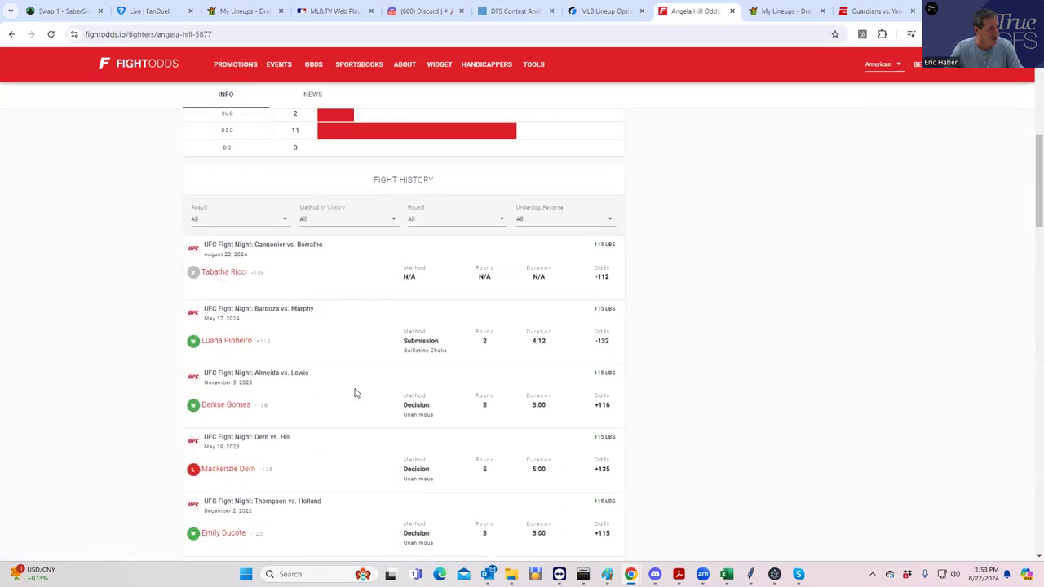
mouse_move(226, 340)
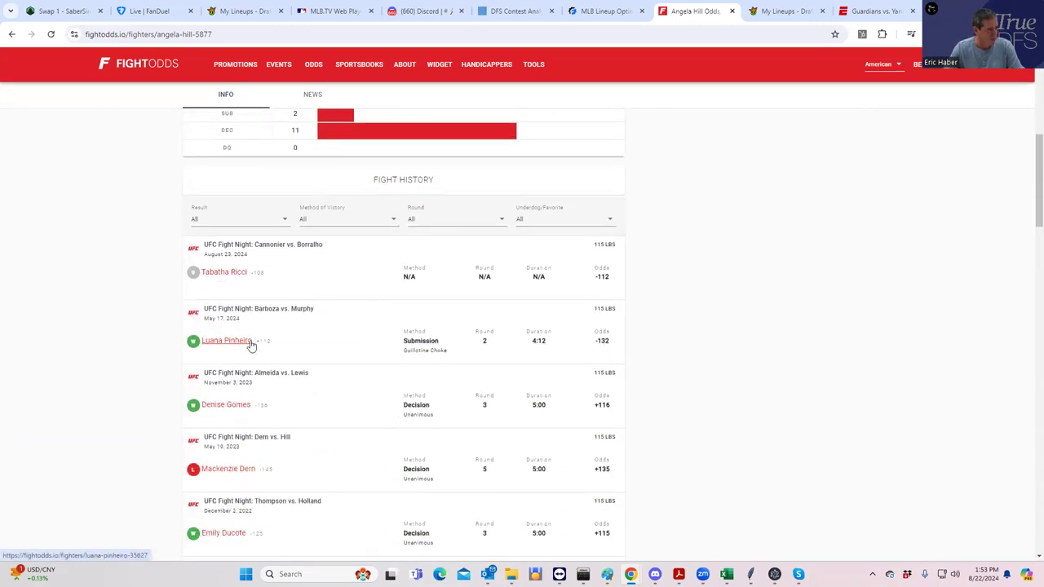
mouse_move(386, 341)
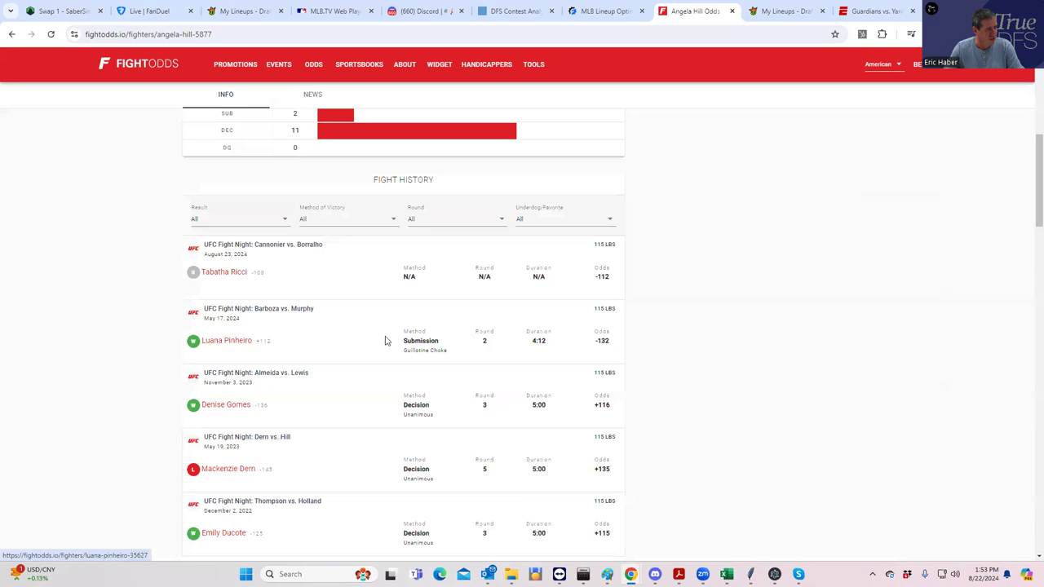
mouse_move(274, 410)
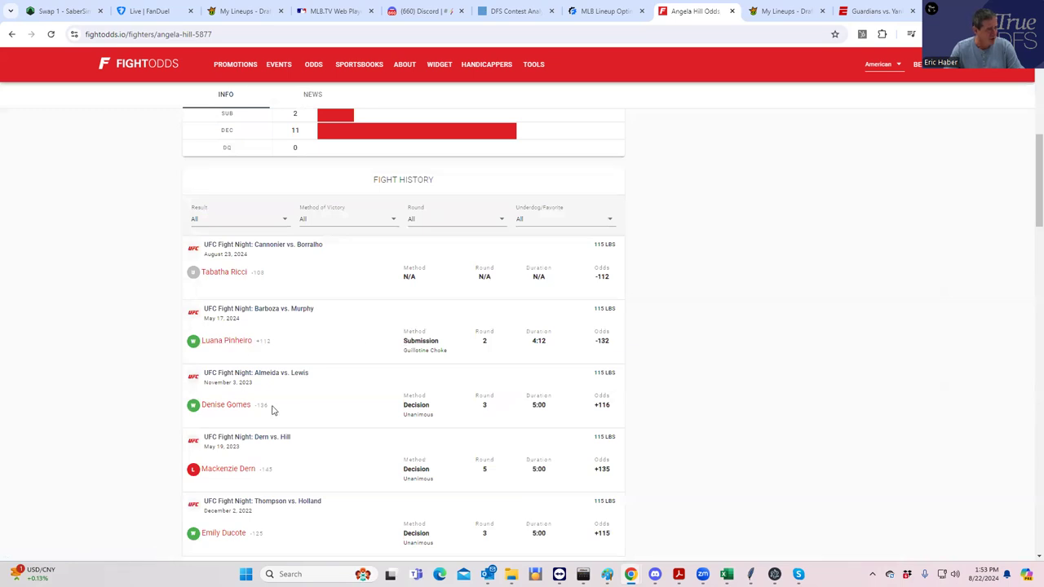
mouse_move(263, 413)
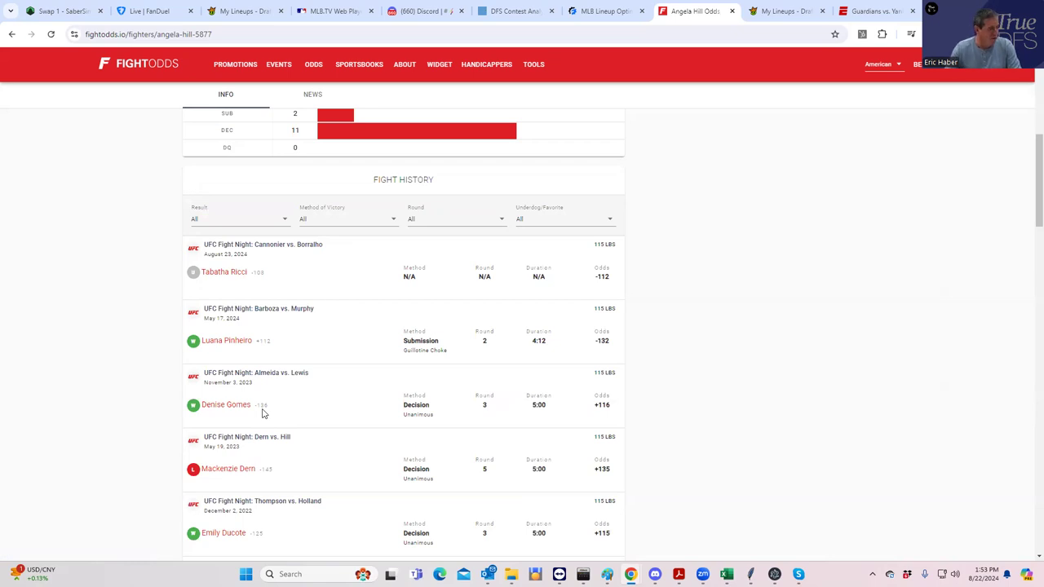
scroll(down, 3)
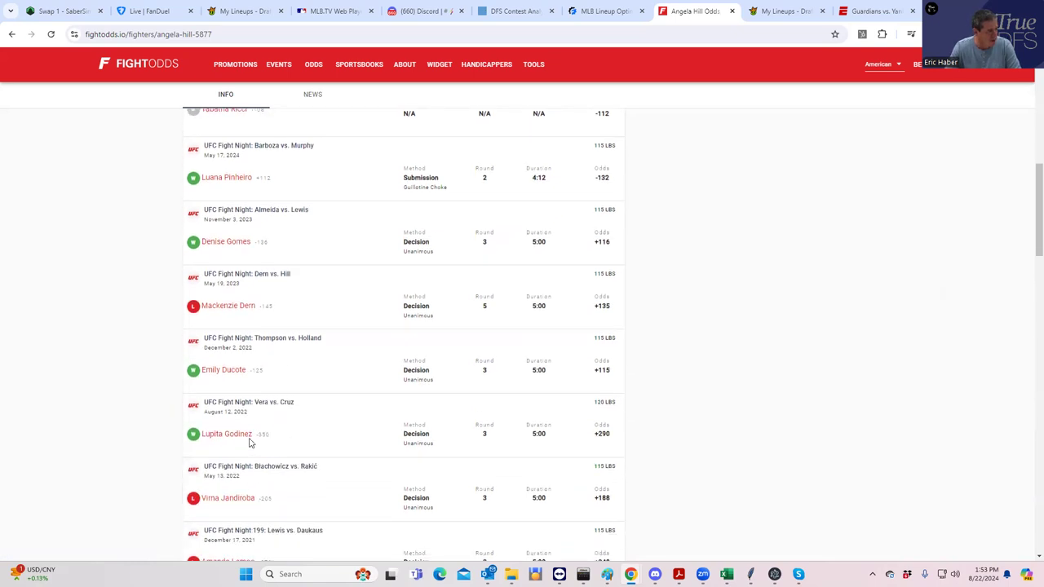
mouse_move(262, 430)
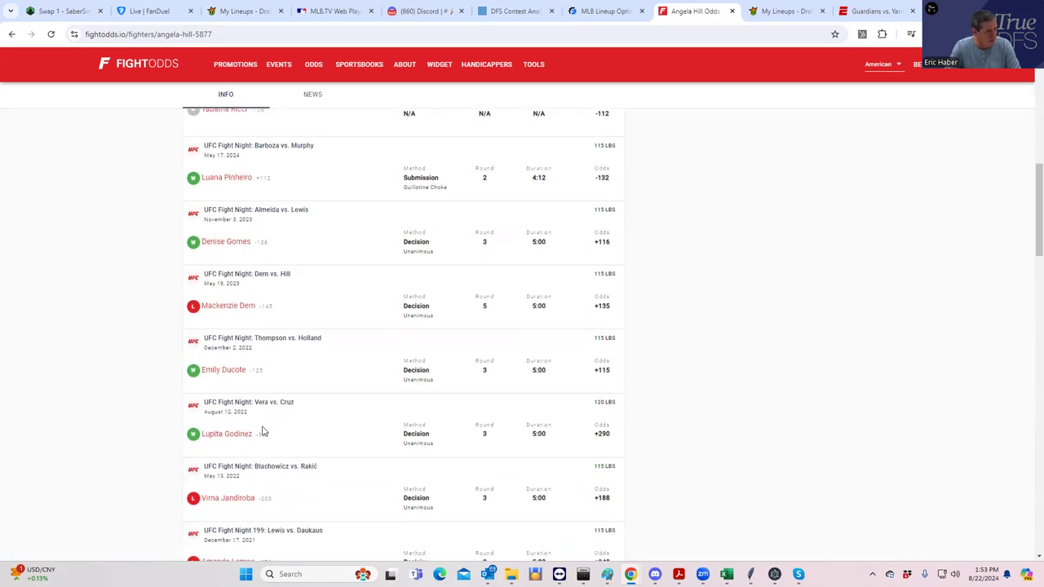
scroll(down, 3)
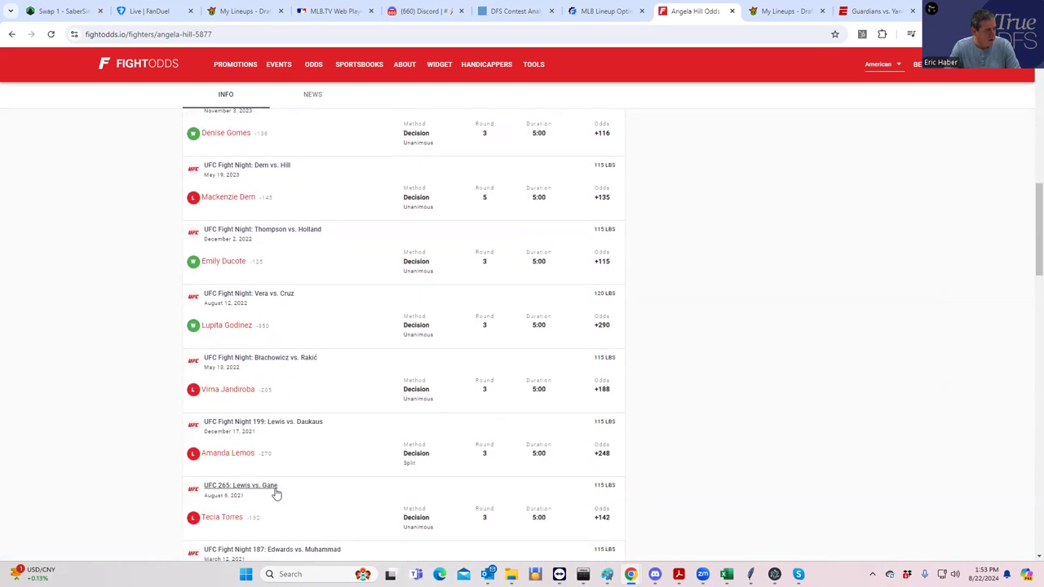
scroll(up, 3)
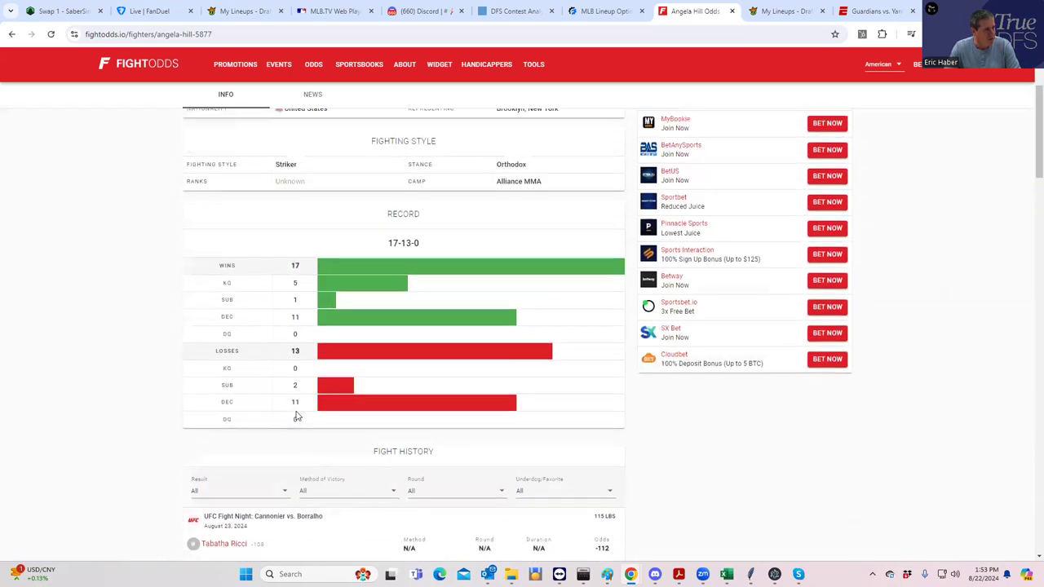
click(224, 543)
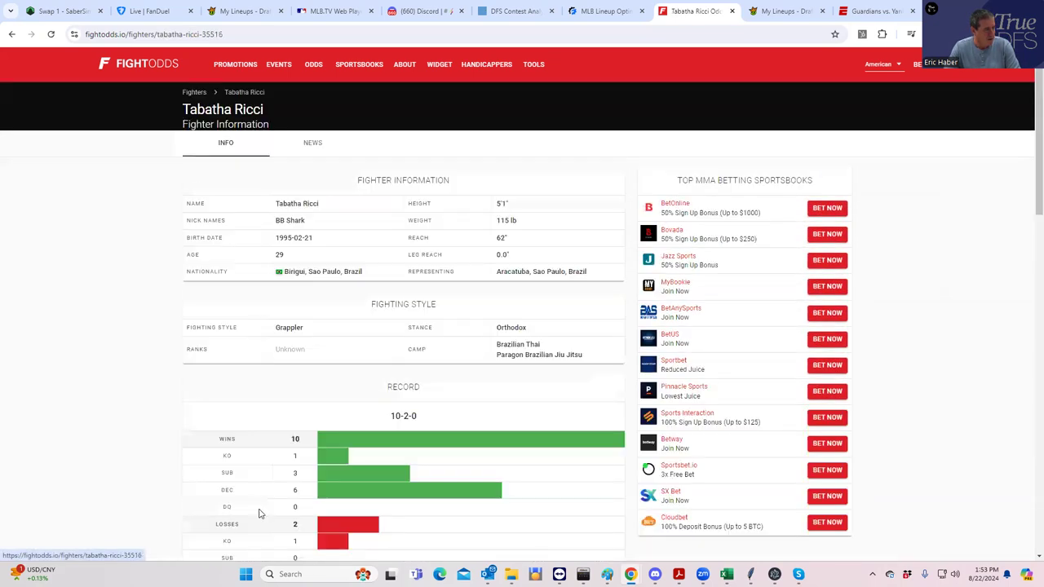
scroll(down, 3)
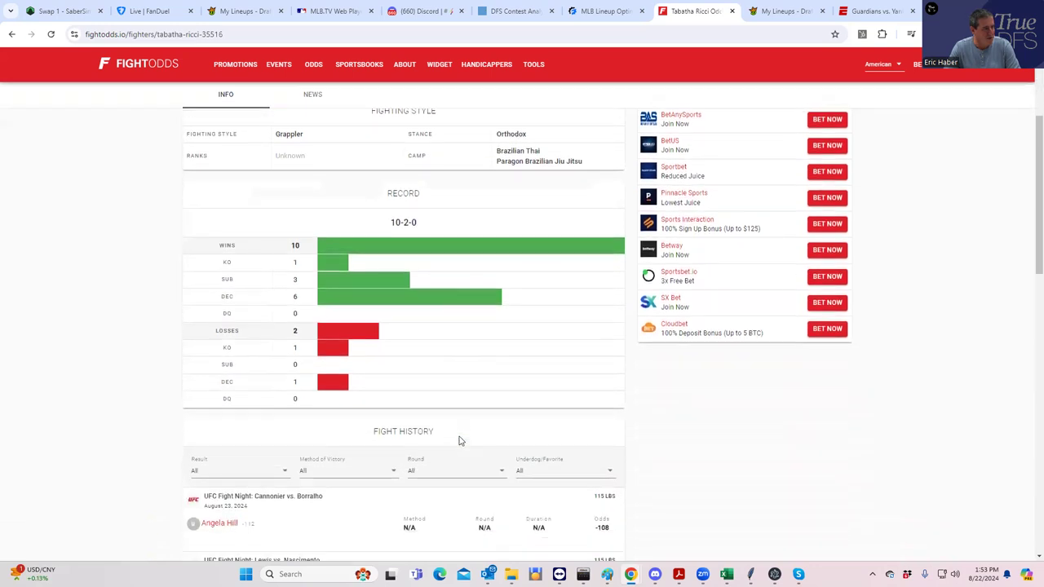
scroll(down, 3)
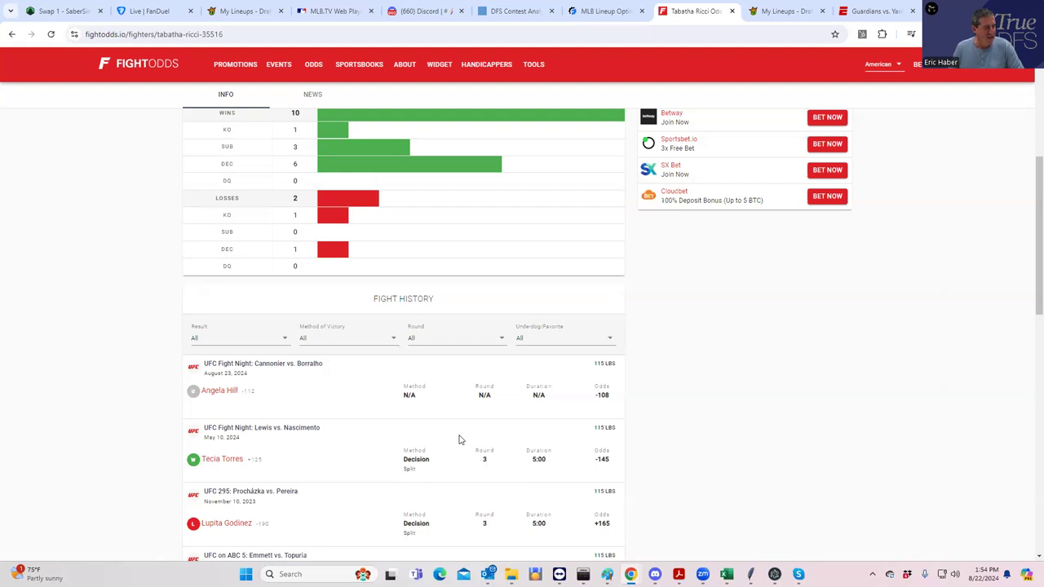
mouse_move(580, 436)
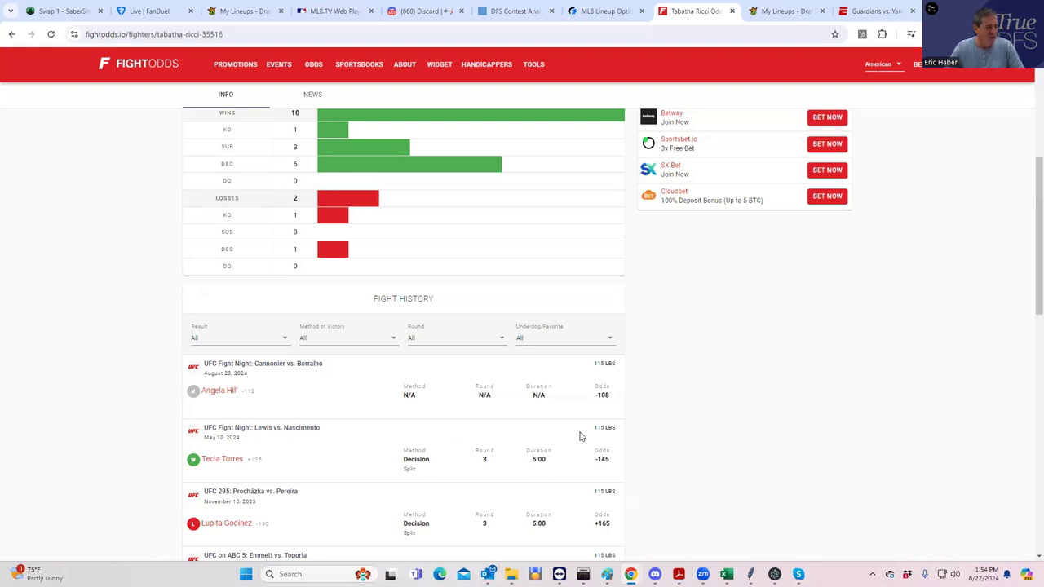
scroll(down, 3)
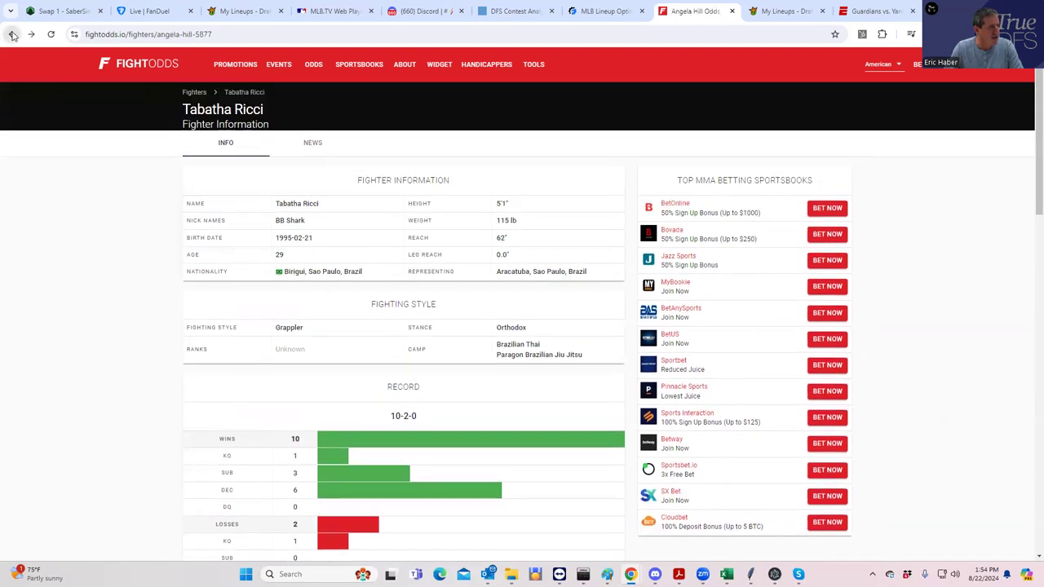
Step: Scroll the expanded Hill vs. Ricci prop odds across sportsbooks on the betting odds page
scroll(down, 3)
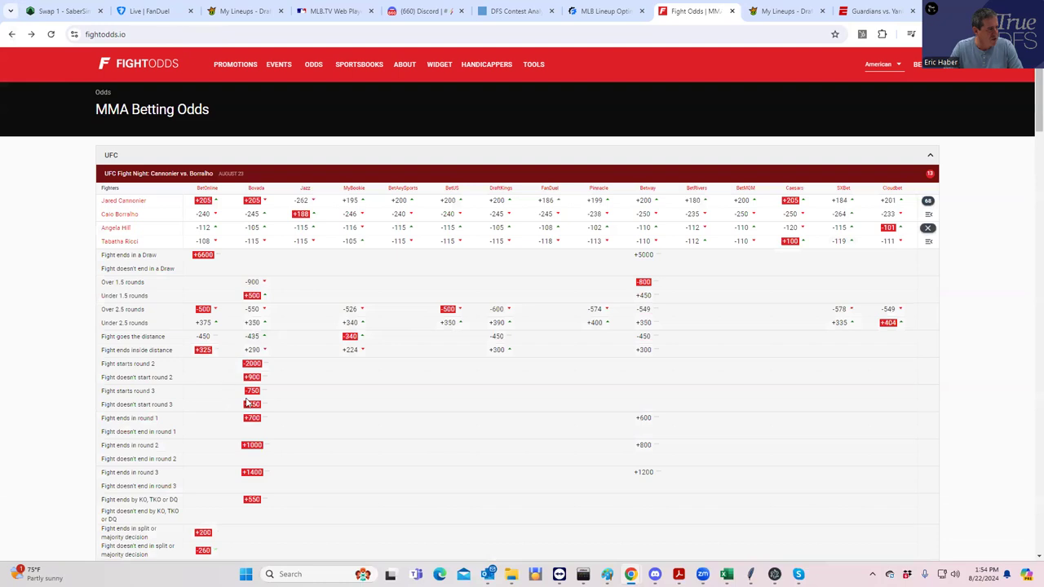
scroll(down, 3)
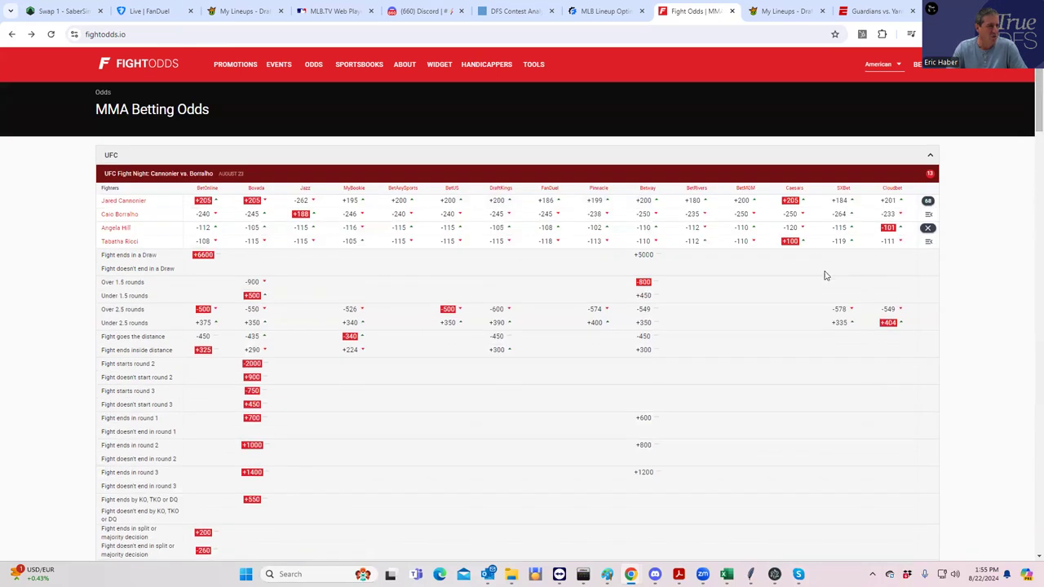
mouse_move(536, 285)
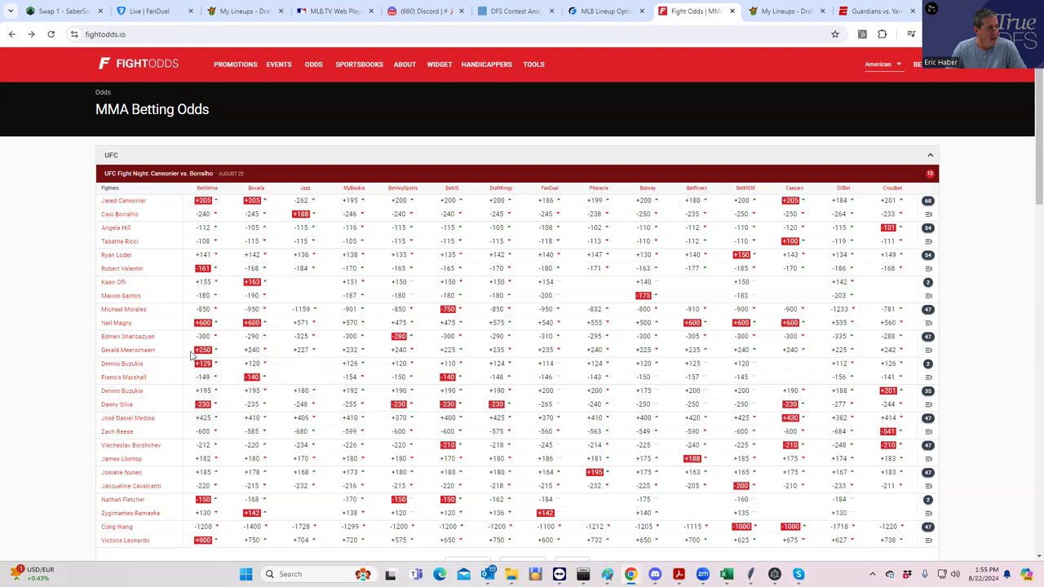
mouse_move(138, 318)
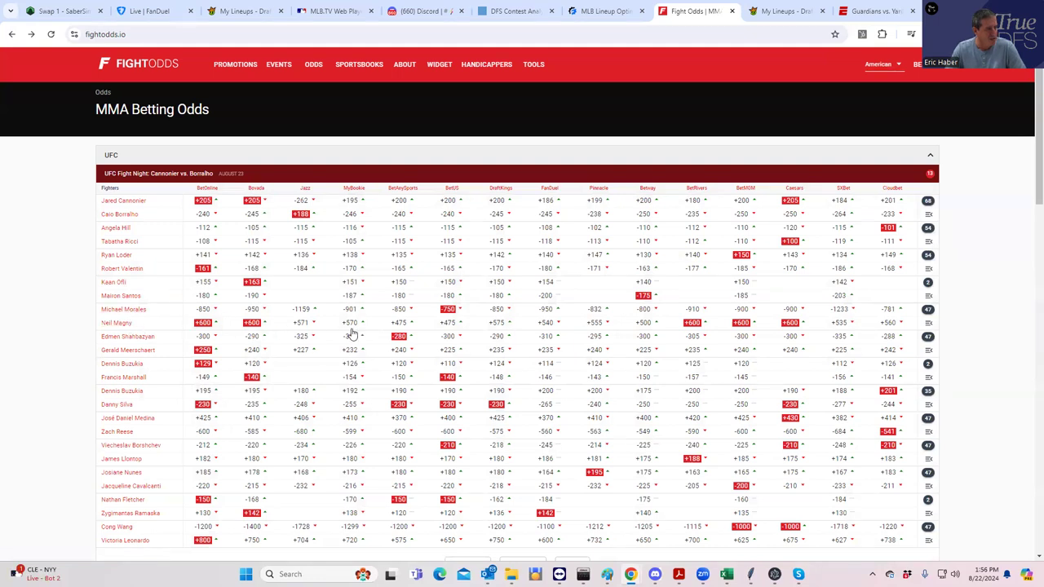
mouse_move(171, 323)
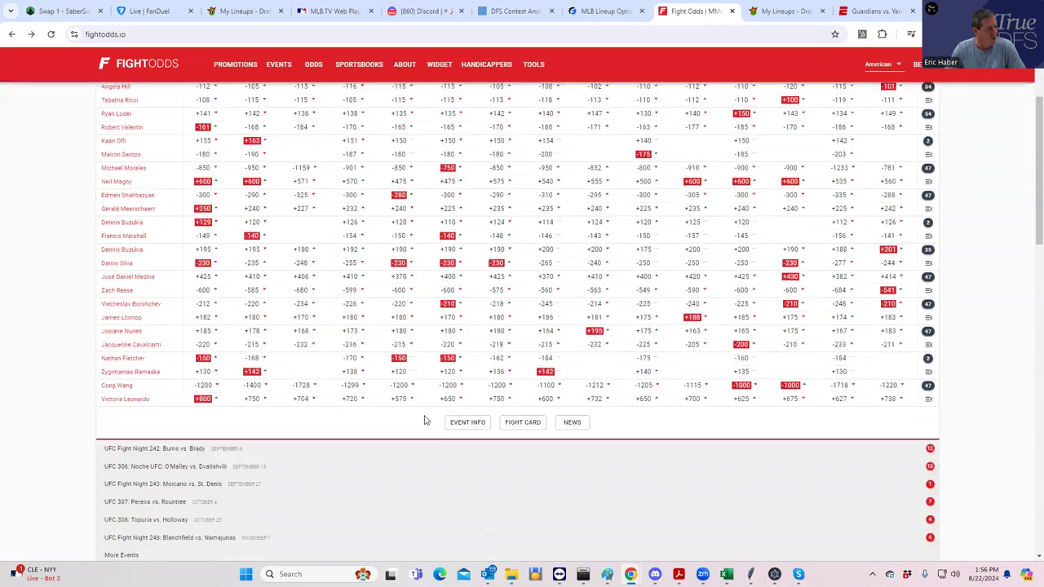
Step: Scroll the Cannonier vs. Borralho card moneylines and upcoming UFC events list
scroll(down, 3)
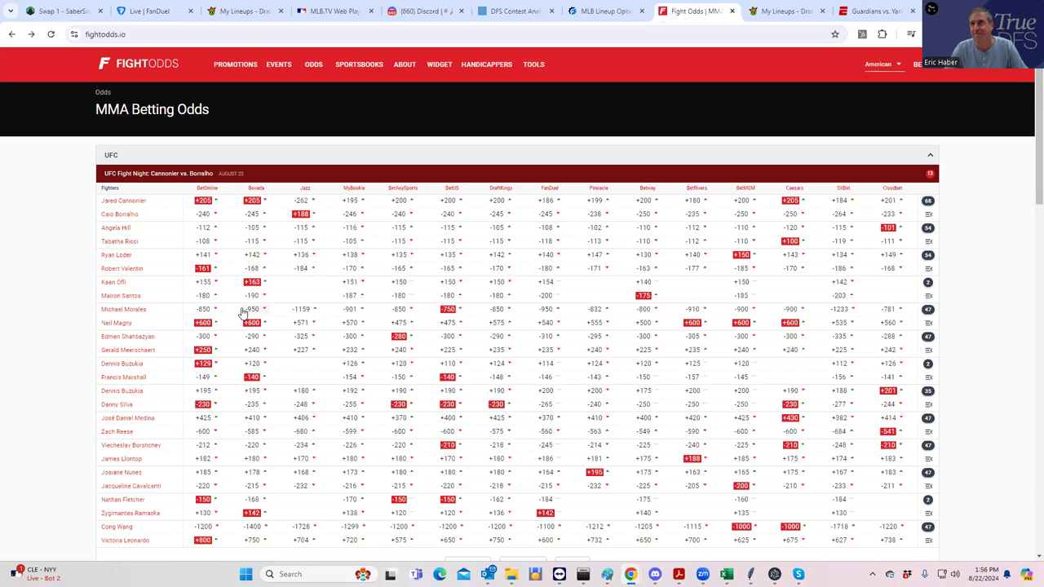
mouse_move(358, 351)
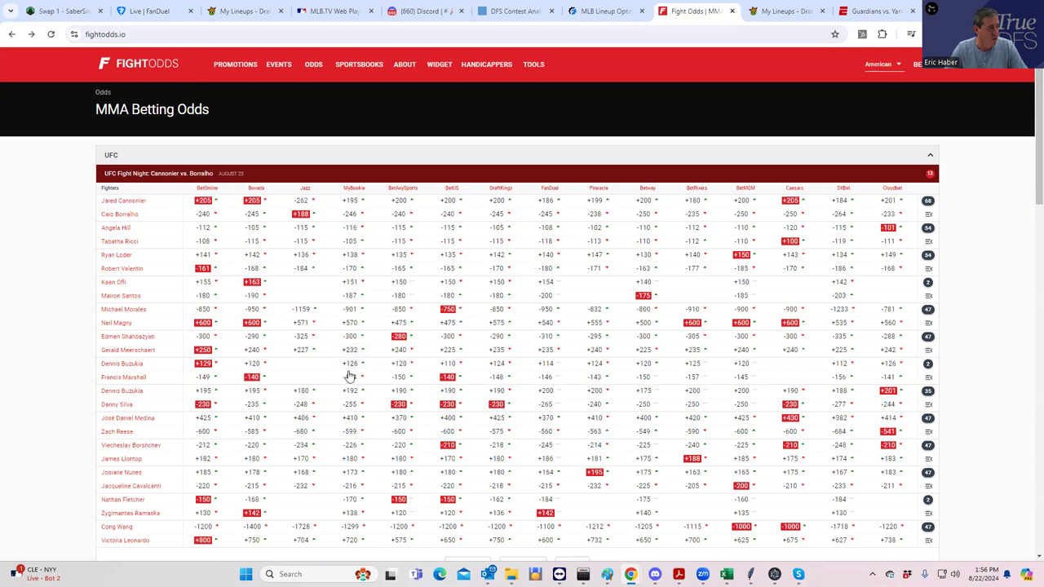
scroll(down, 3)
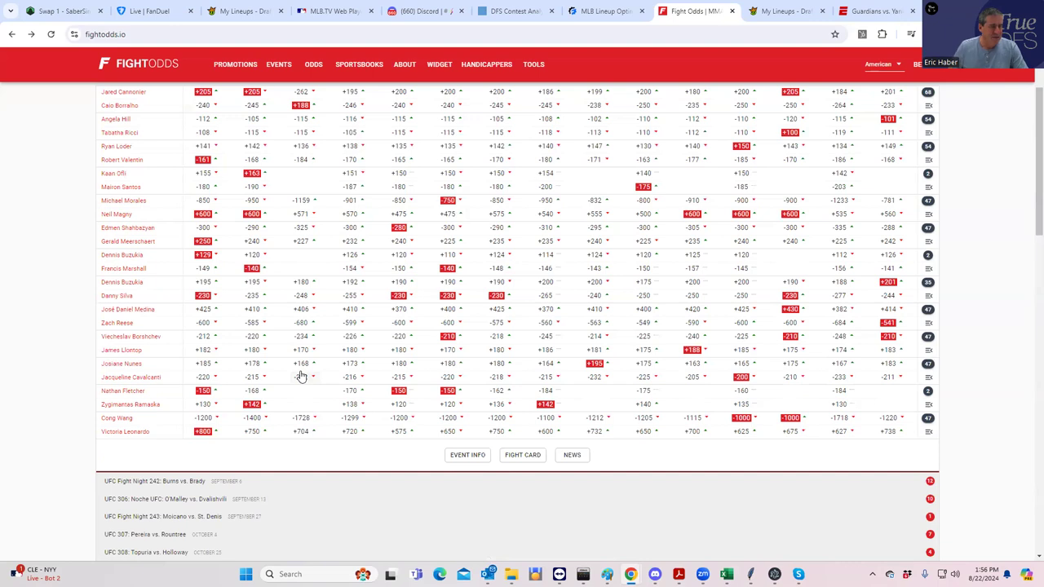
mouse_move(995, 141)
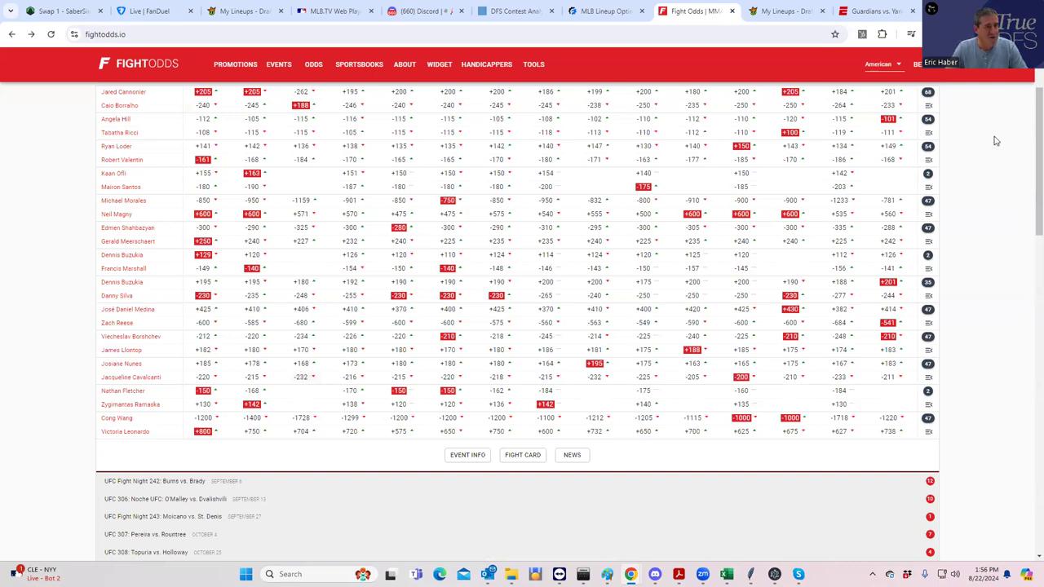